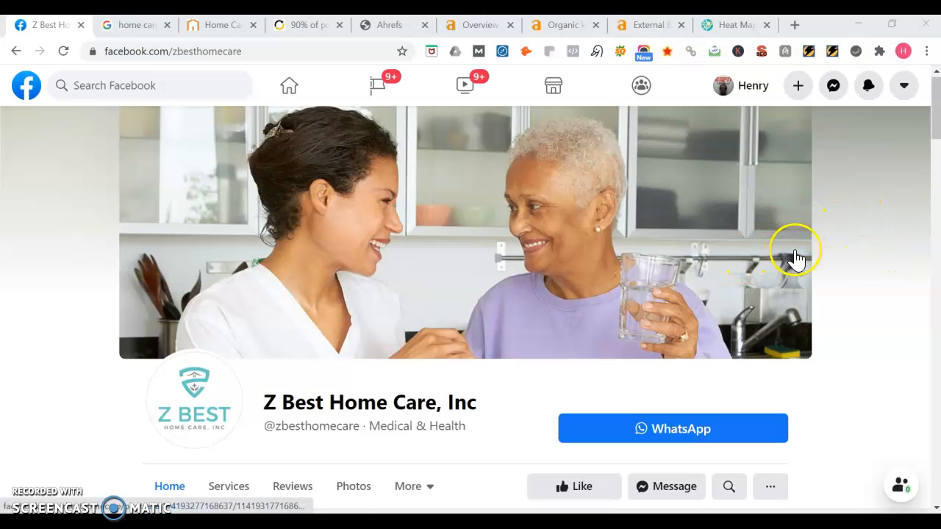
pyautogui.moveTo(894, 179)
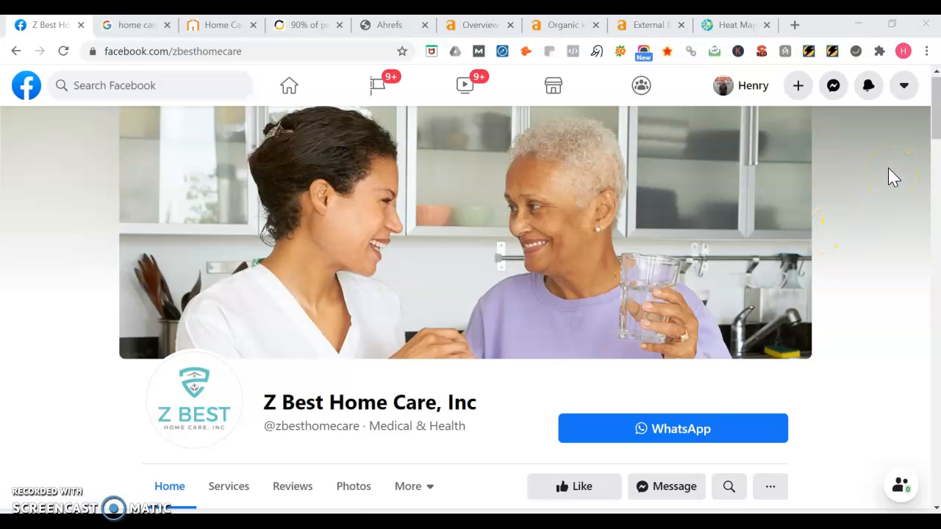
pyautogui.moveTo(923, 132)
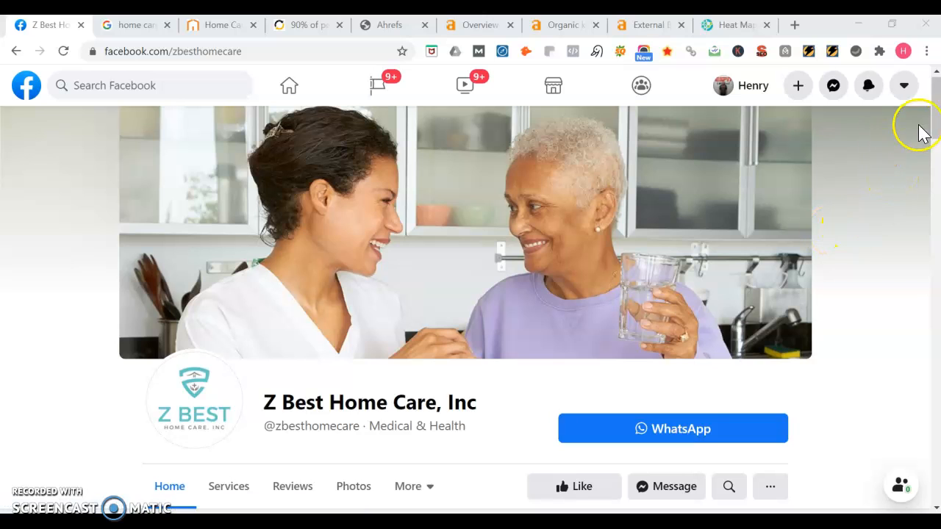
# Step: Scroll down through the current page to review its content before switching tabs
pyautogui.scroll(-3)
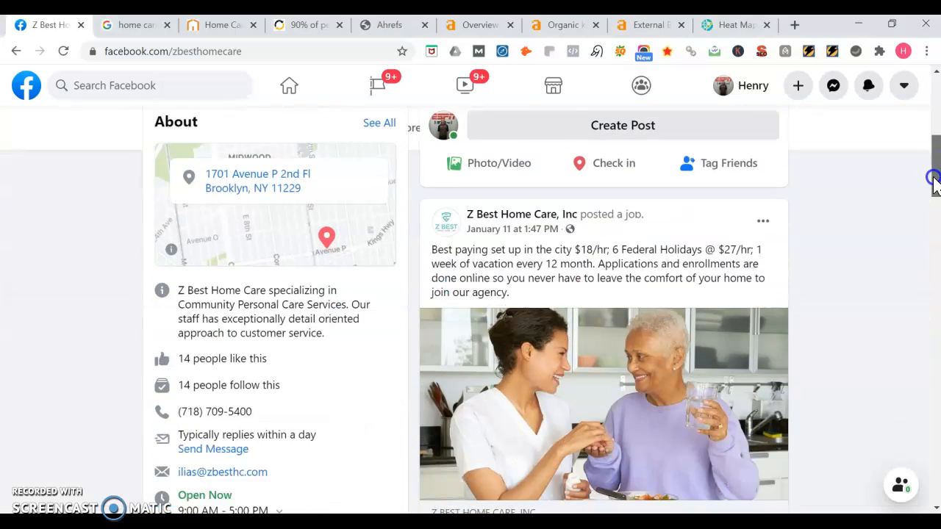
pyautogui.scroll(-3)
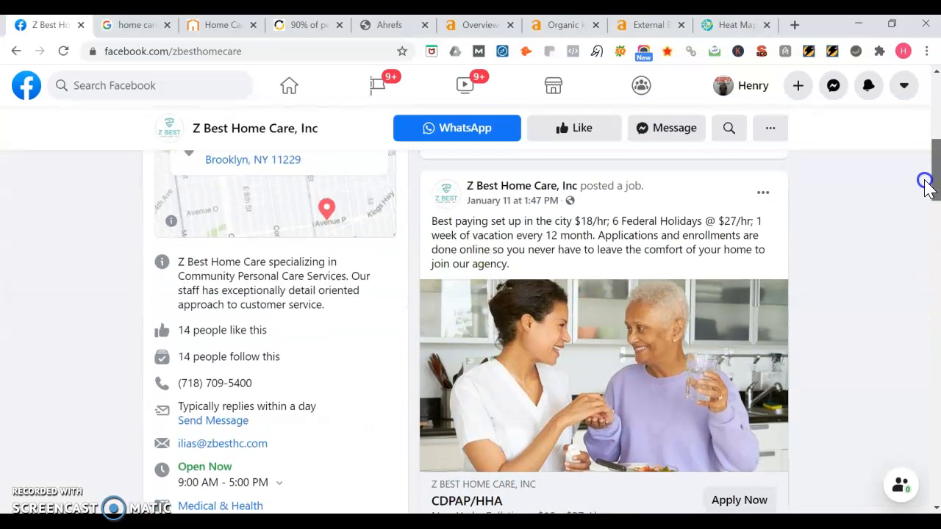
pyautogui.scroll(-3)
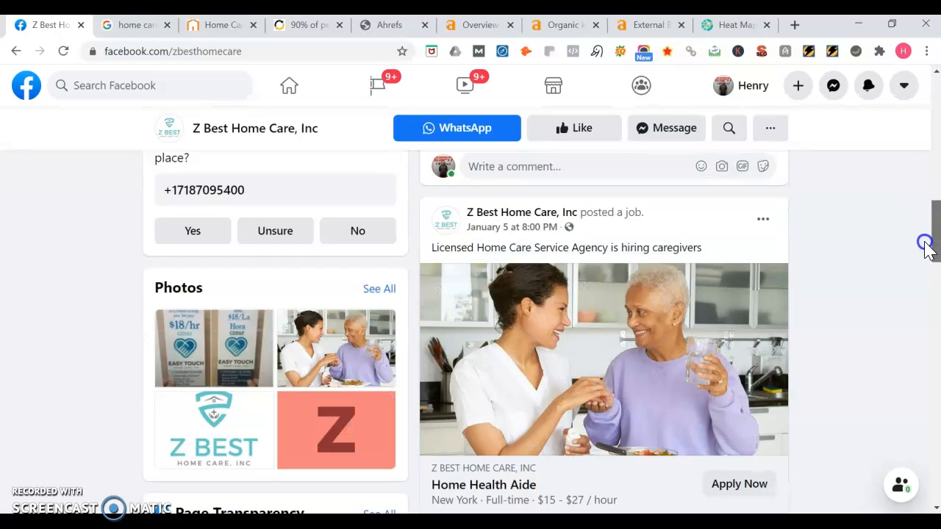
pyautogui.scroll(-3)
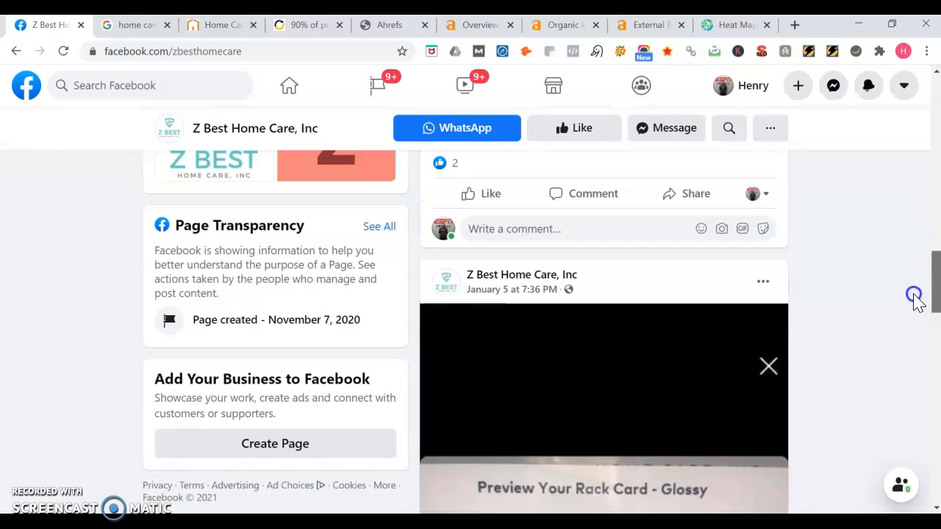
pyautogui.scroll(-3)
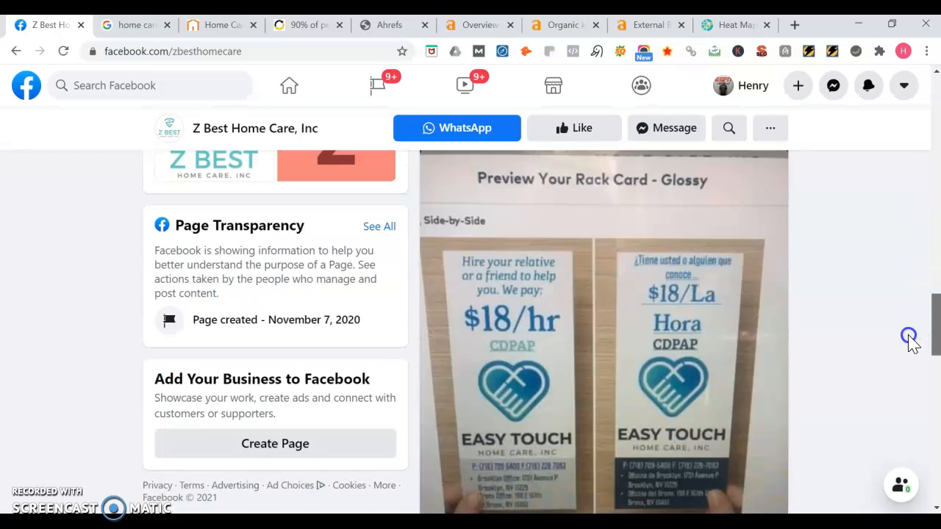
pyautogui.scroll(-3)
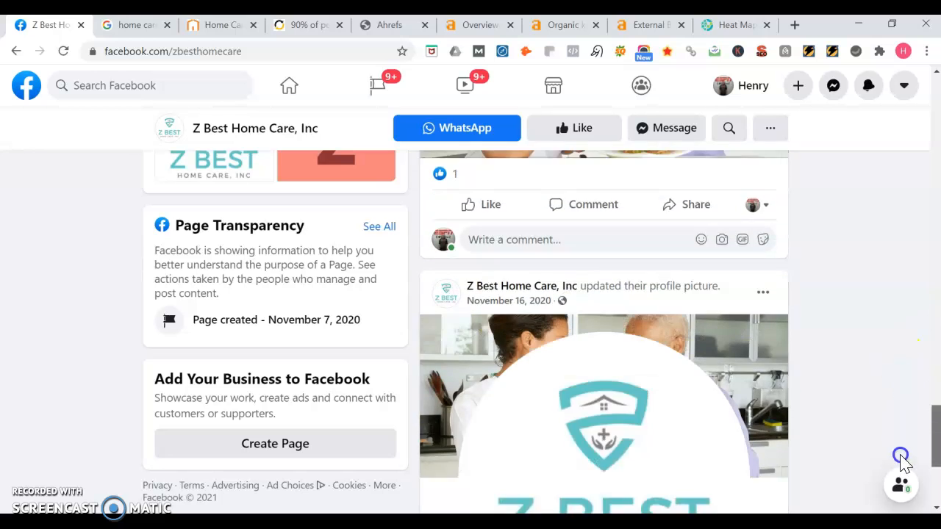
pyautogui.scroll(-3)
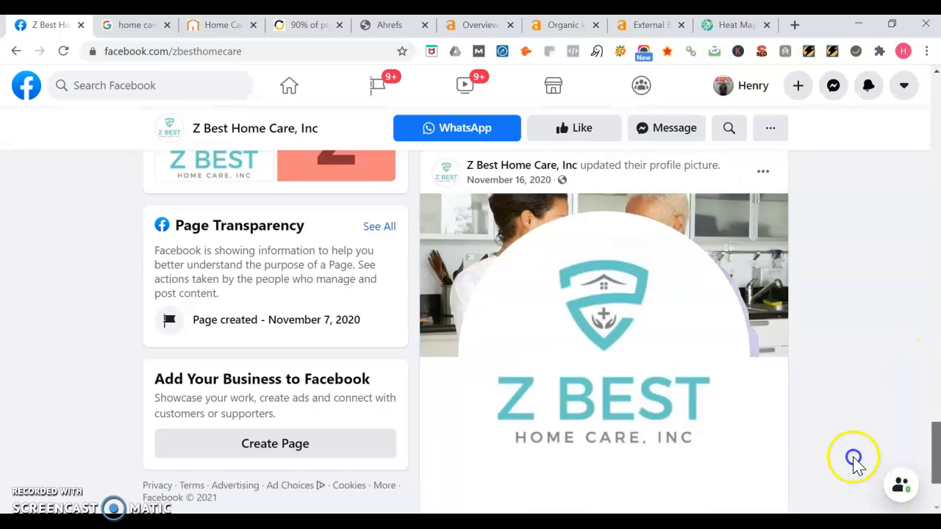
pyautogui.scroll(3)
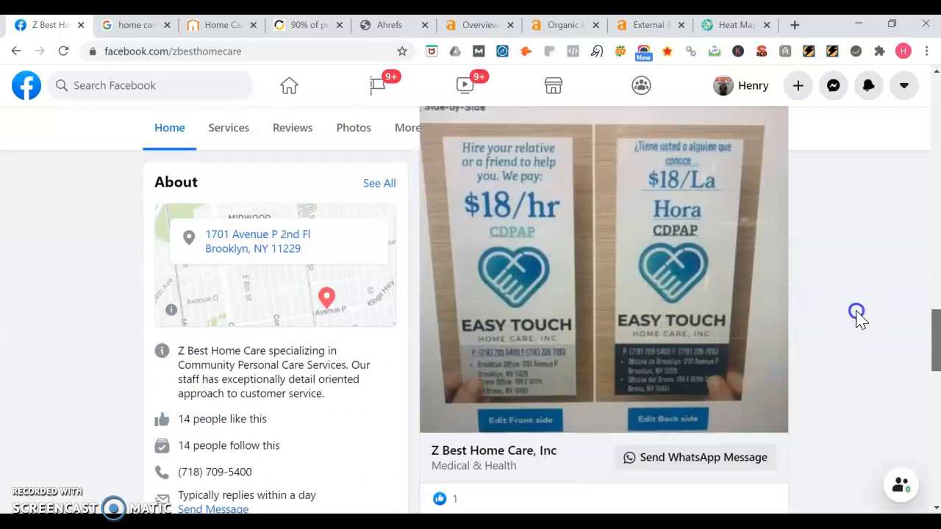
pyautogui.scroll(-3)
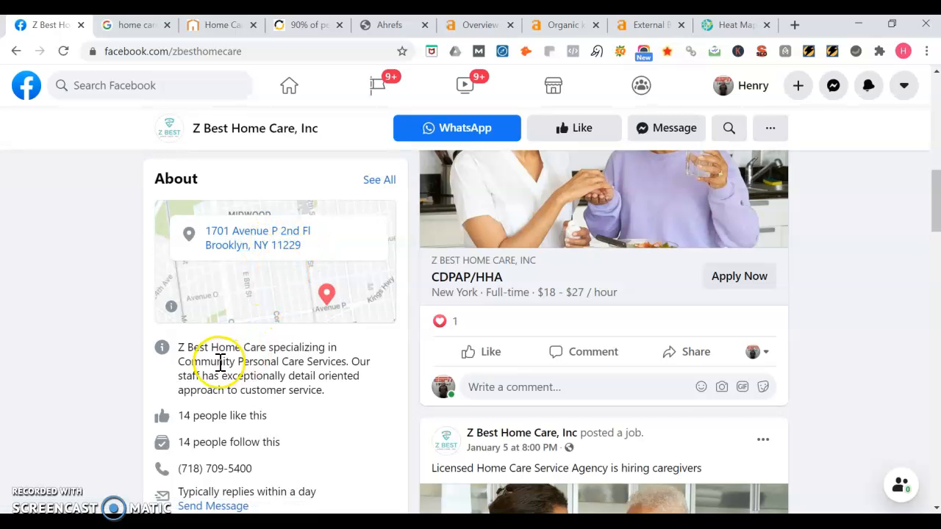
pyautogui.moveTo(261, 360)
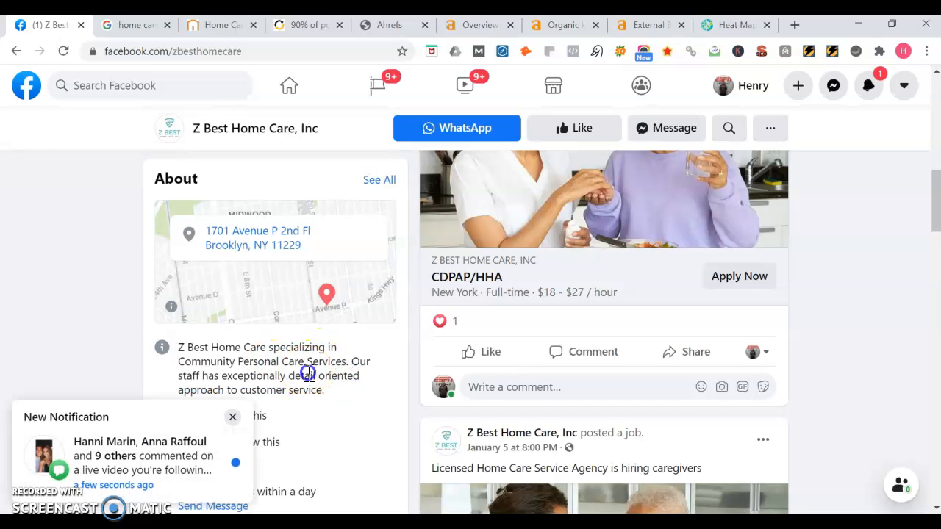
pyautogui.click(232, 418)
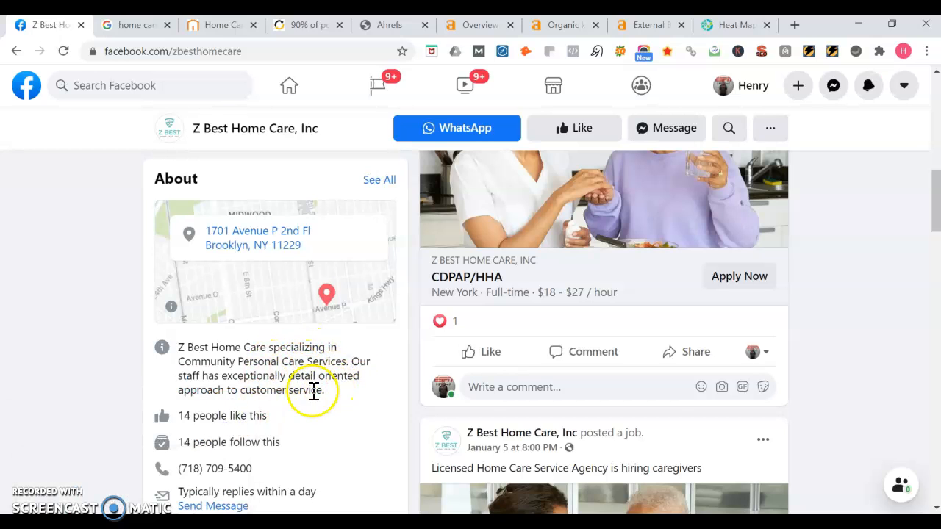
pyautogui.scroll(-3)
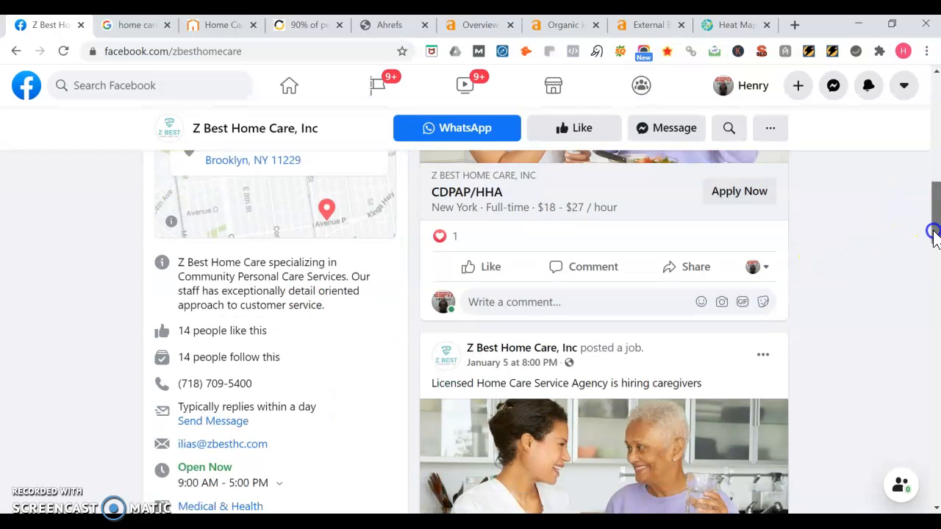
pyautogui.scroll(-3)
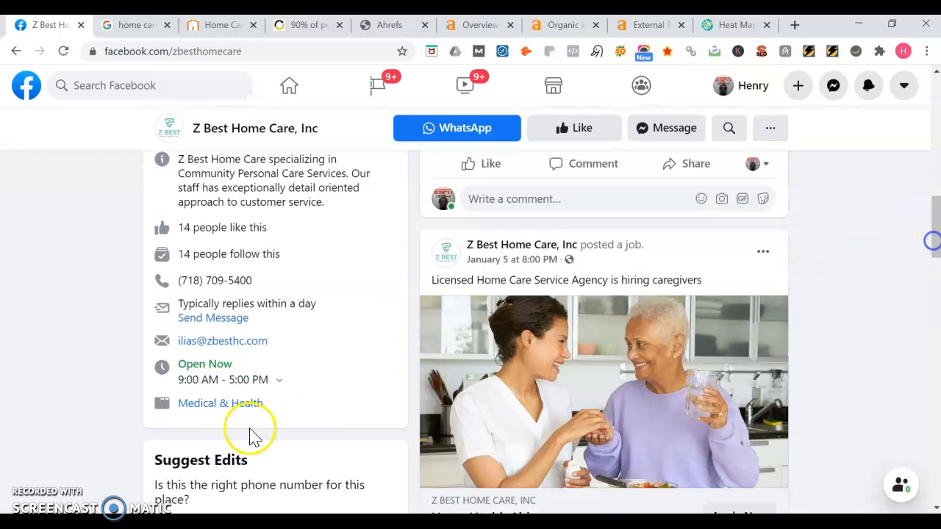
pyautogui.moveTo(287, 357)
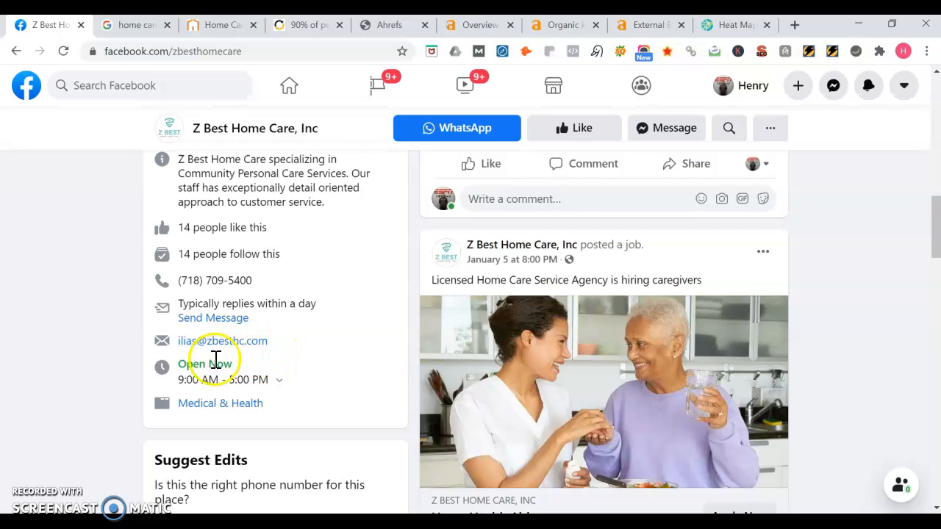
pyautogui.moveTo(285, 346)
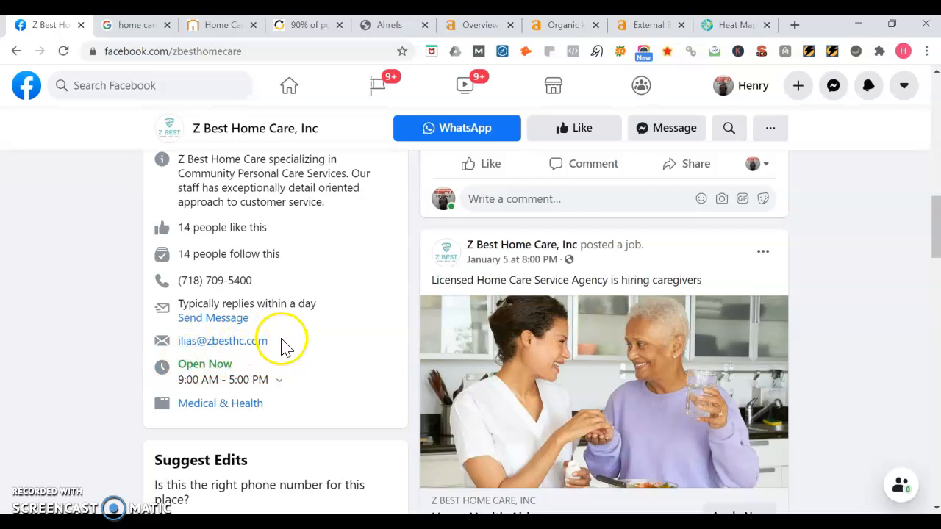
pyautogui.moveTo(232, 360)
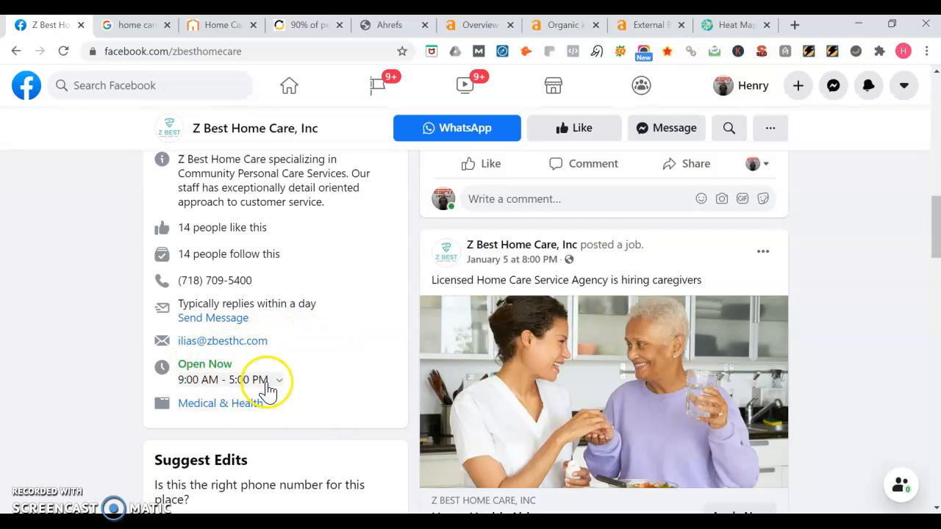
pyautogui.moveTo(267, 424)
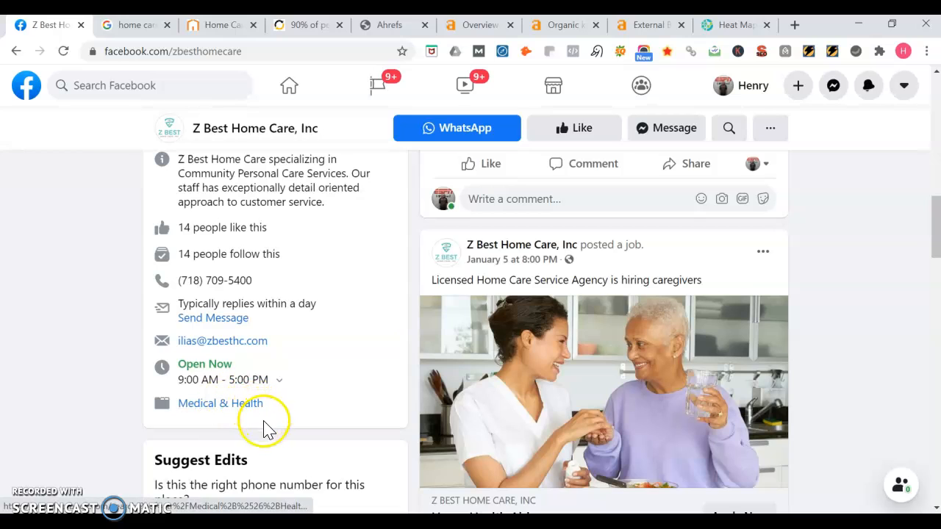
pyautogui.moveTo(339, 410)
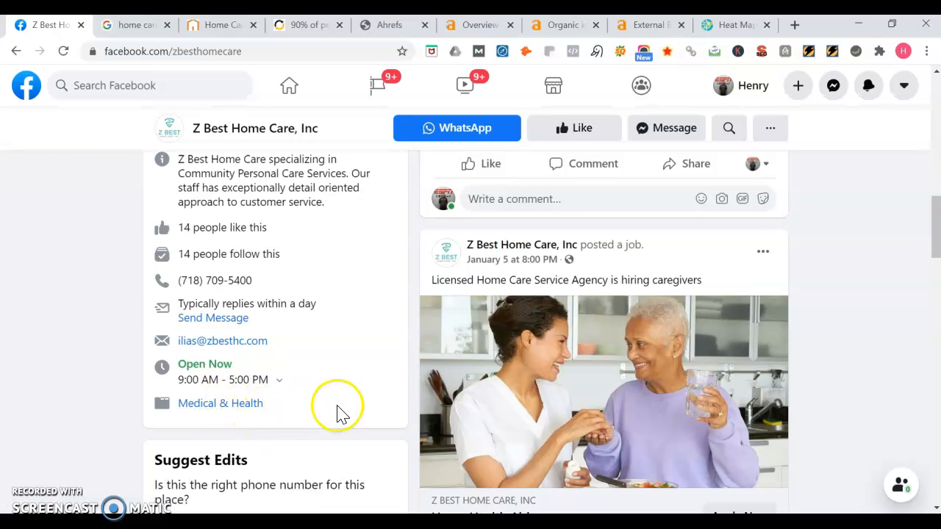
pyautogui.moveTo(399, 341)
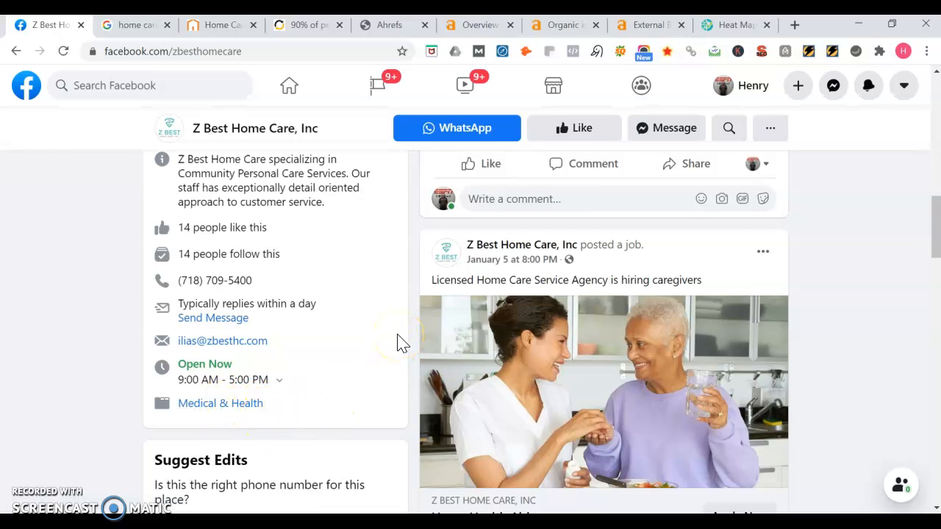
pyautogui.moveTo(332, 279)
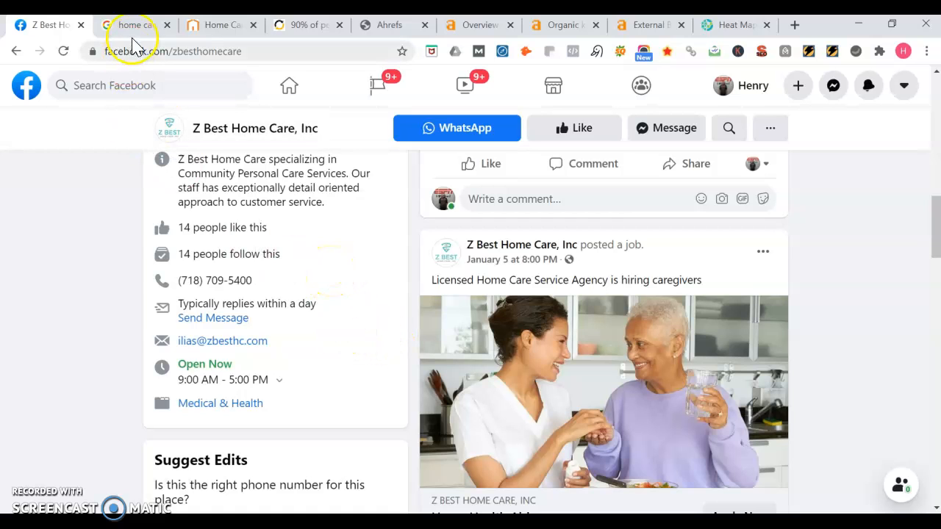
# Step: Switch to the 'home care brooklyn ny' Google results and scroll through the sponsored home care ads
pyautogui.click(136, 24)
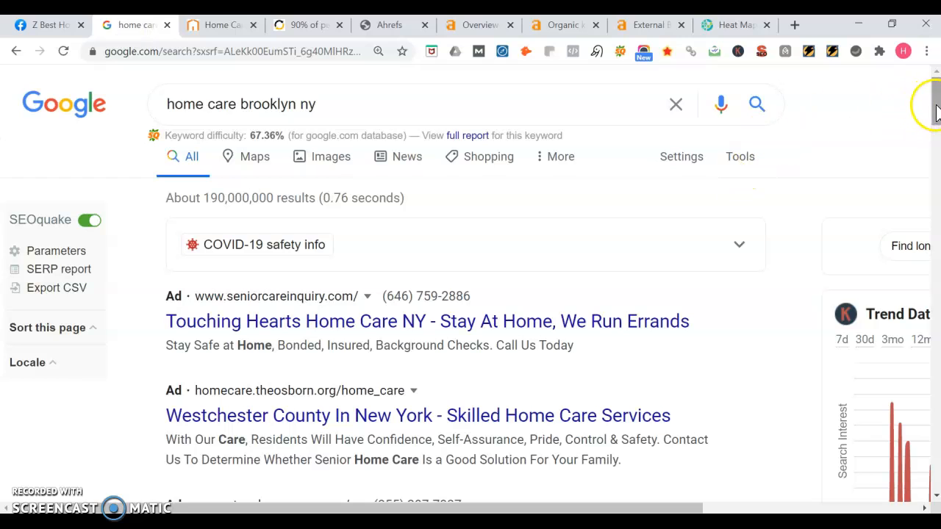
pyautogui.scroll(-3)
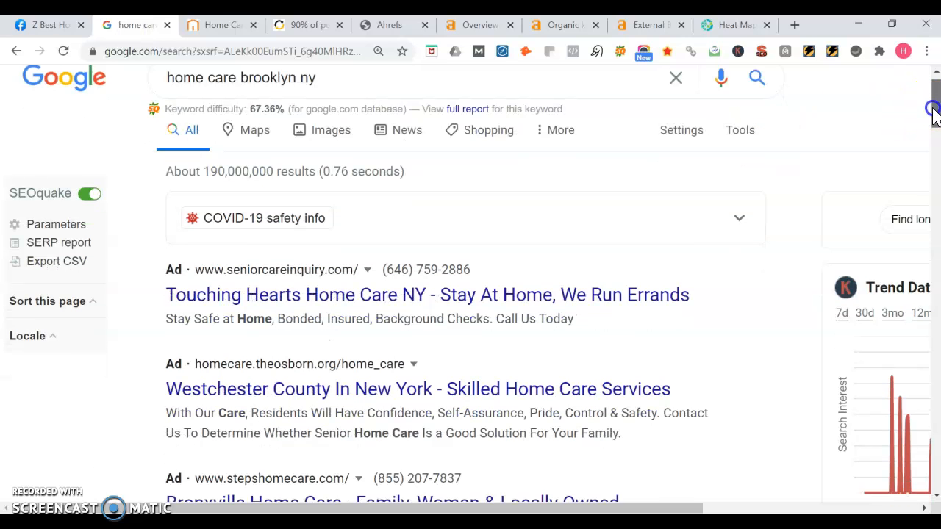
pyautogui.scroll(-3)
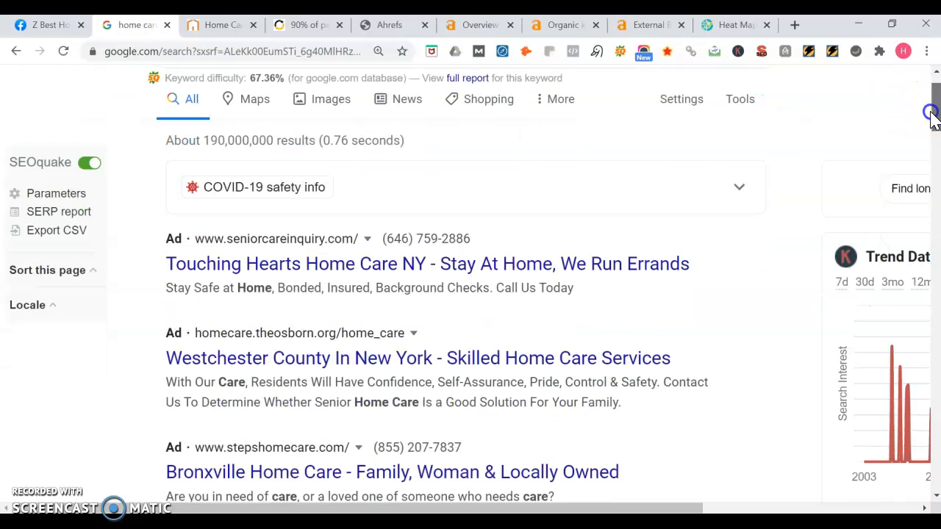
pyautogui.scroll(-3)
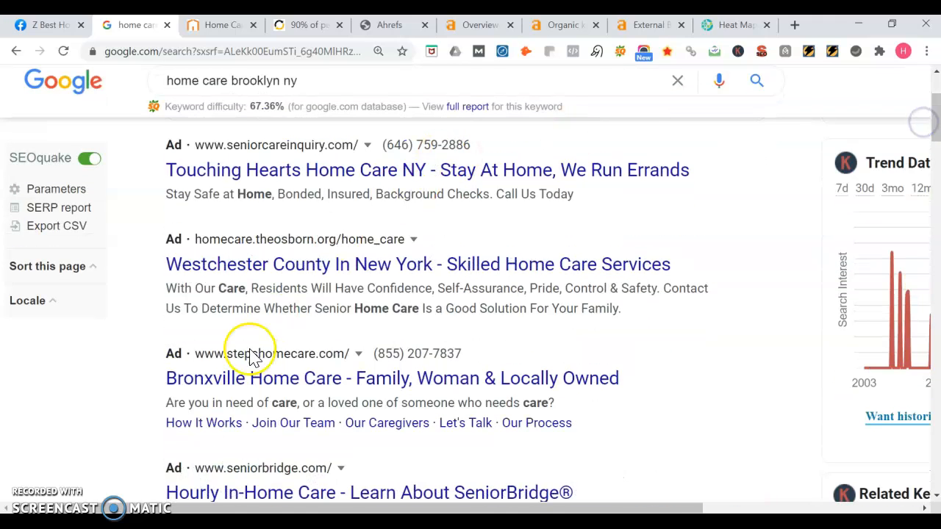
pyautogui.moveTo(709, 258)
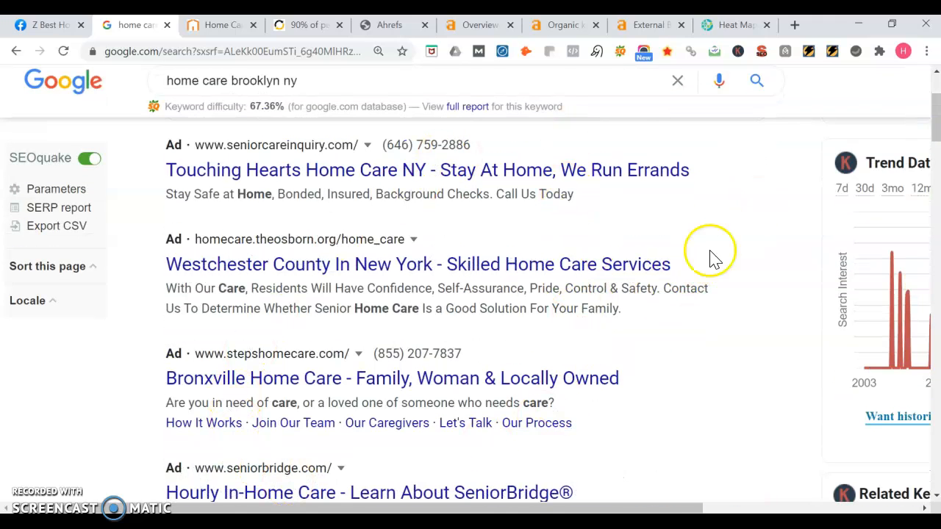
pyautogui.moveTo(934, 117)
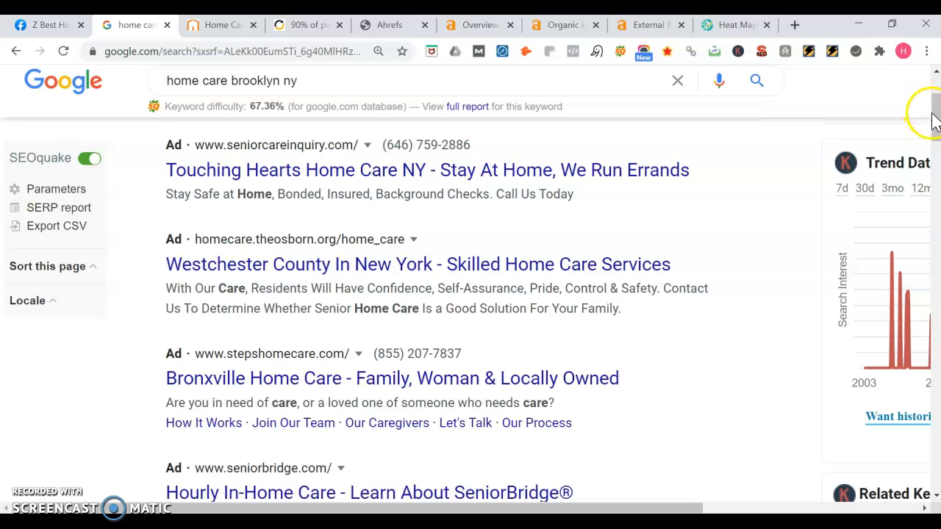
pyautogui.scroll(-3)
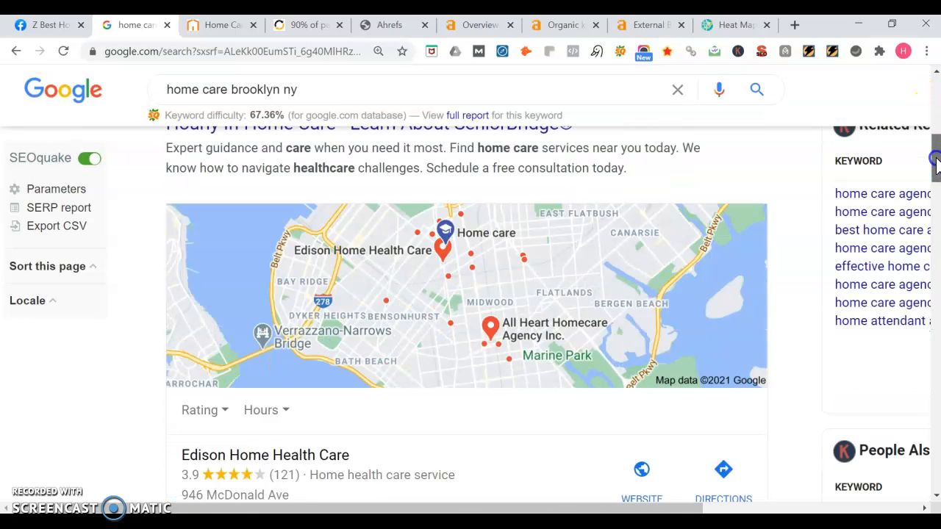
pyautogui.scroll(-3)
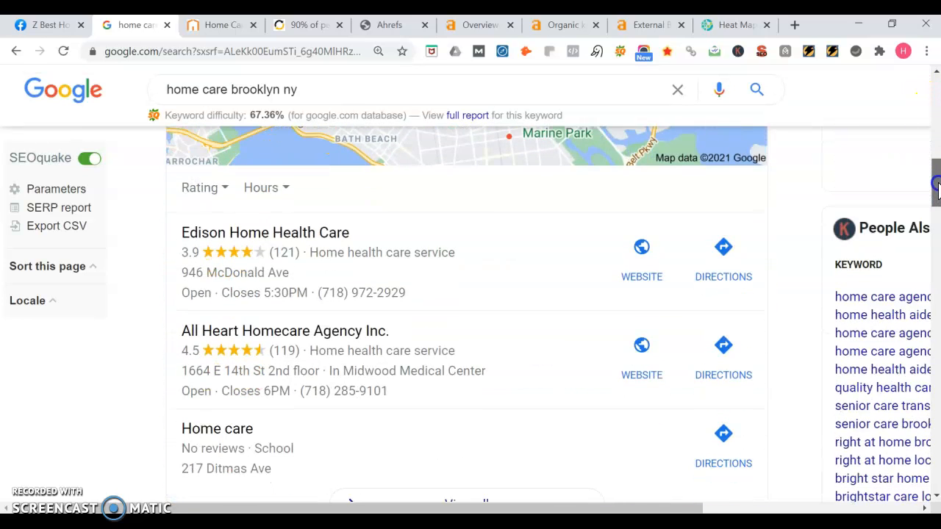
pyautogui.scroll(-3)
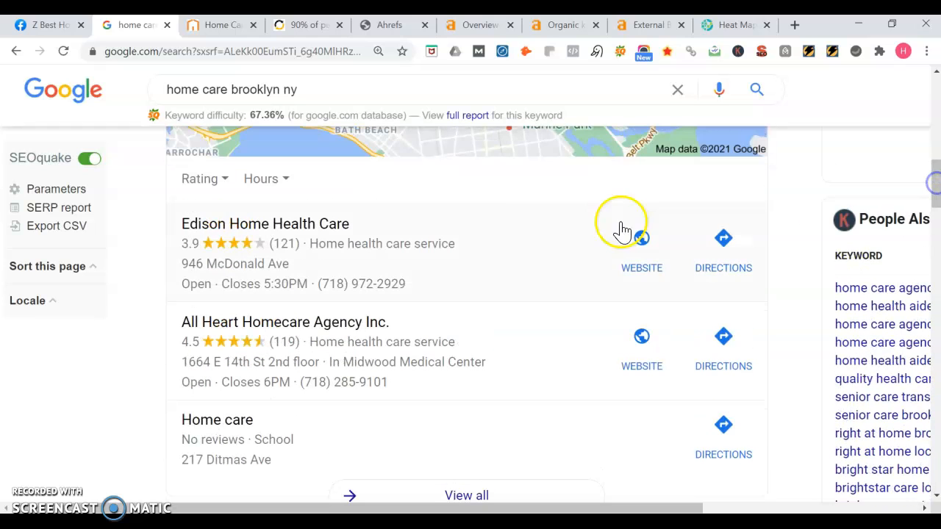
pyautogui.moveTo(345, 223)
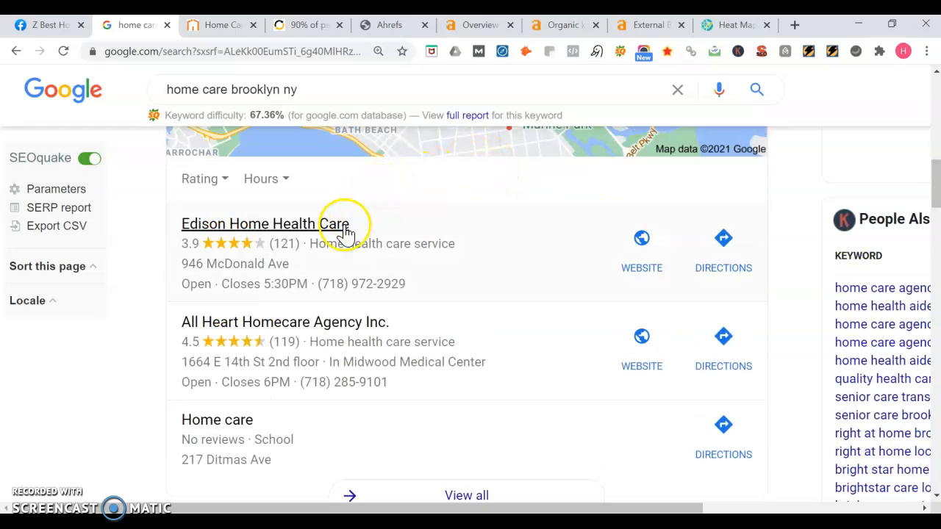
pyautogui.moveTo(293, 330)
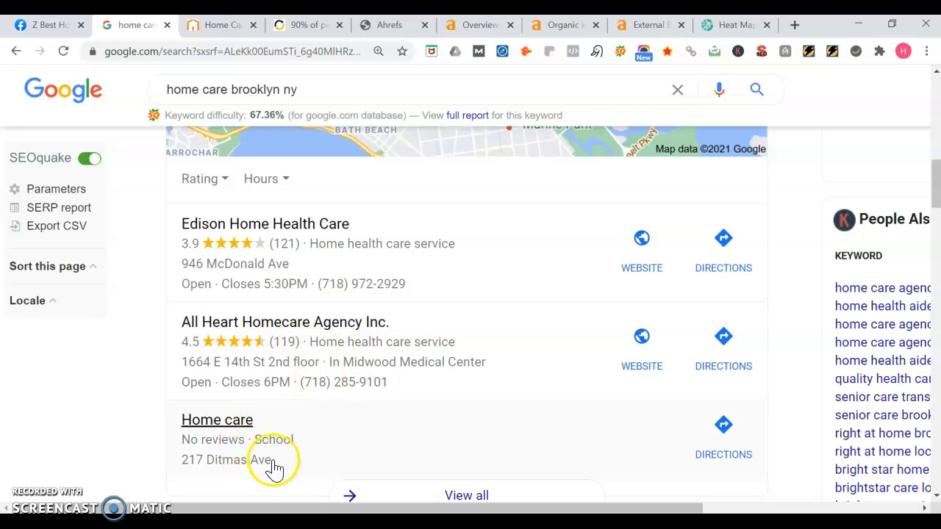
pyautogui.moveTo(406, 405)
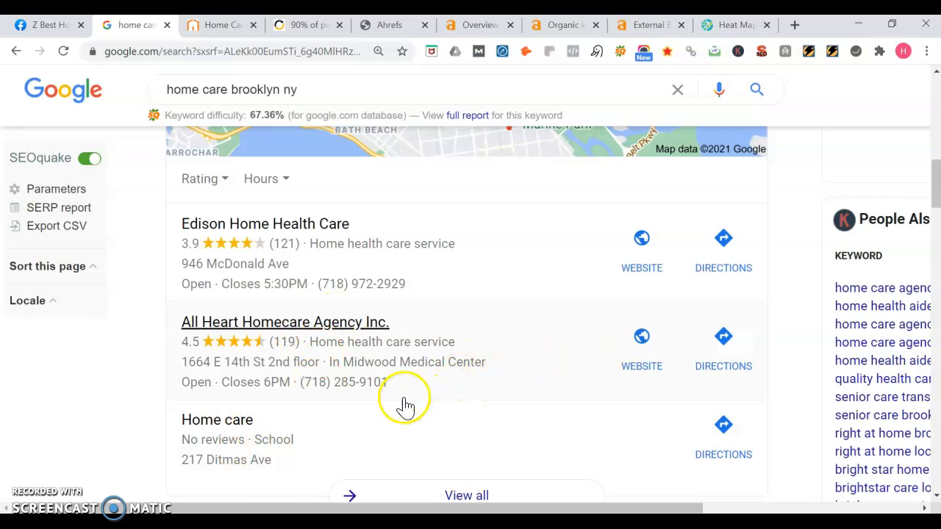
pyautogui.moveTo(359, 418)
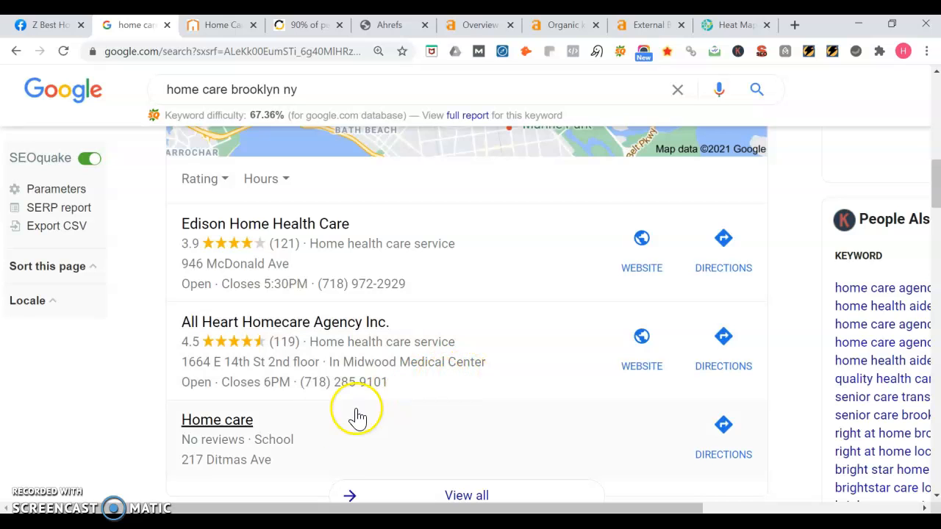
pyautogui.moveTo(757, 360)
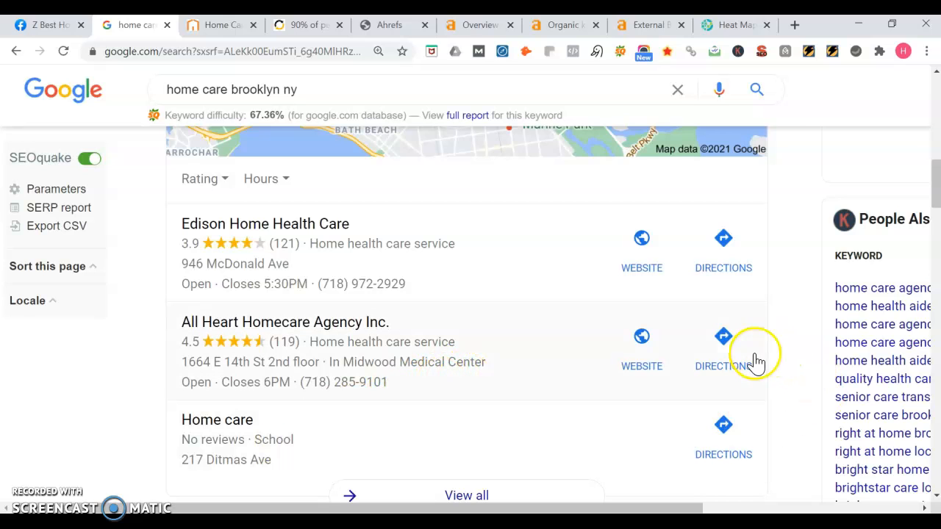
pyautogui.moveTo(776, 346)
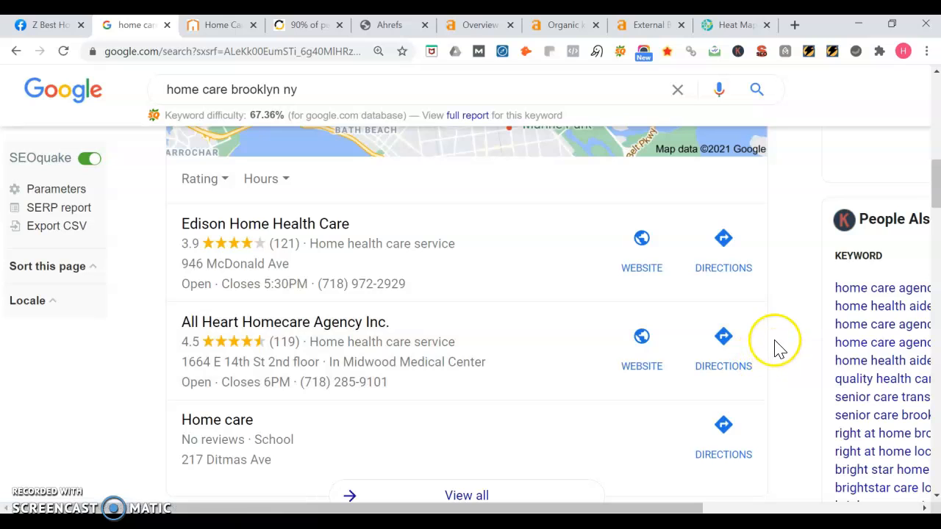
pyautogui.moveTo(588, 343)
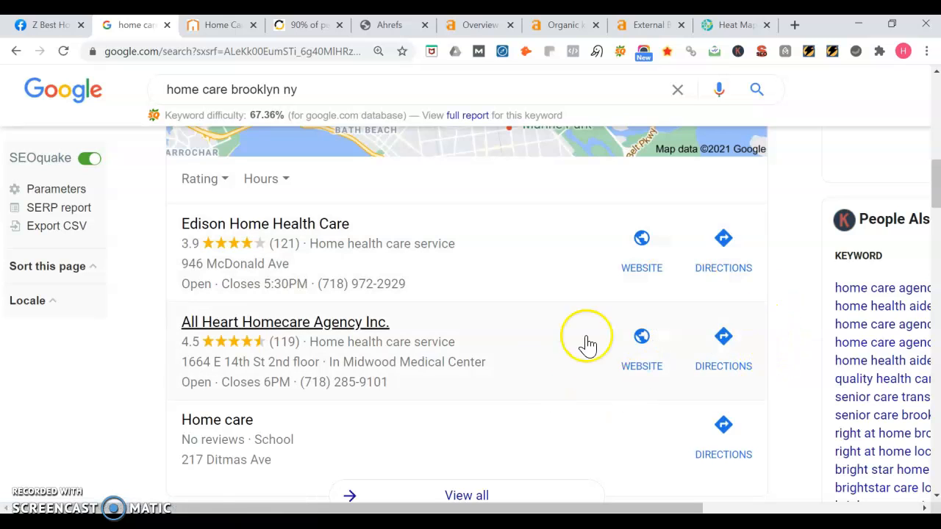
# Step: Scroll the organic results down to the related searches, then switch to the Conversion Guru traffic-share article
pyautogui.scroll(-3)
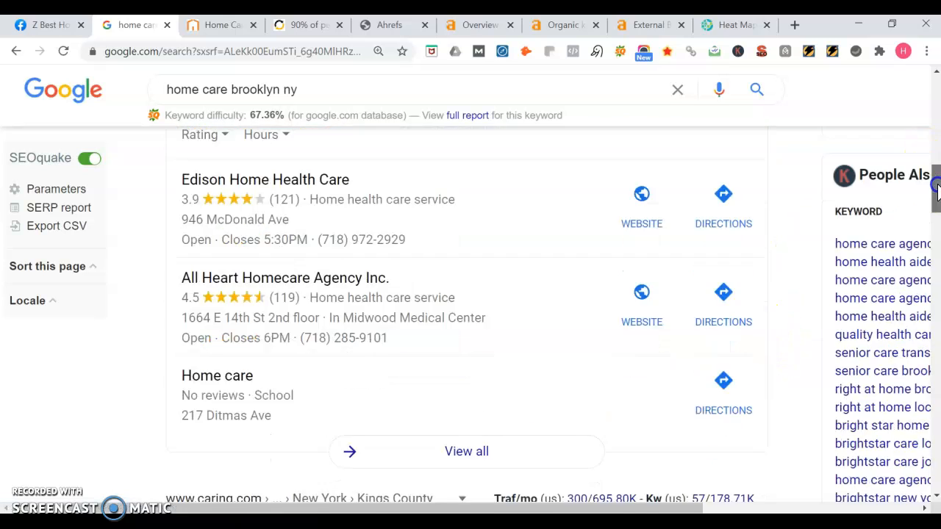
pyautogui.scroll(-3)
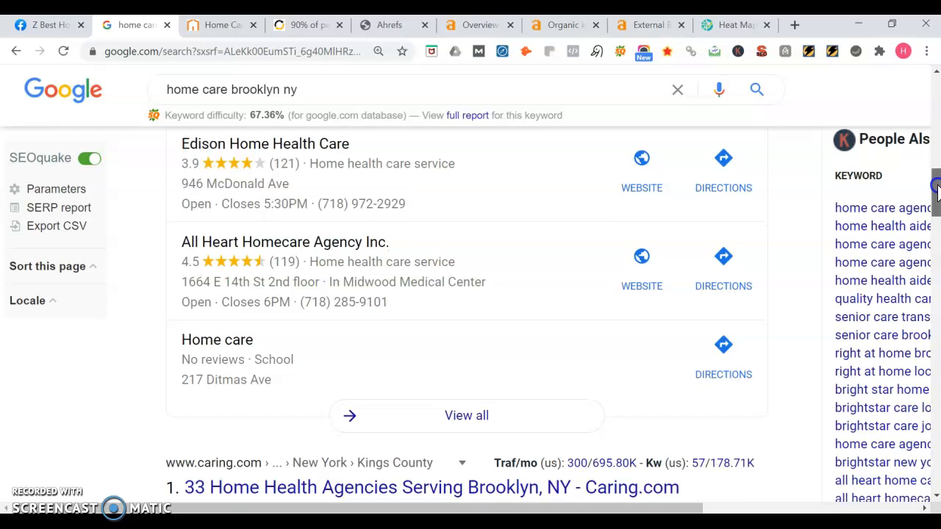
pyautogui.scroll(-3)
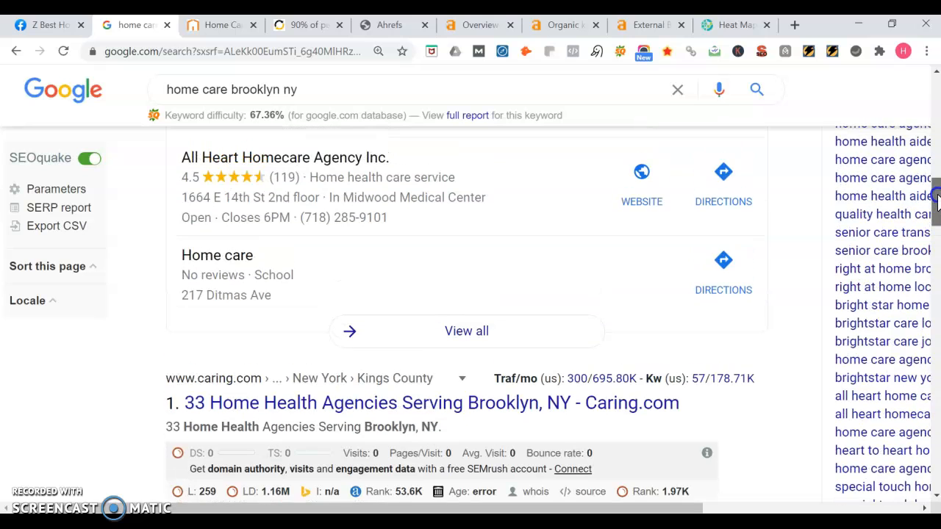
pyautogui.scroll(-3)
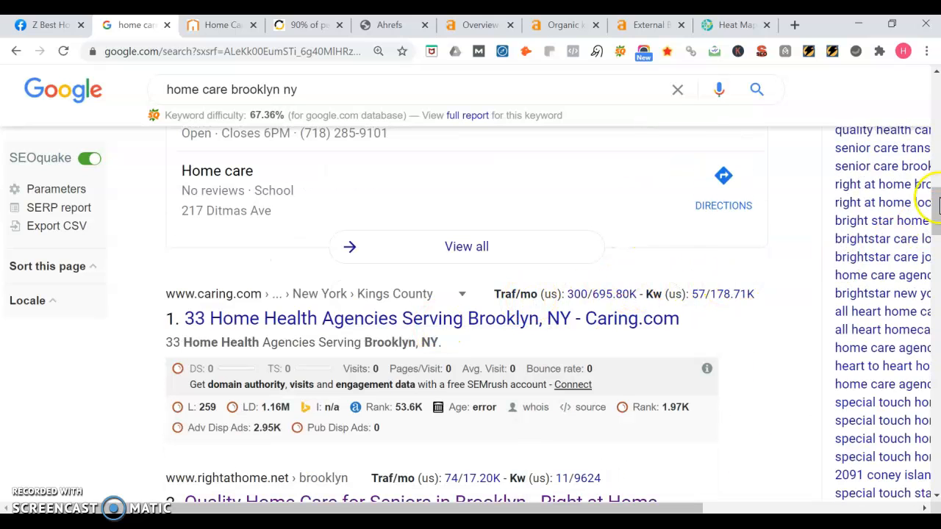
pyautogui.scroll(-3)
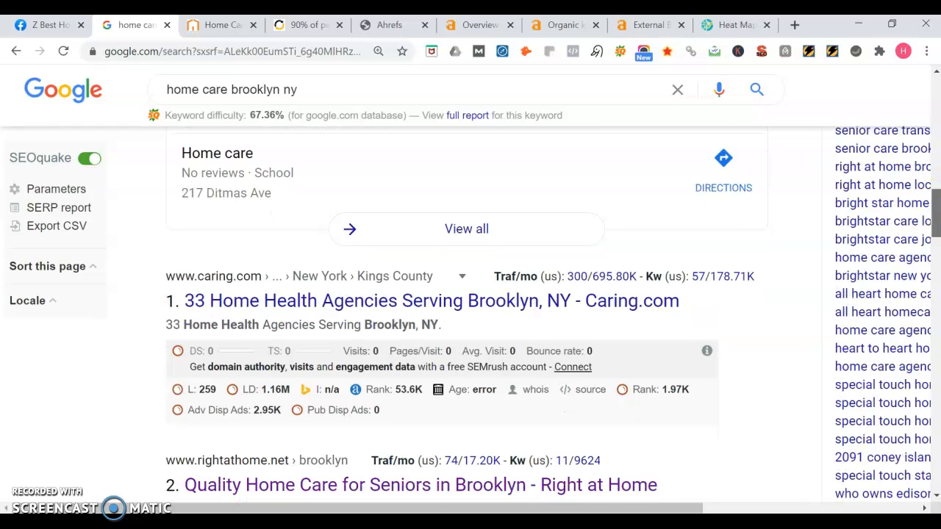
pyautogui.scroll(-3)
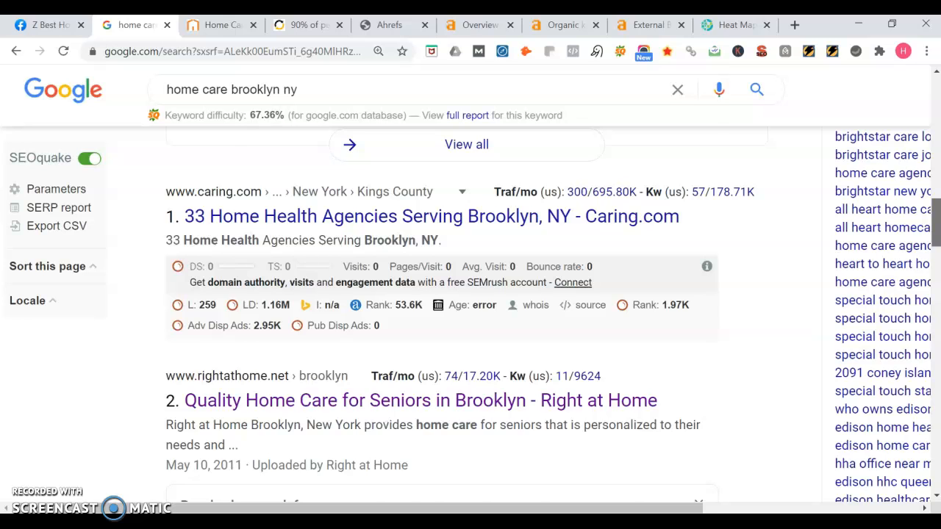
pyautogui.scroll(-3)
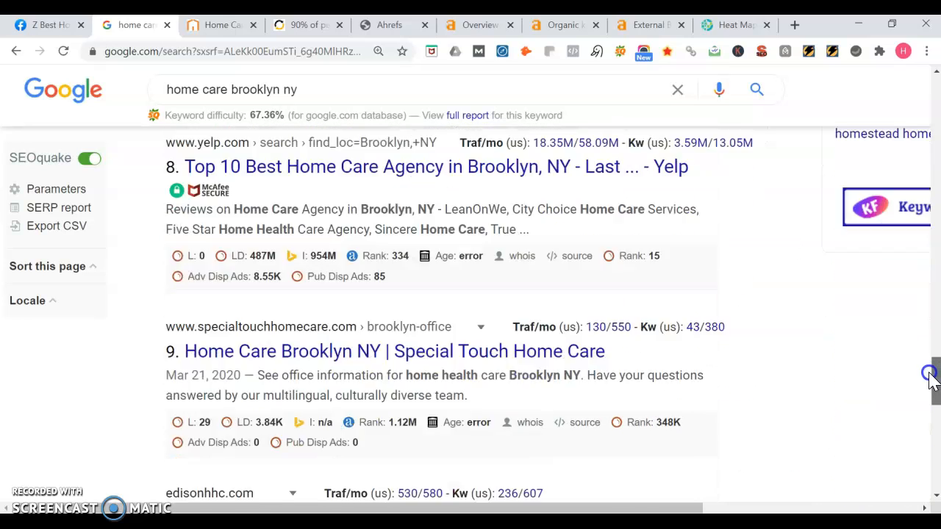
pyautogui.scroll(-3)
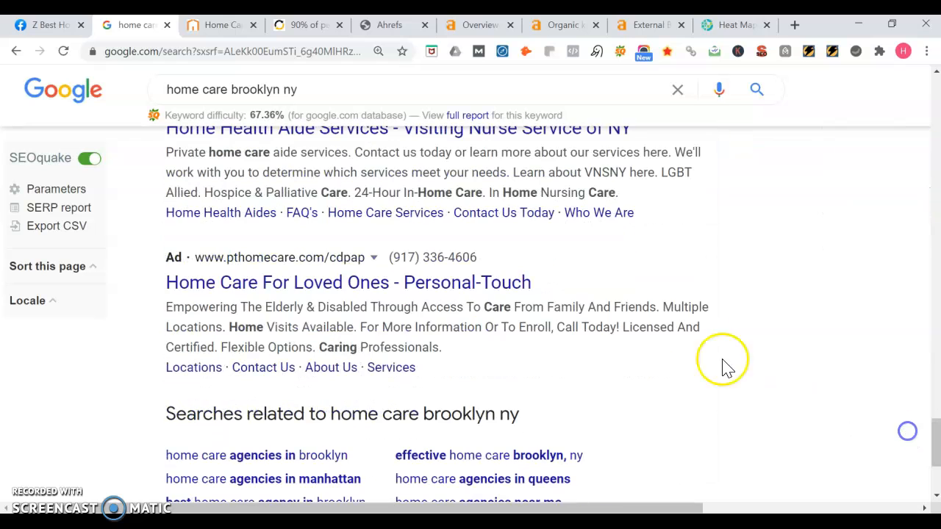
pyautogui.click(250, 23)
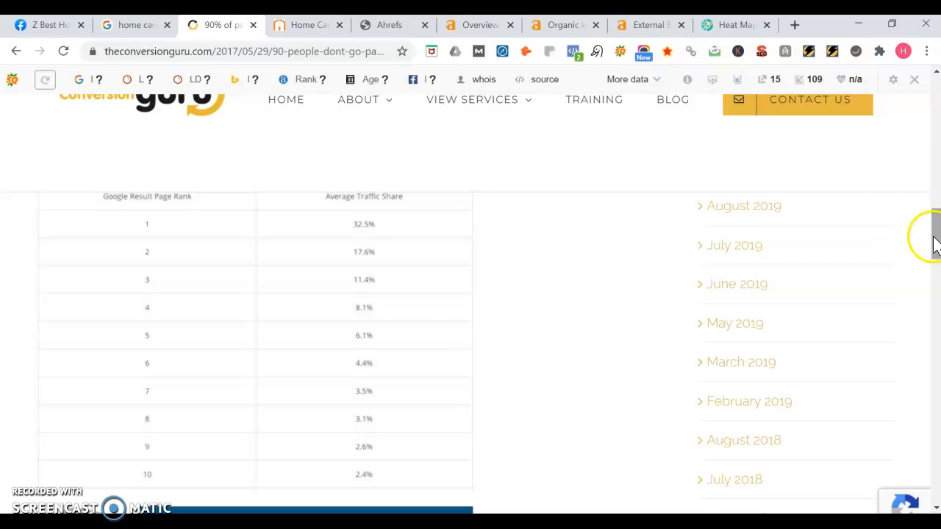
pyautogui.scroll(-3)
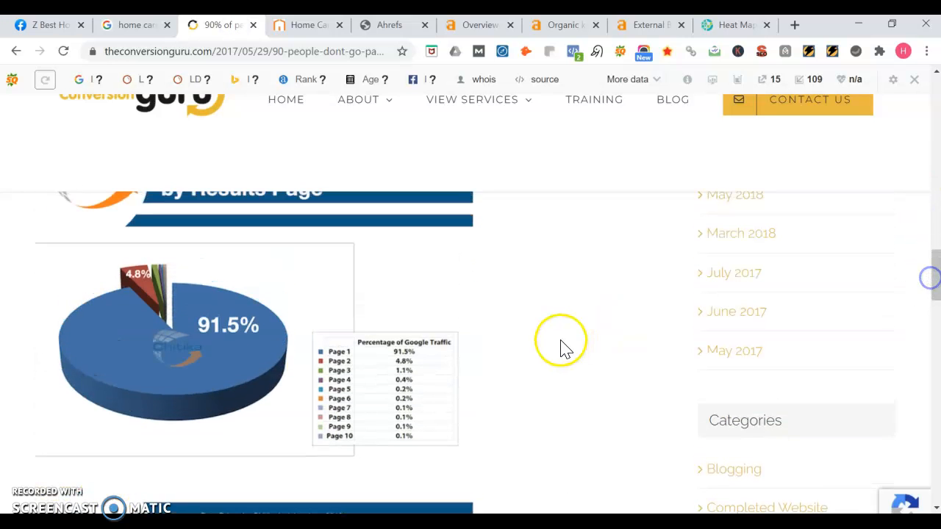
pyautogui.moveTo(566, 348)
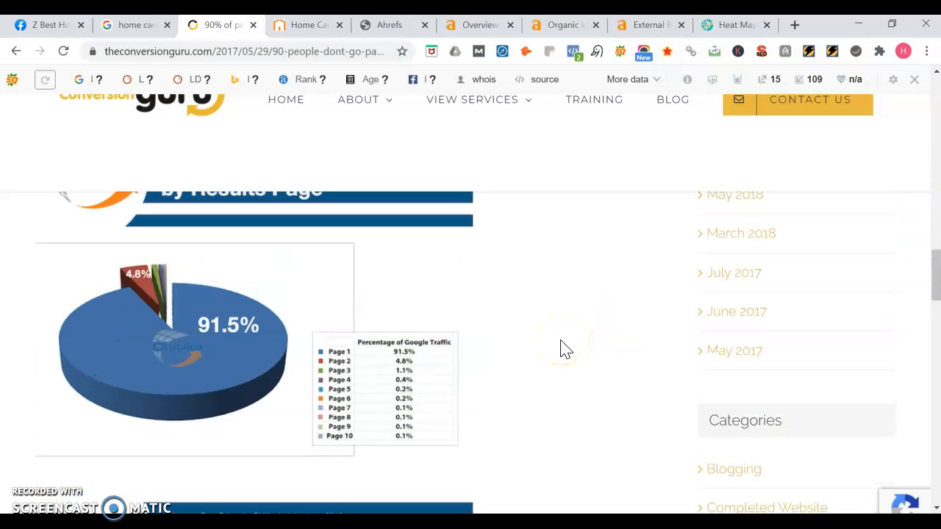
pyautogui.scroll(-3)
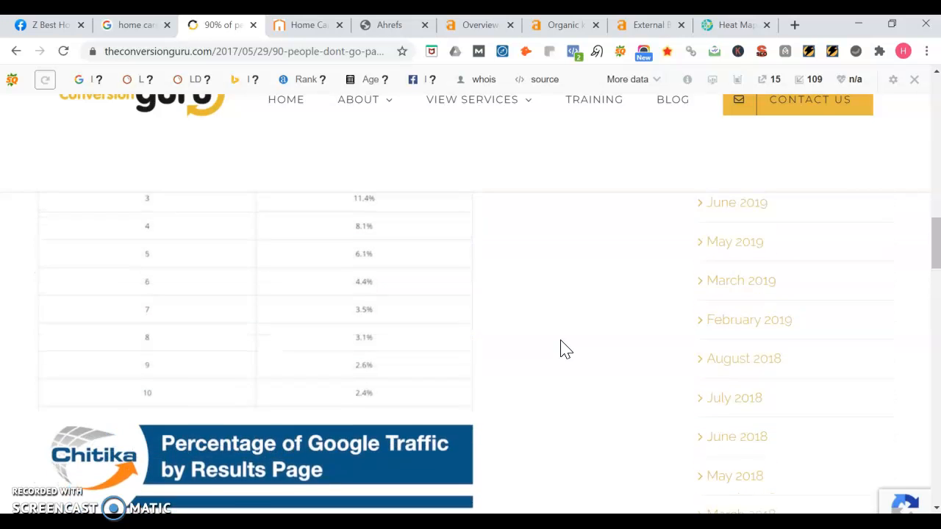
pyautogui.scroll(3)
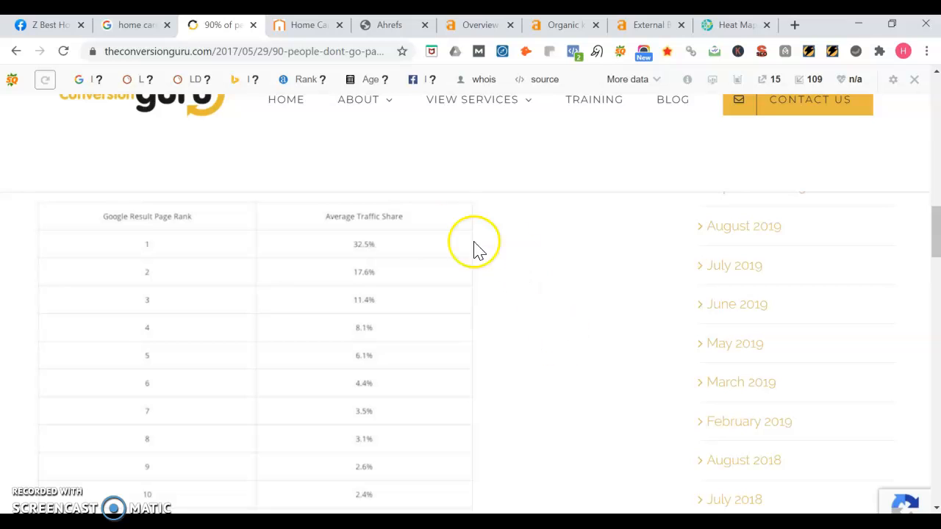
pyautogui.moveTo(404, 257)
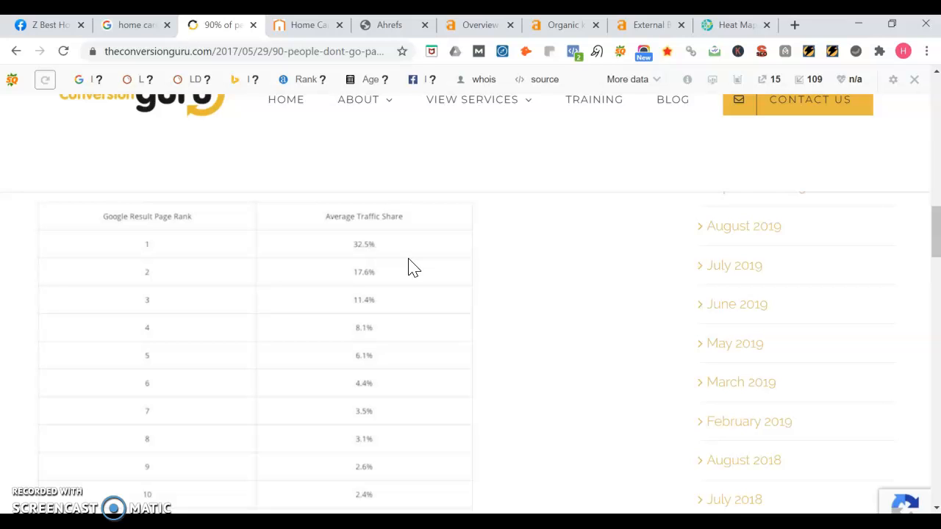
pyautogui.moveTo(412, 267)
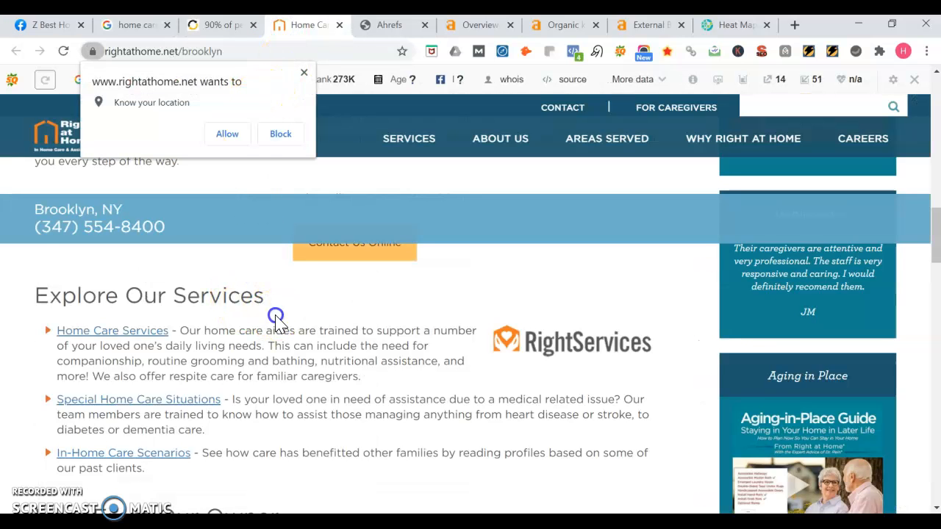
pyautogui.click(279, 133)
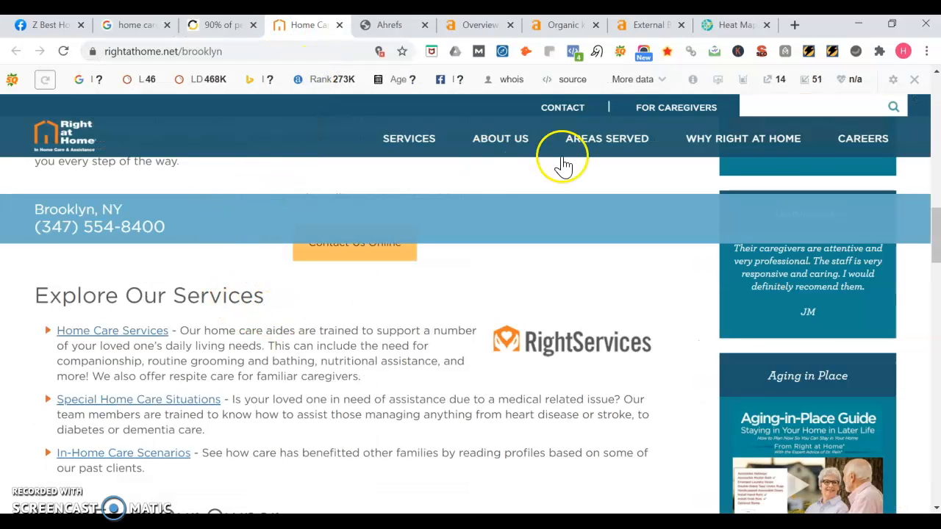
pyautogui.scroll(3)
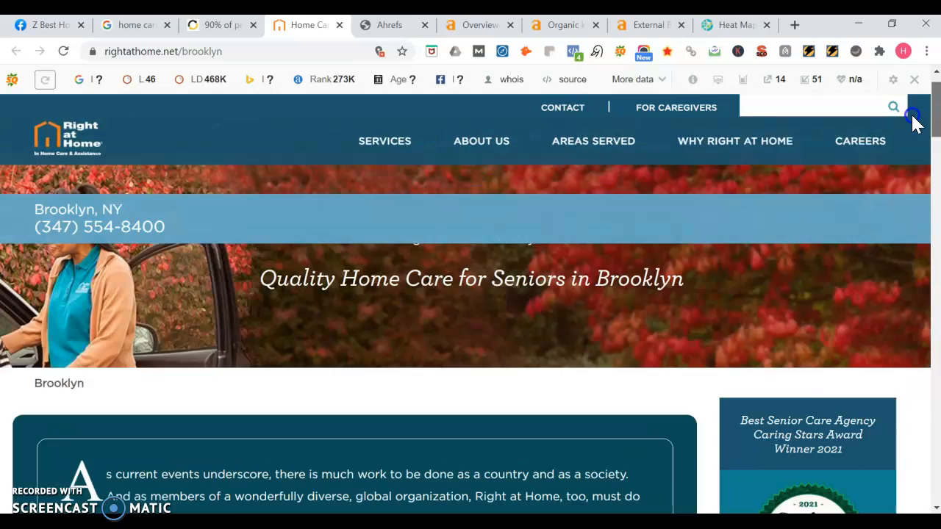
pyautogui.scroll(3)
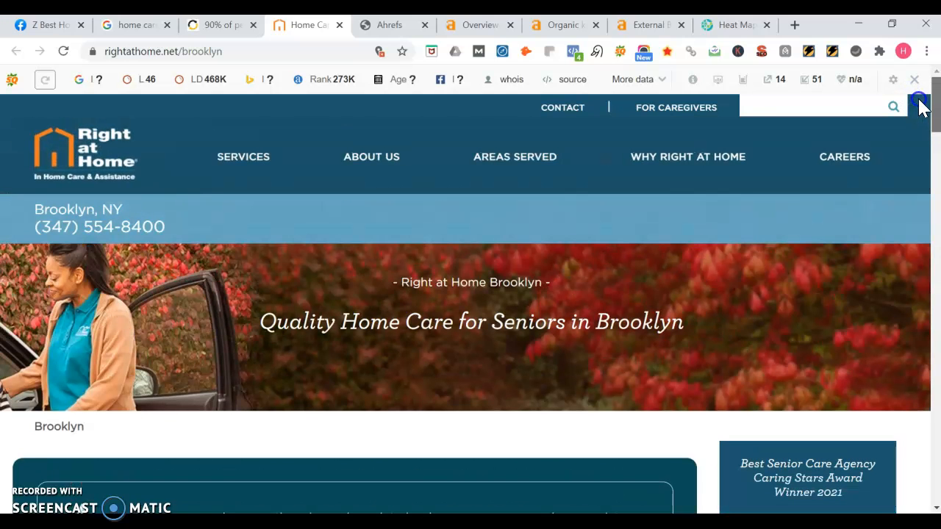
pyautogui.scroll(-3)
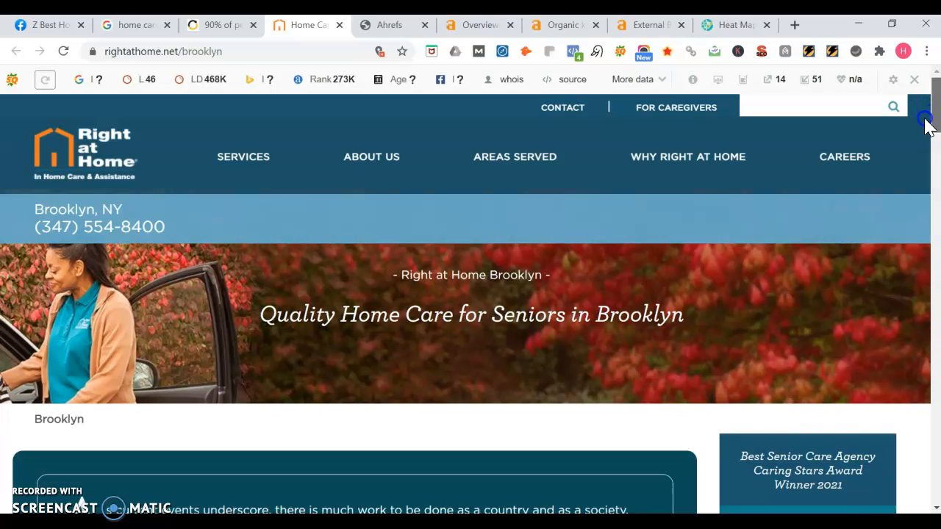
pyautogui.scroll(-3)
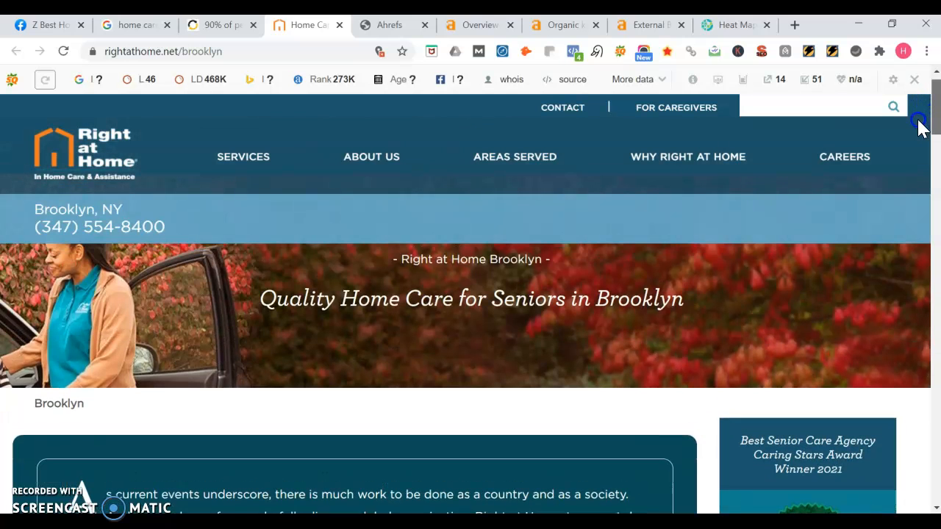
pyautogui.scroll(-3)
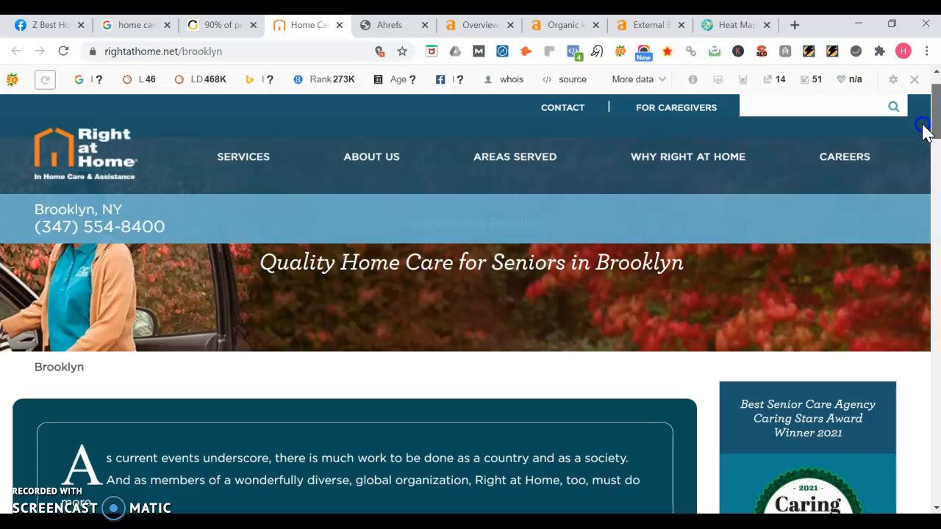
pyautogui.scroll(-3)
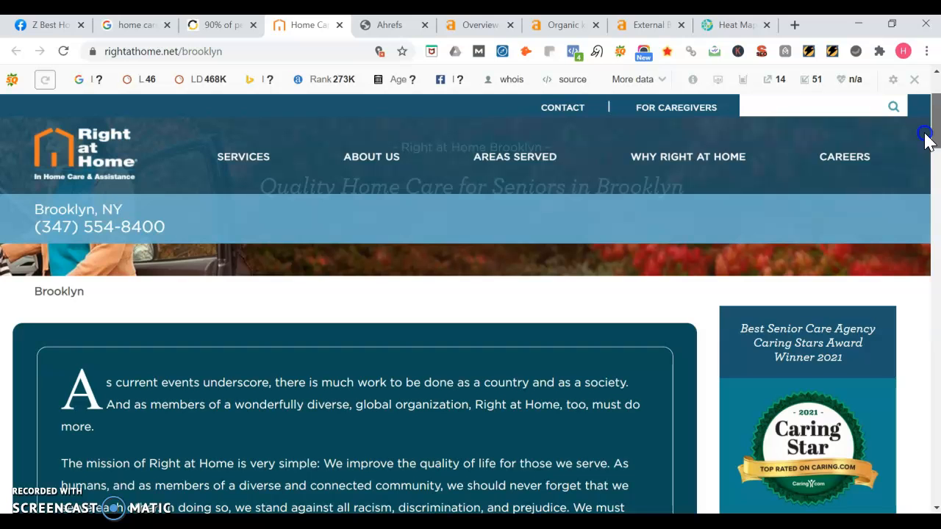
pyautogui.scroll(-3)
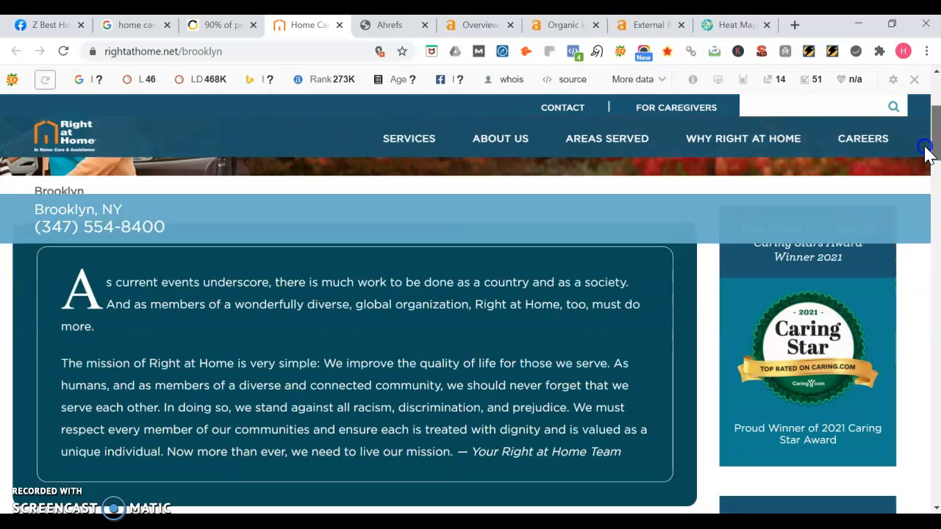
pyautogui.scroll(-3)
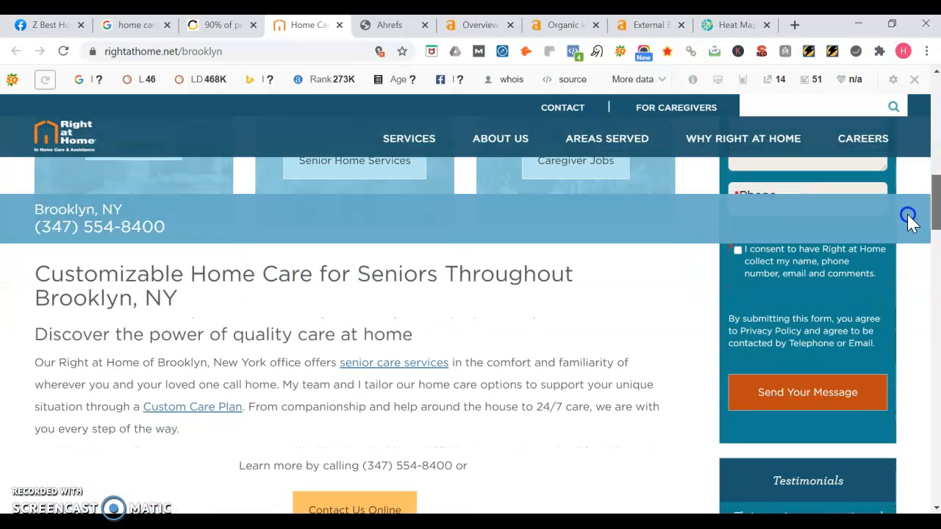
pyautogui.scroll(-3)
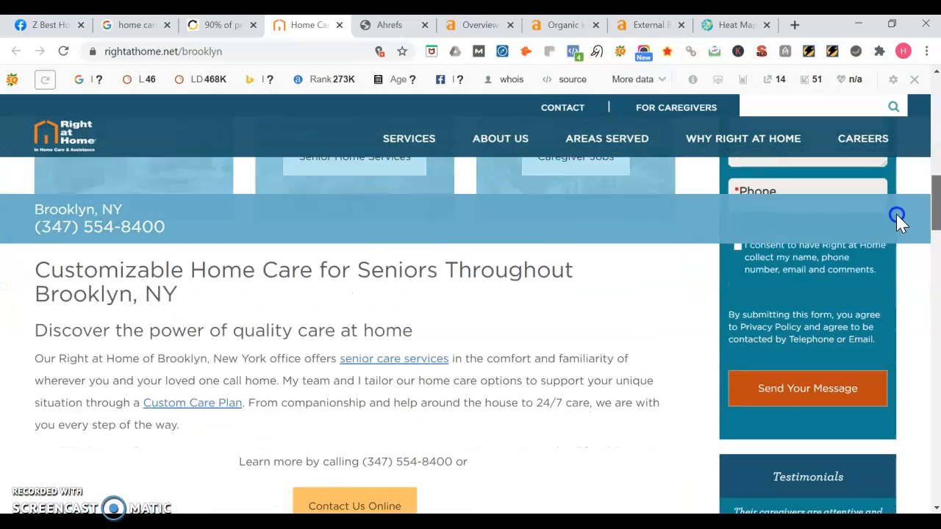
pyautogui.scroll(-3)
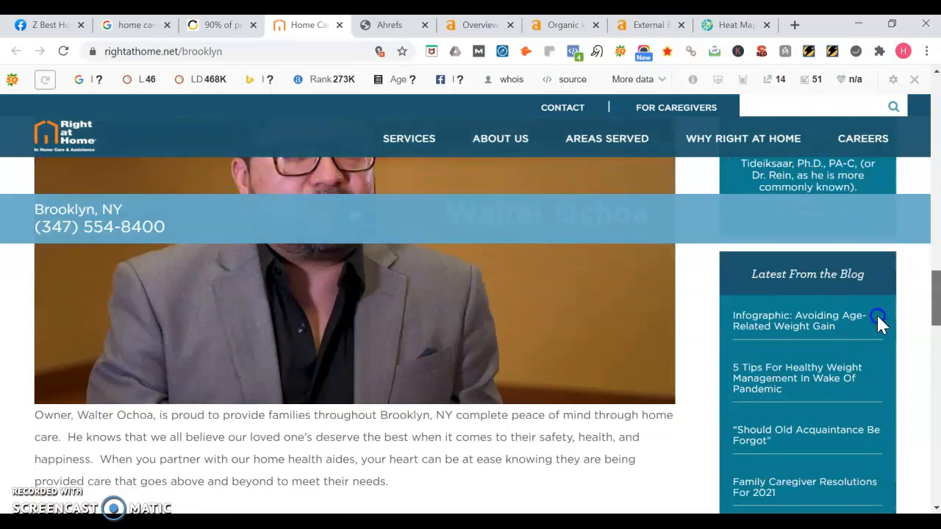
pyautogui.scroll(-3)
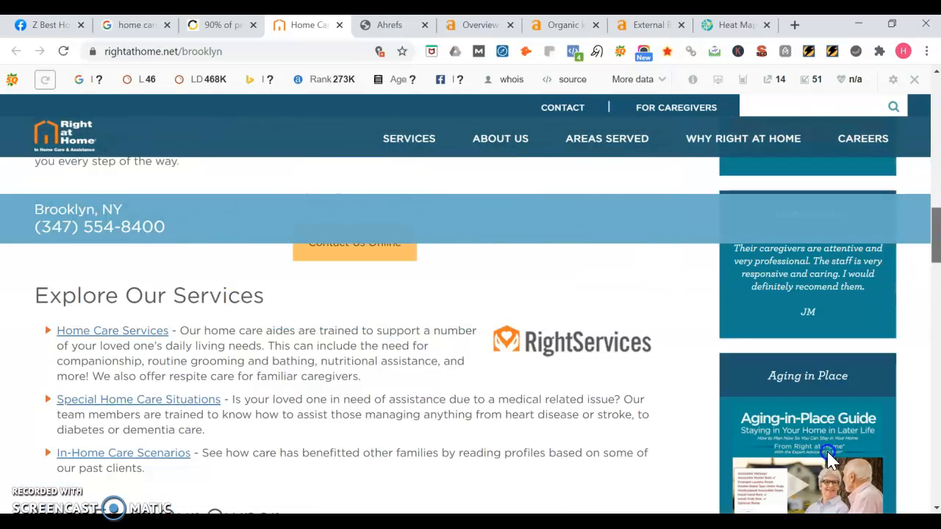
pyautogui.scroll(3)
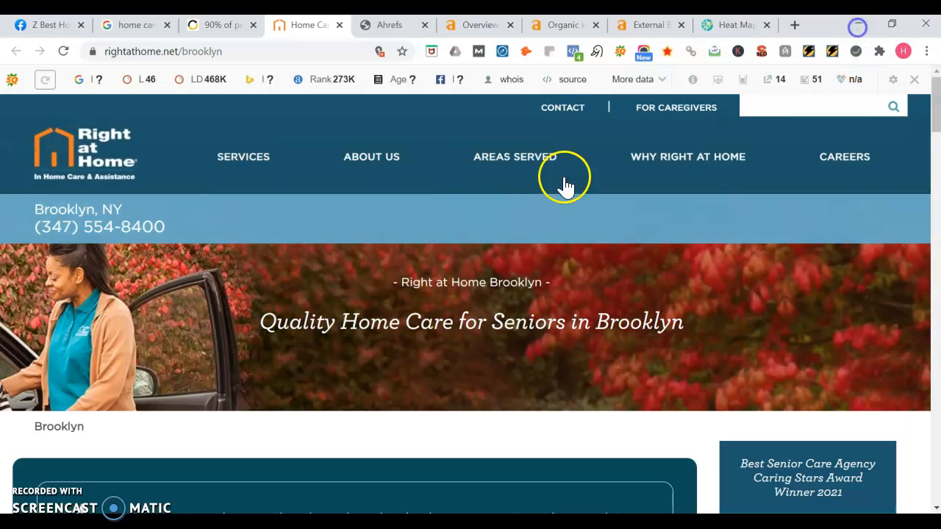
pyautogui.moveTo(409, 241)
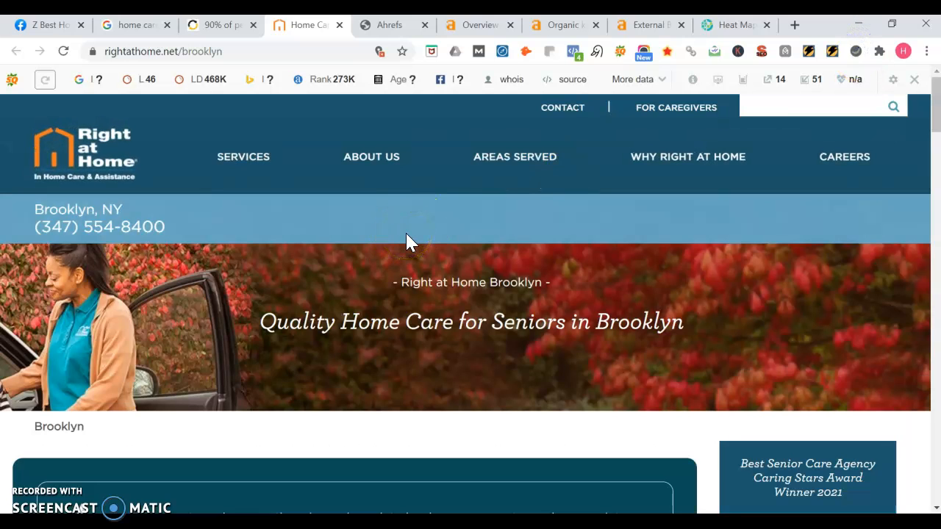
pyautogui.moveTo(209, 228)
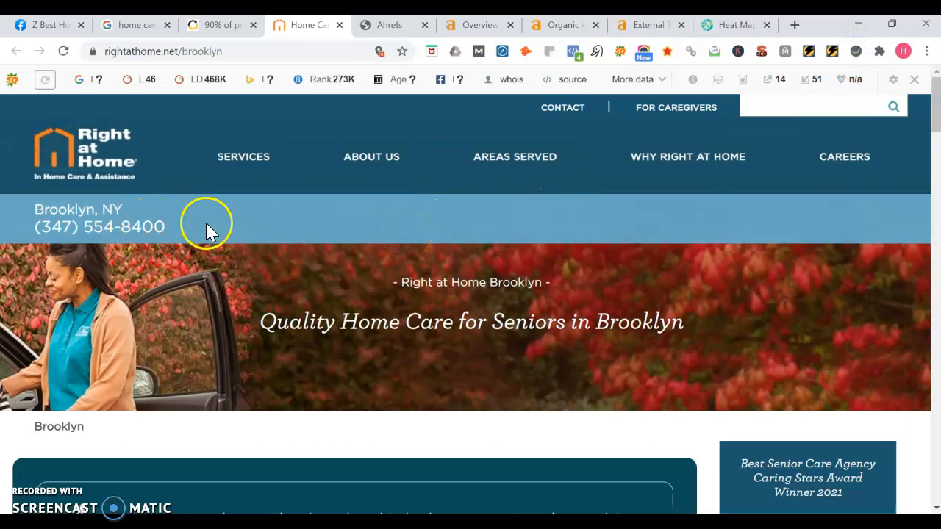
pyautogui.moveTo(57, 226)
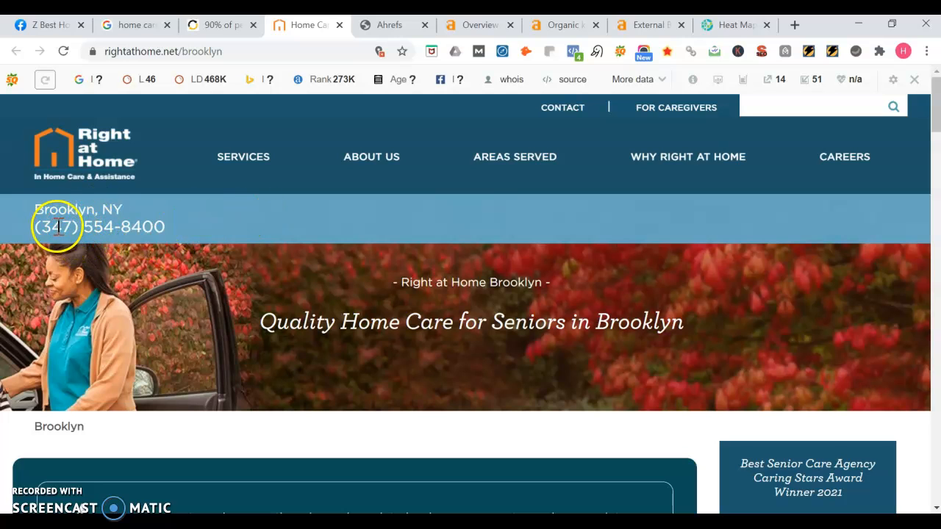
pyautogui.moveTo(132, 203)
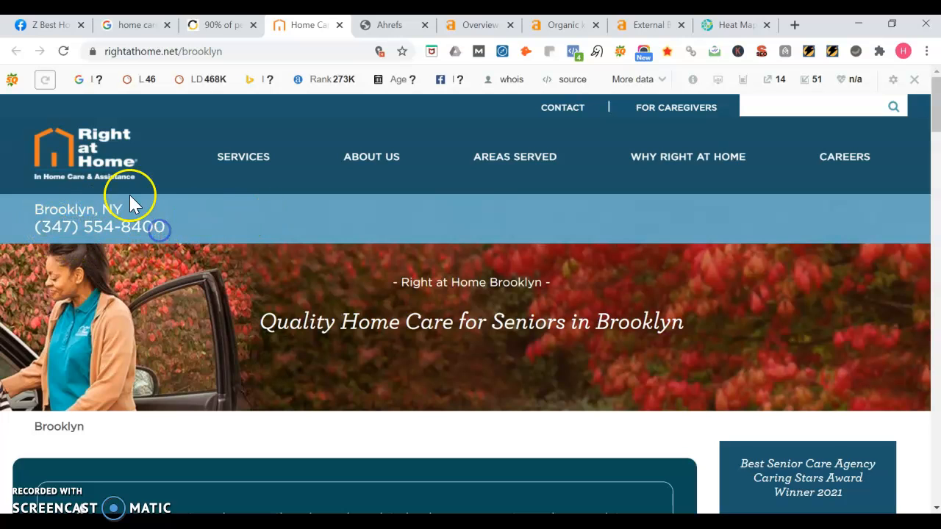
pyautogui.moveTo(161, 176)
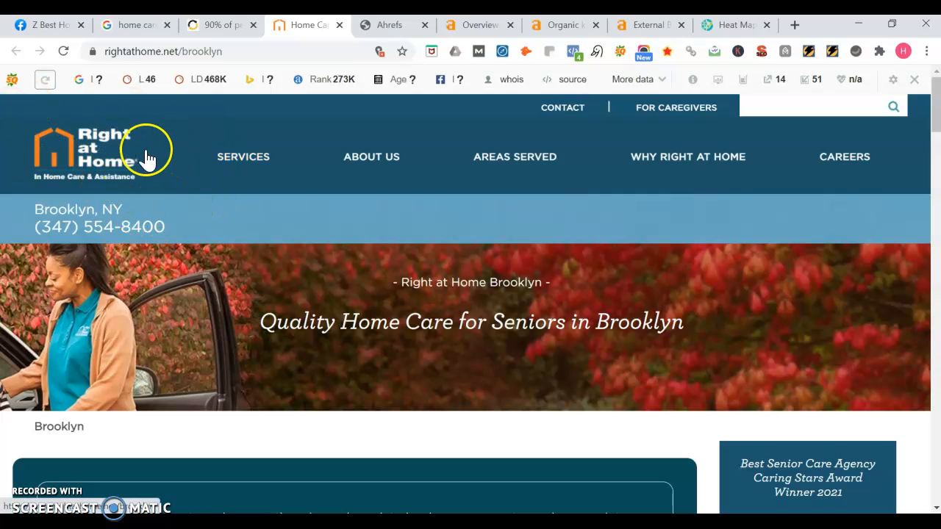
pyautogui.moveTo(188, 223)
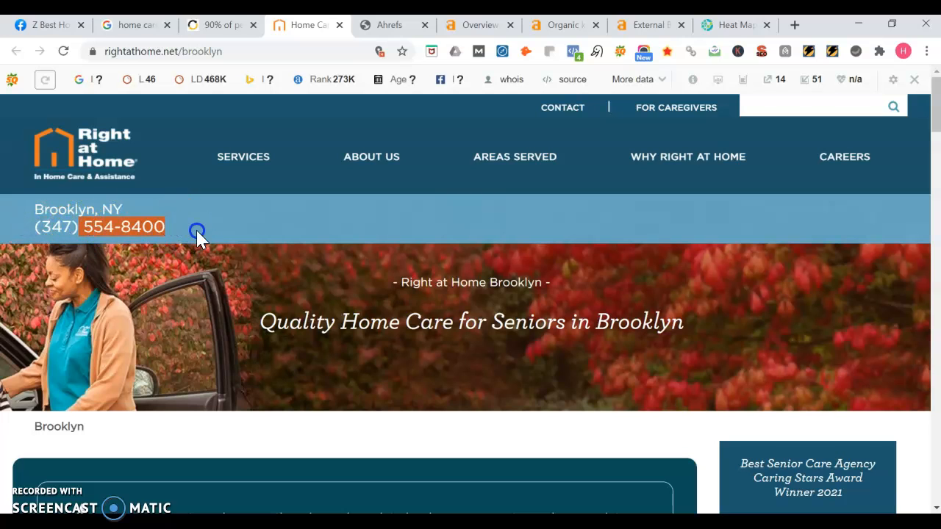
pyautogui.moveTo(174, 224)
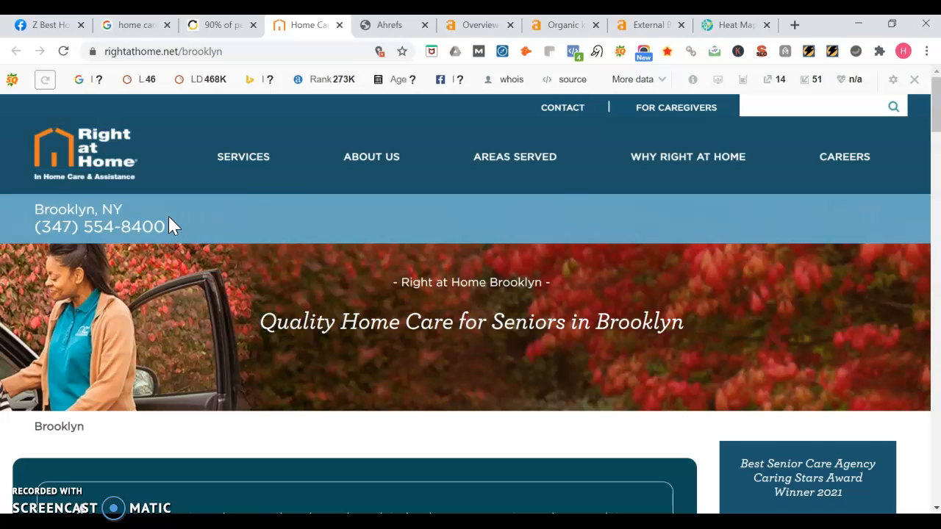
pyautogui.moveTo(154, 223)
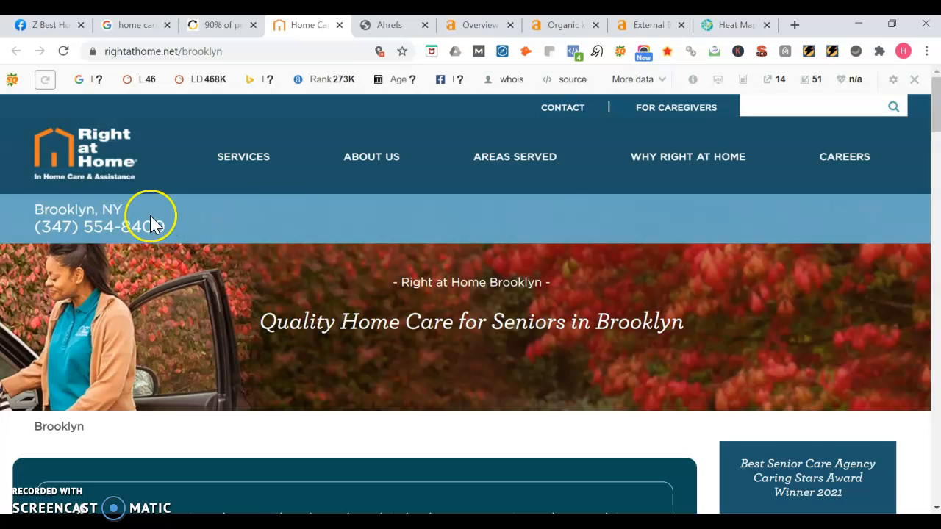
# Step: Scroll through the Right at Home Brooklyn page's banner, location and services sections
pyautogui.scroll(-3)
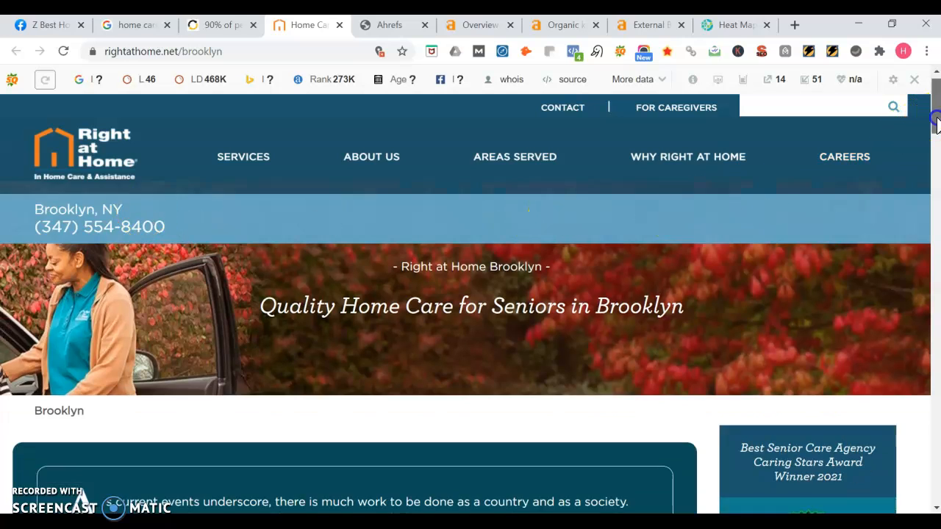
pyautogui.scroll(-3)
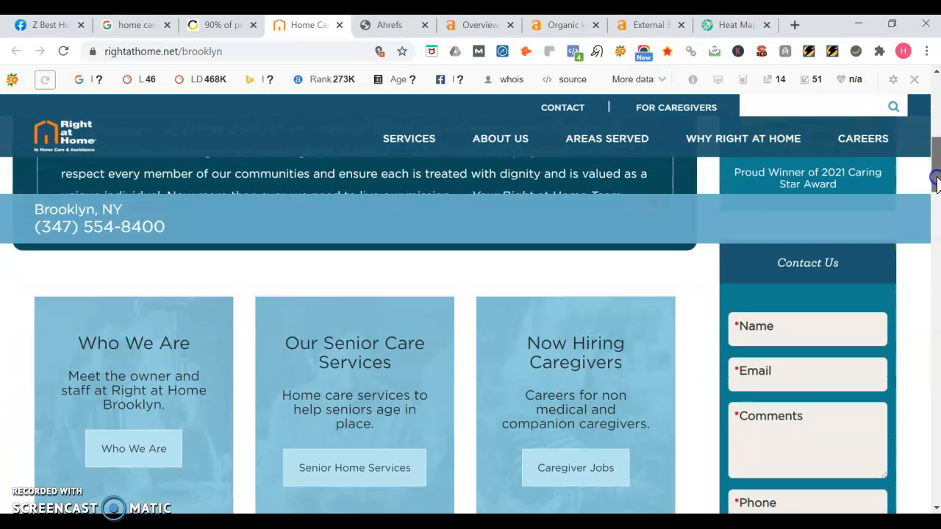
pyautogui.scroll(3)
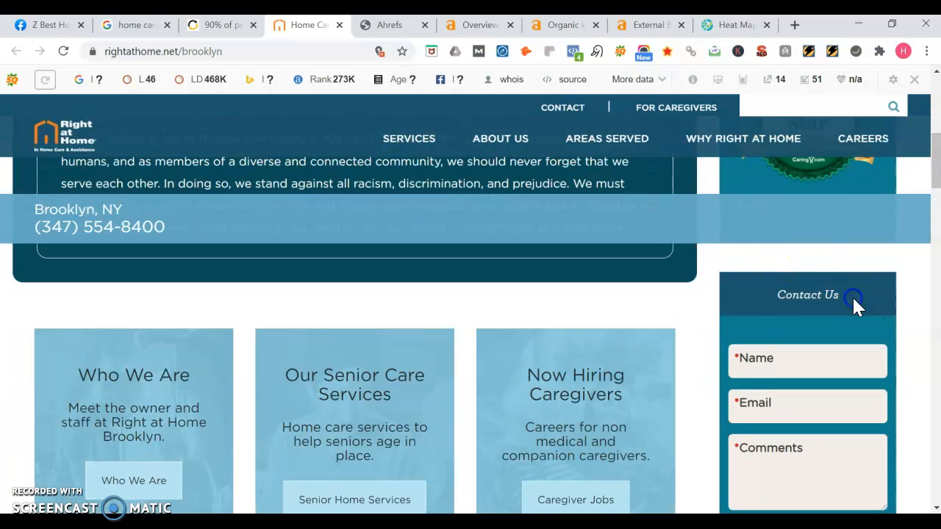
pyautogui.scroll(-3)
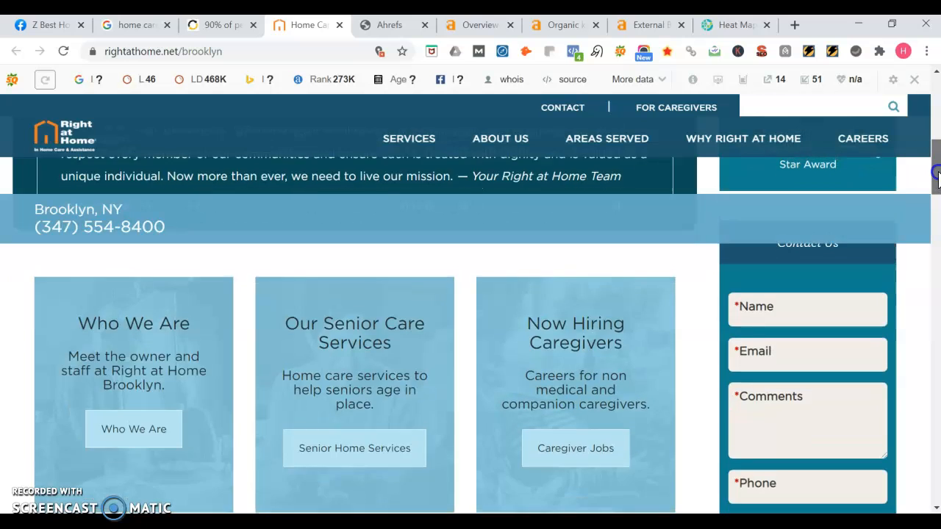
pyautogui.scroll(3)
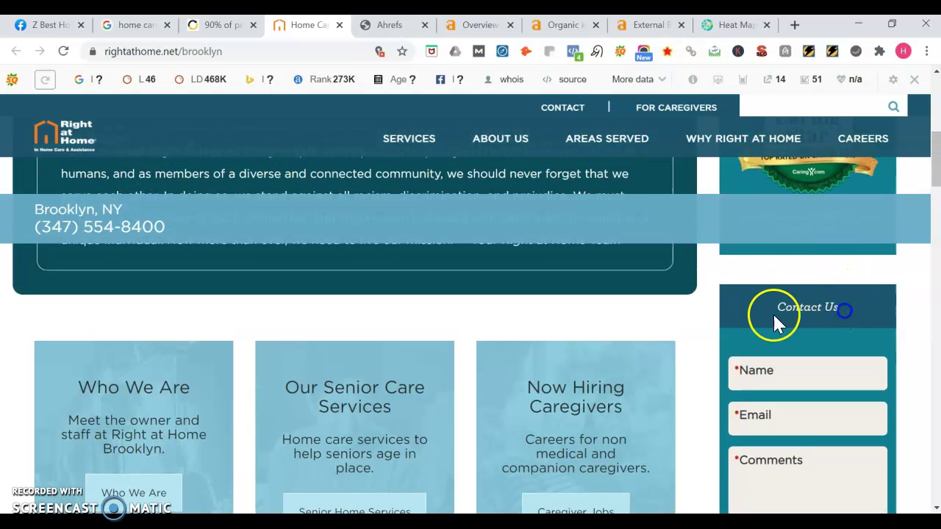
pyautogui.moveTo(790, 390)
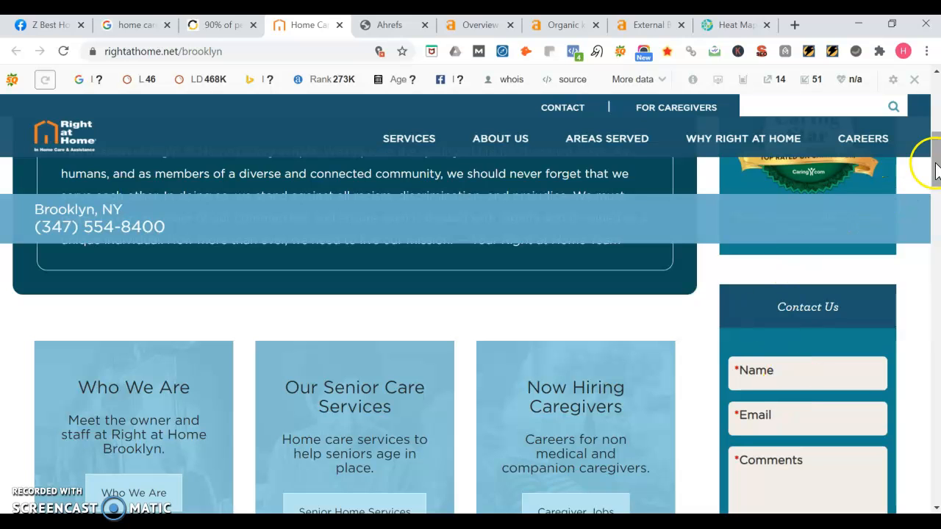
pyautogui.scroll(-3)
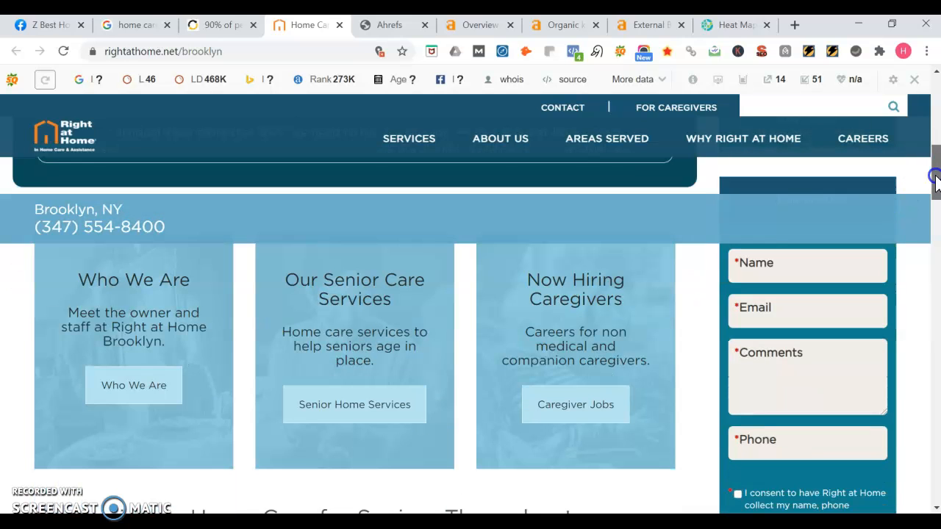
pyautogui.scroll(-3)
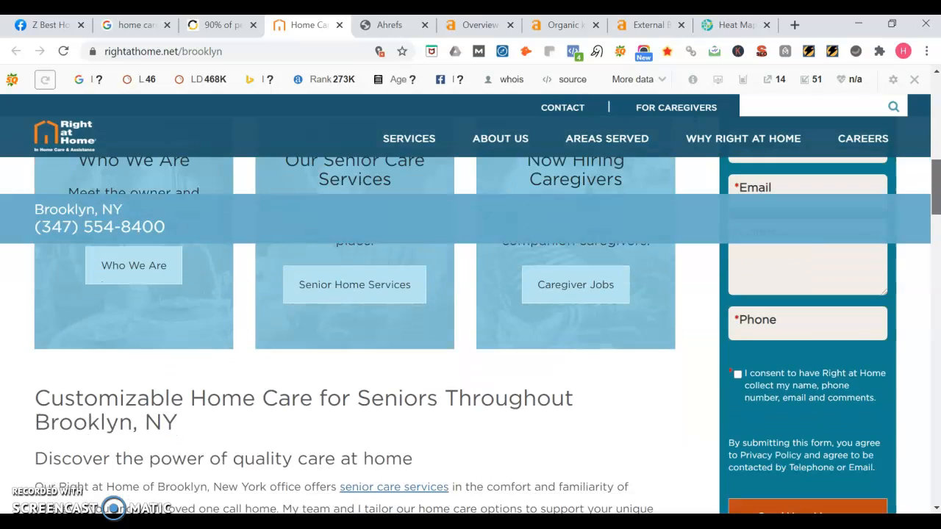
pyautogui.scroll(3)
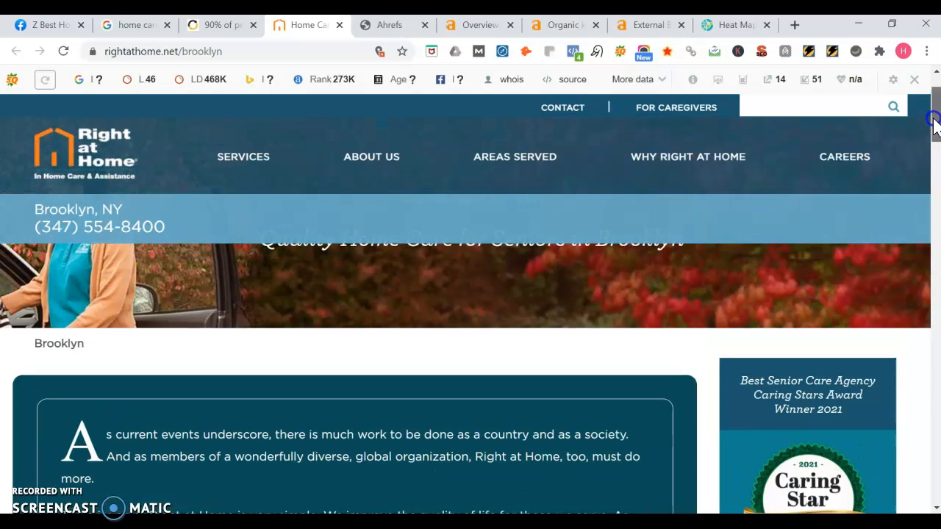
pyautogui.scroll(3)
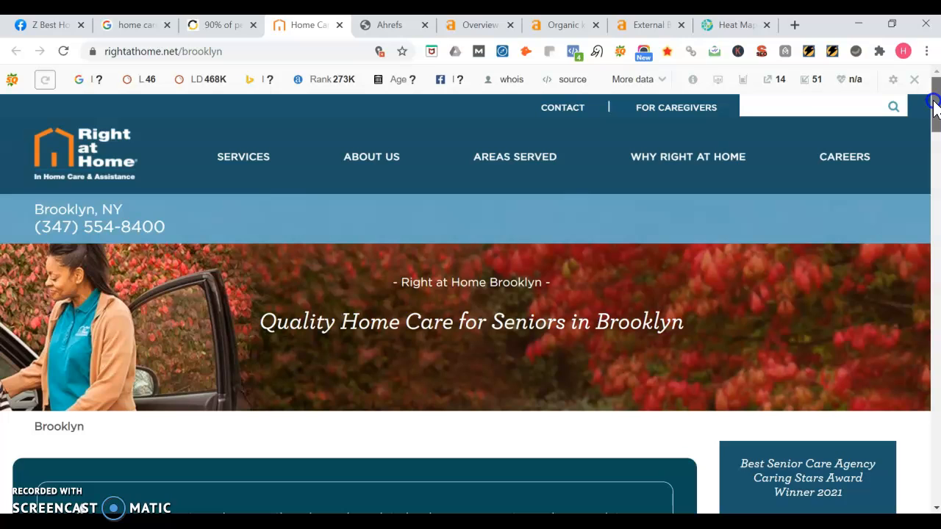
# Step: Review the owner video and RightMission sections, then return to the top of the page
pyautogui.scroll(-3)
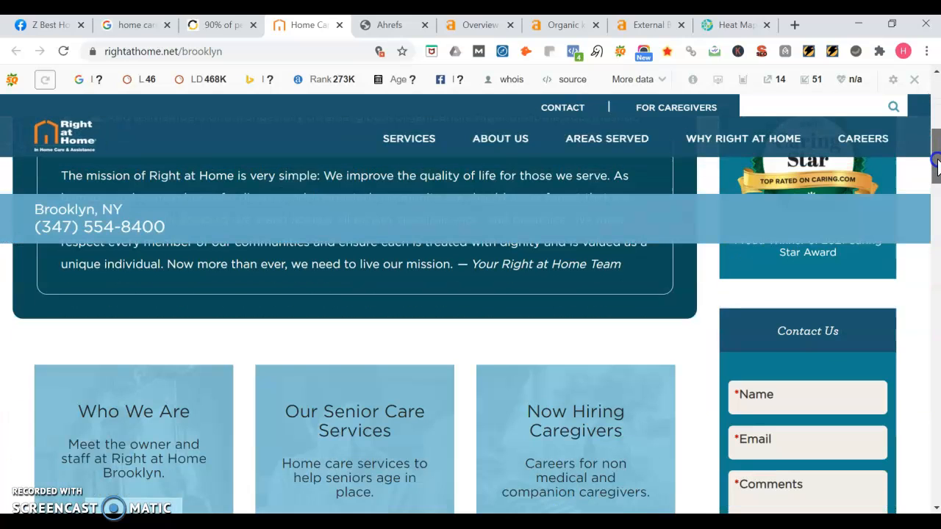
pyautogui.scroll(-3)
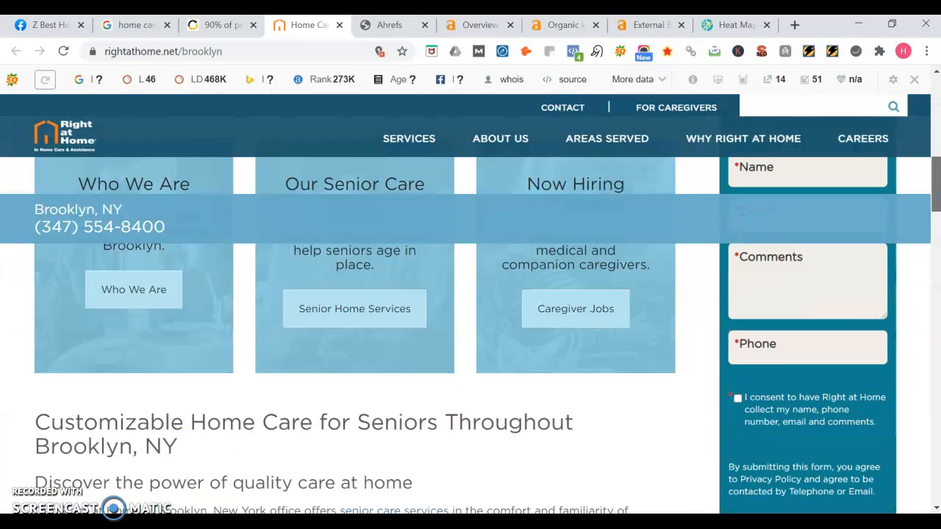
pyautogui.scroll(3)
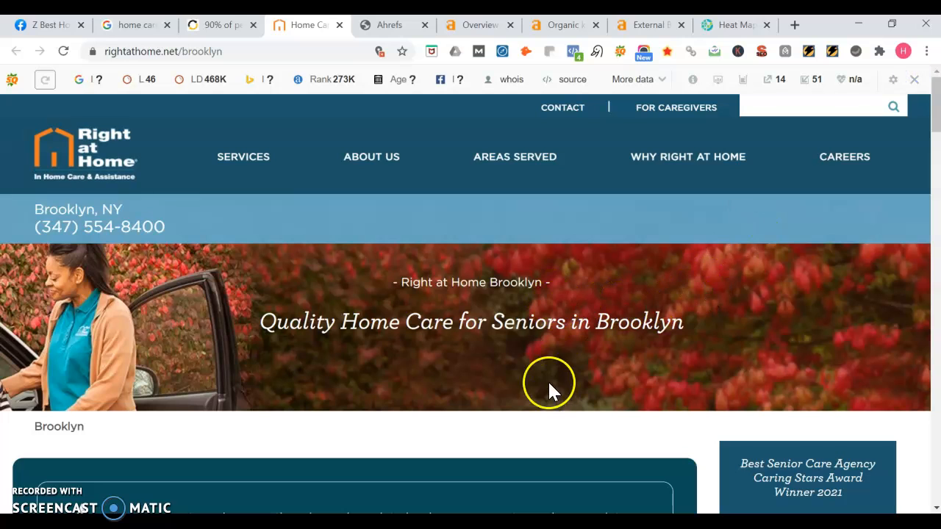
pyautogui.moveTo(585, 314)
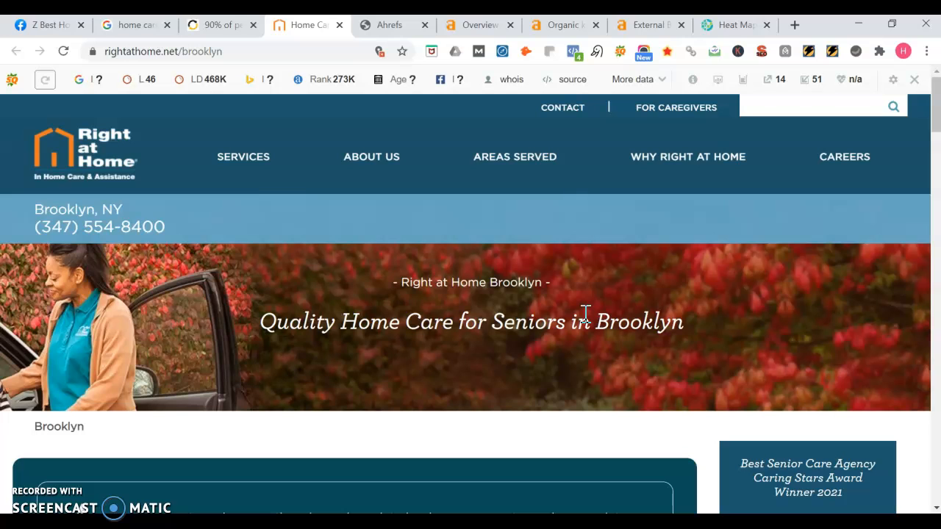
pyautogui.moveTo(750, 238)
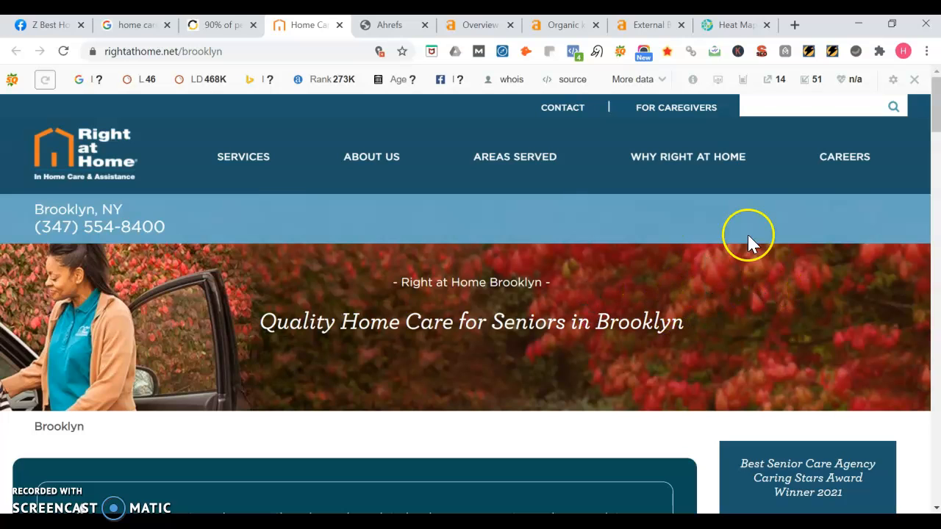
pyautogui.moveTo(588, 331)
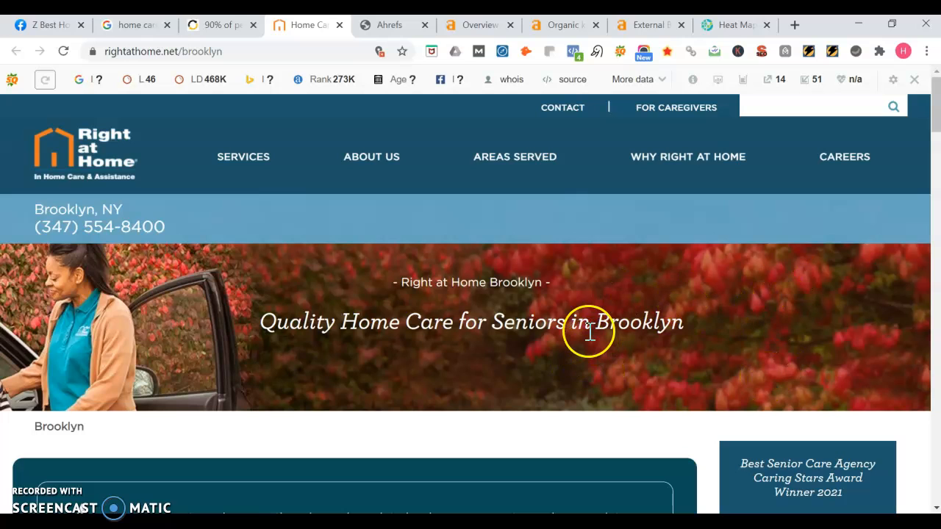
pyautogui.moveTo(585, 329)
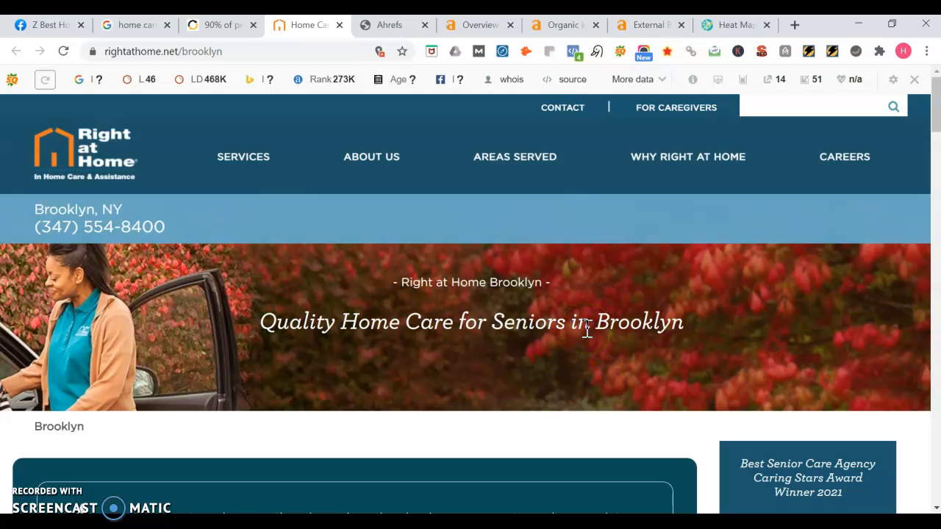
pyautogui.moveTo(933, 121)
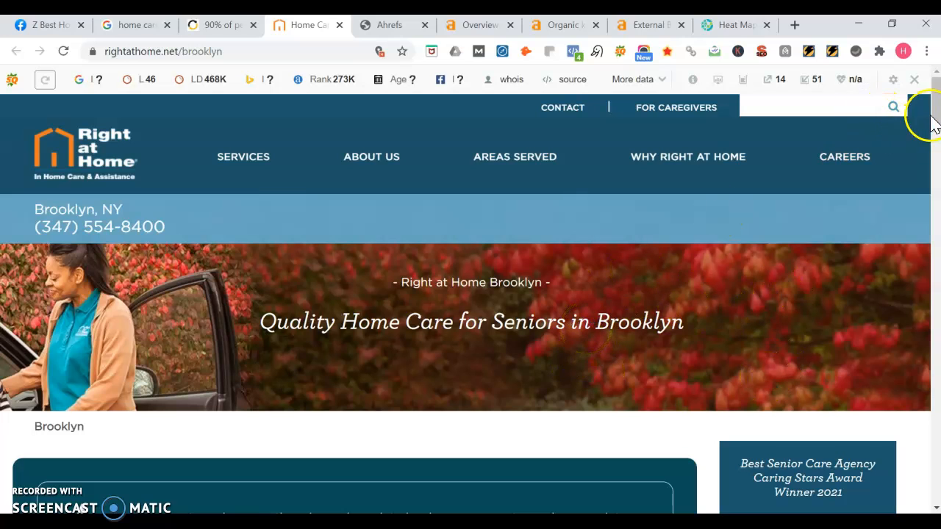
pyautogui.scroll(-3)
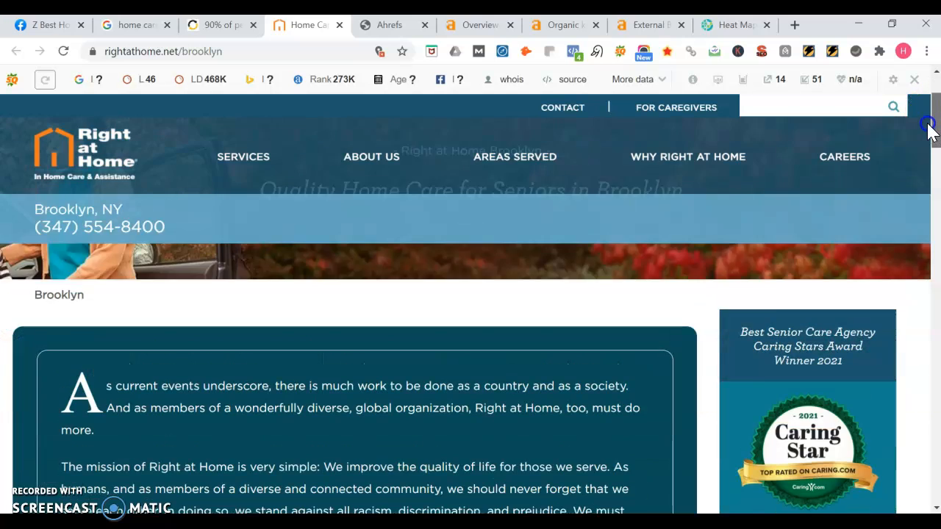
pyautogui.scroll(-3)
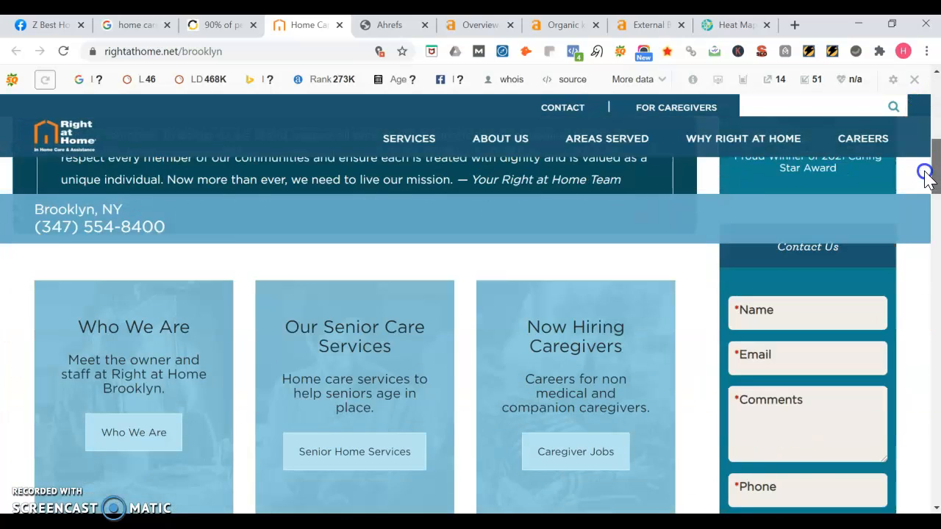
pyautogui.scroll(-3)
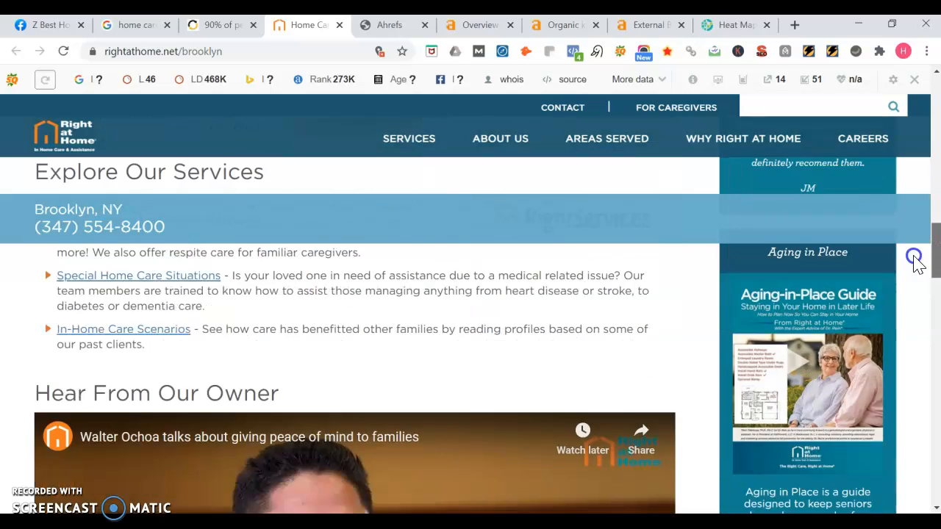
pyautogui.scroll(3)
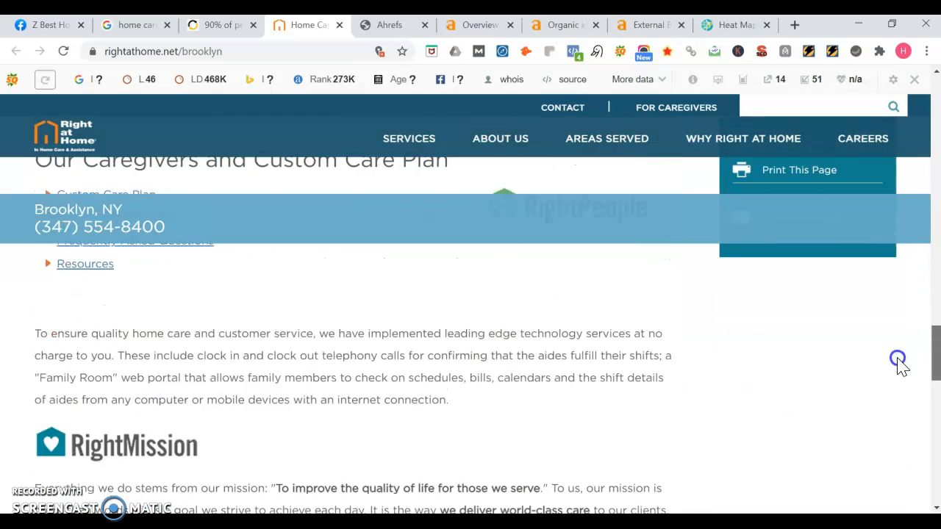
pyautogui.scroll(-3)
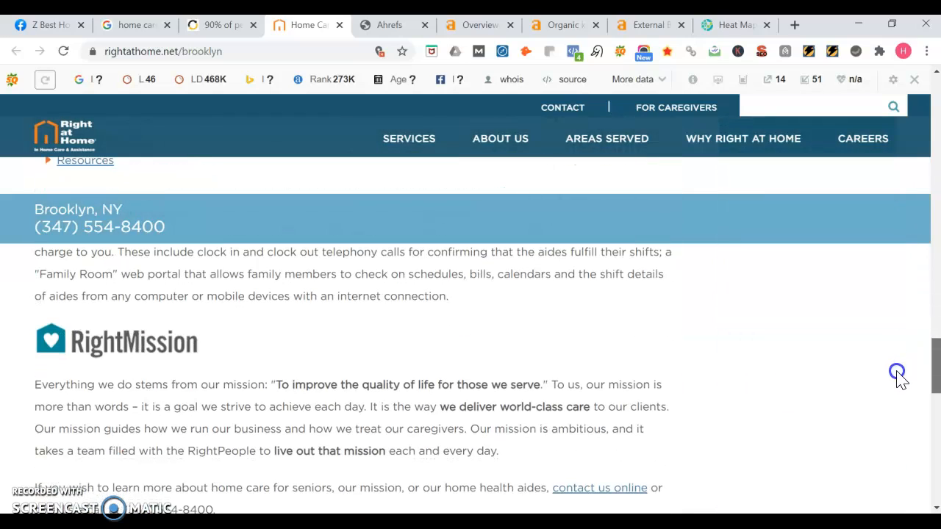
pyautogui.scroll(3)
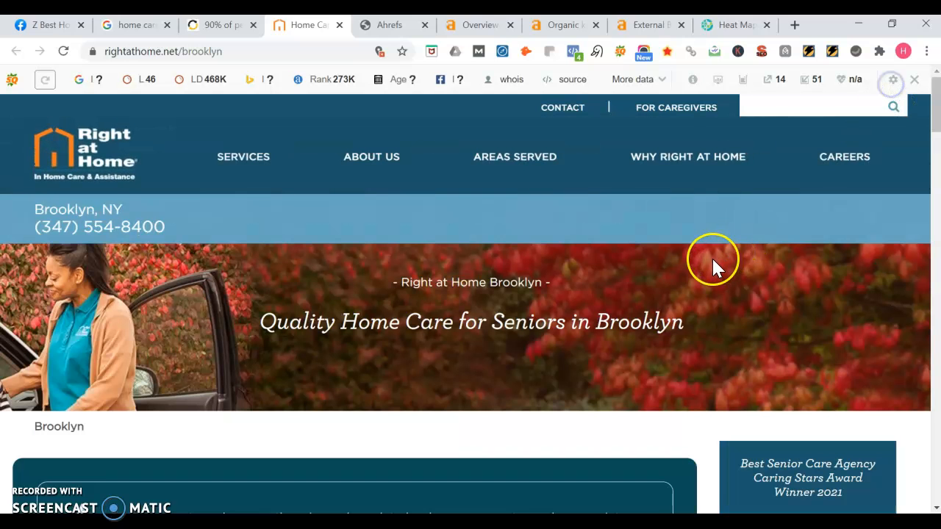
pyautogui.moveTo(717, 268)
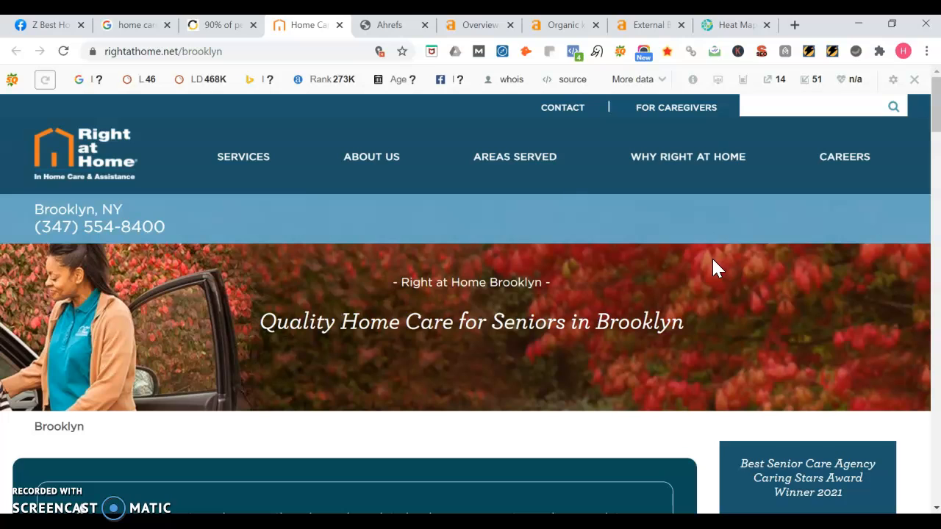
pyautogui.click(726, 259)
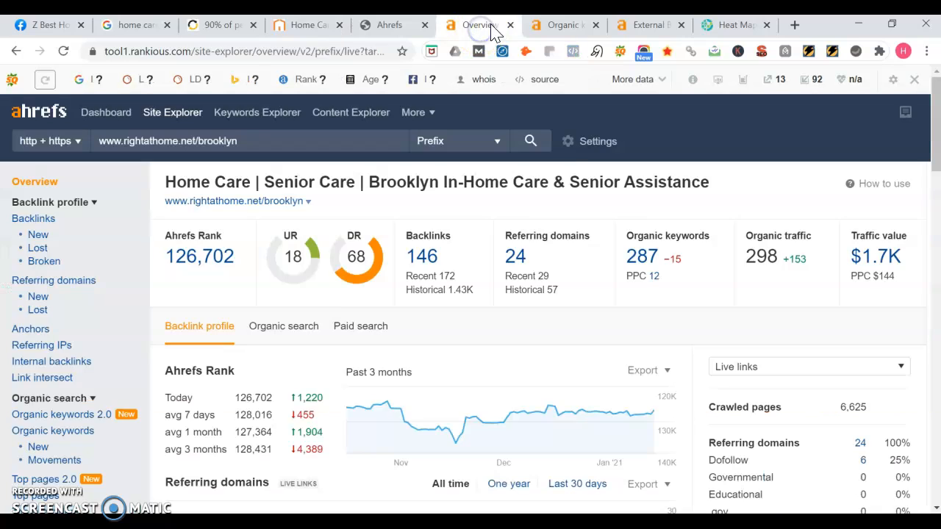
pyautogui.moveTo(432, 182)
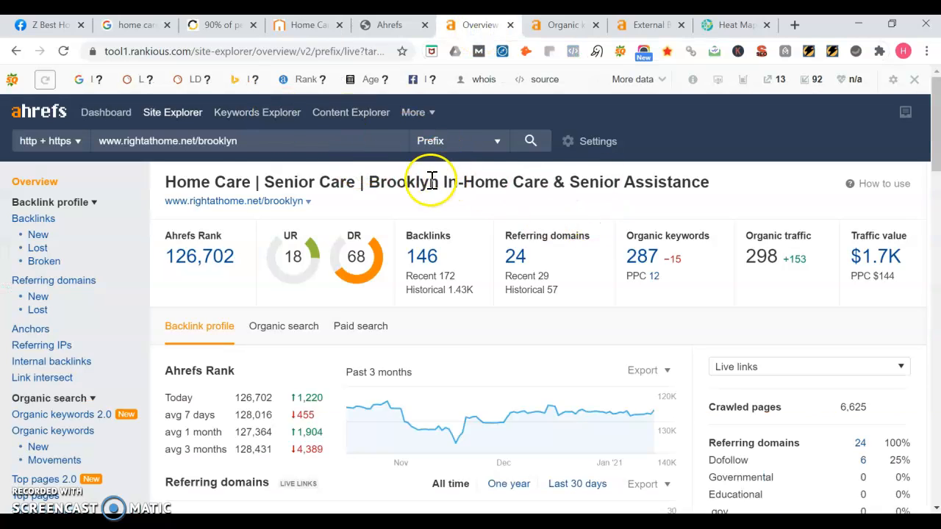
pyautogui.moveTo(285, 183)
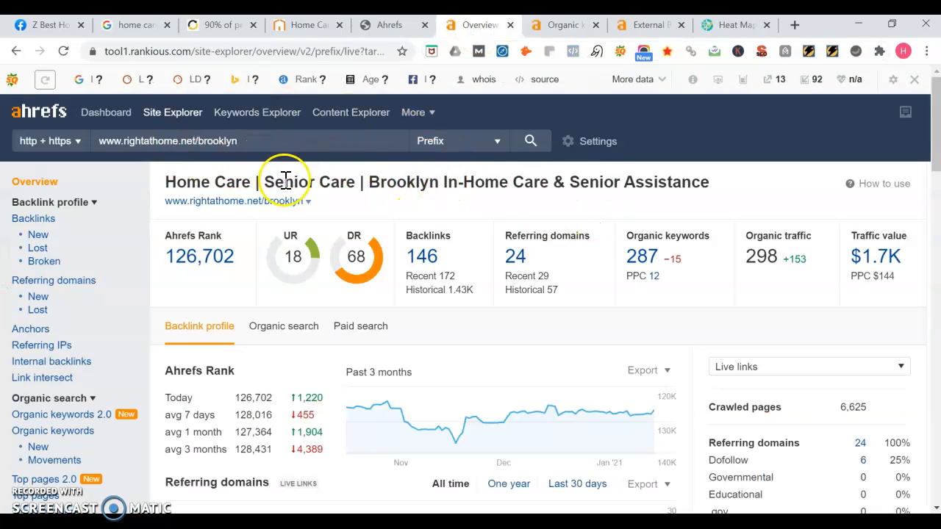
pyautogui.moveTo(184, 184)
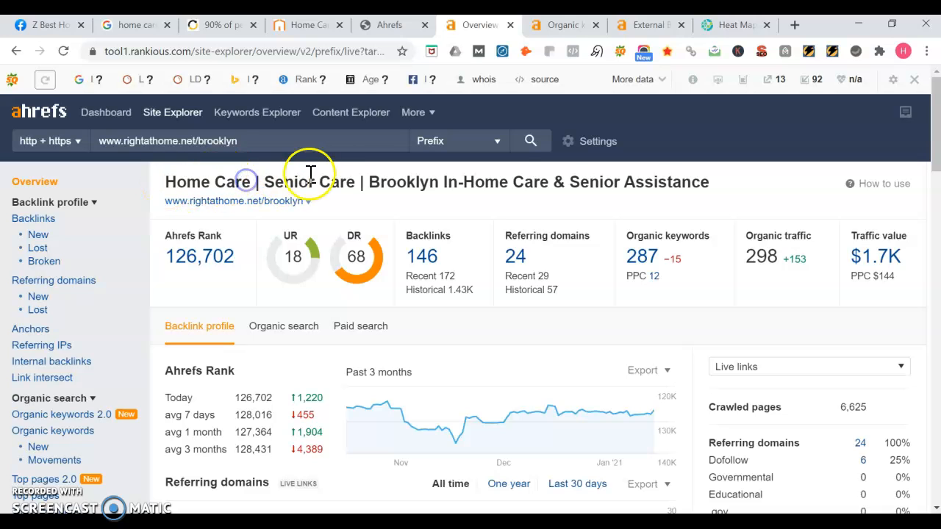
pyautogui.doubleClick(650, 182)
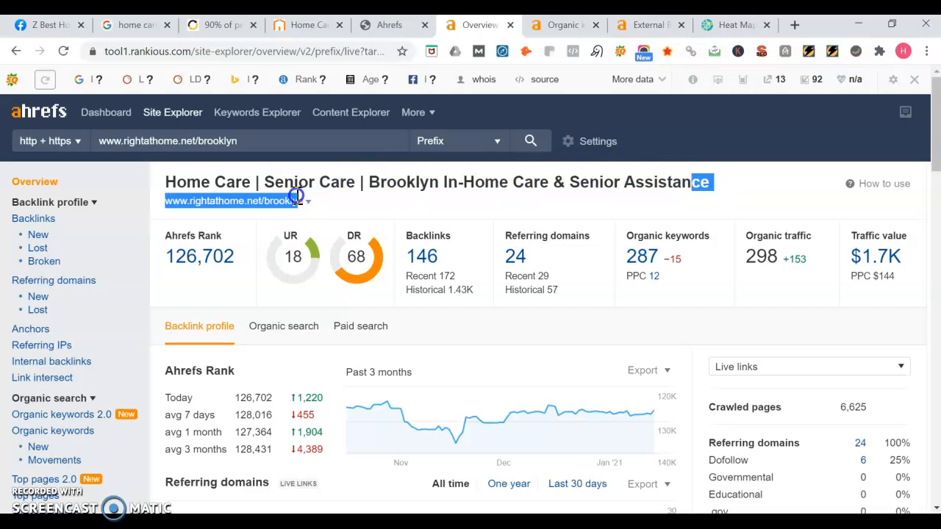
pyautogui.moveTo(410, 194)
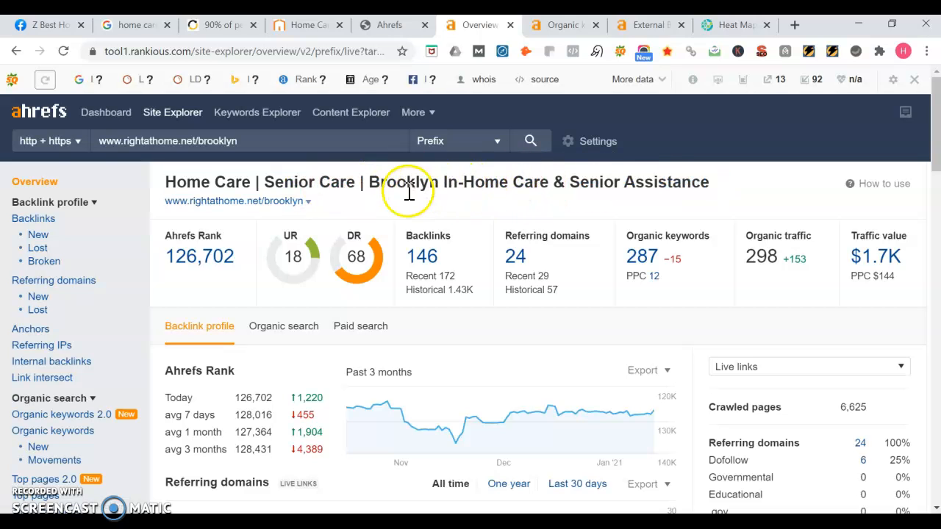
pyautogui.moveTo(463, 182)
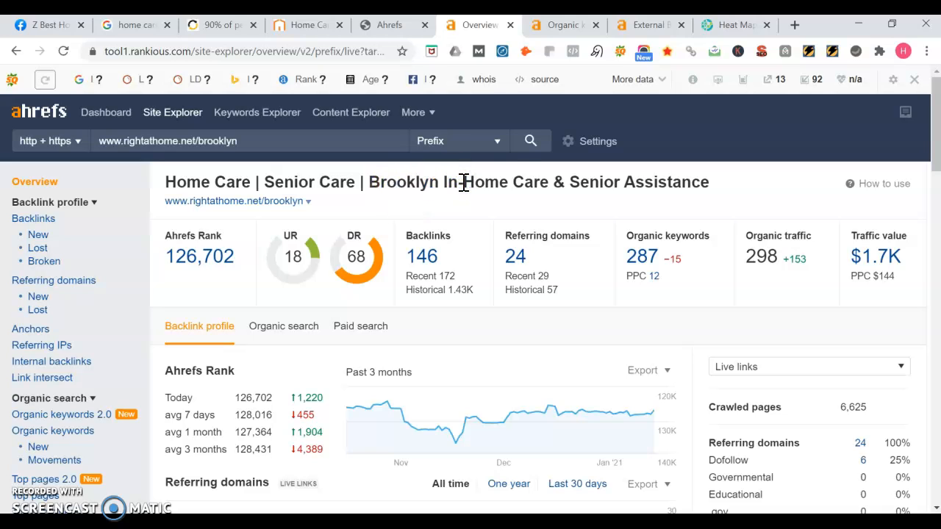
pyautogui.moveTo(660, 249)
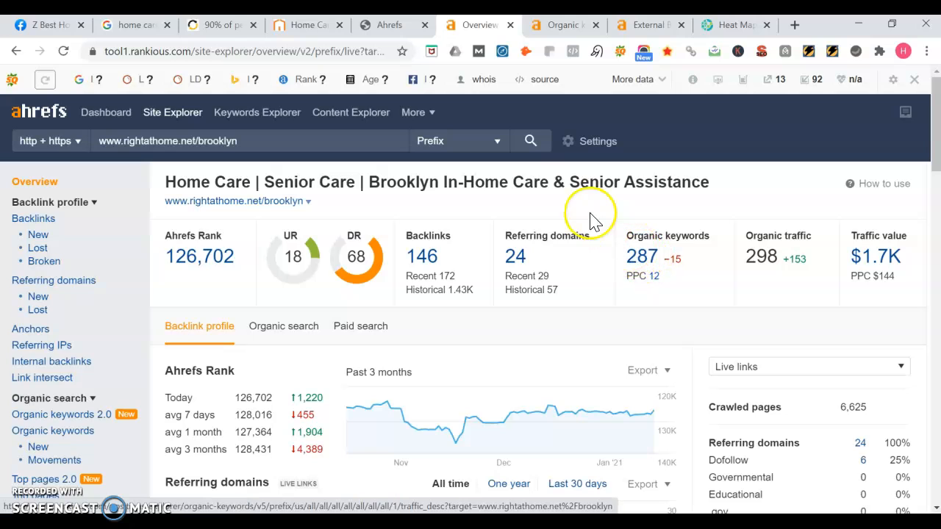
pyautogui.moveTo(452, 279)
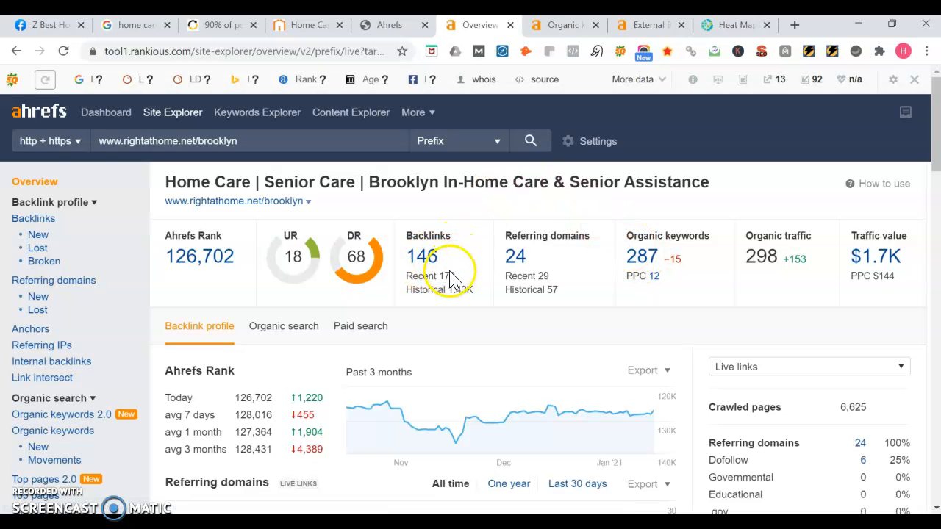
pyautogui.moveTo(456, 272)
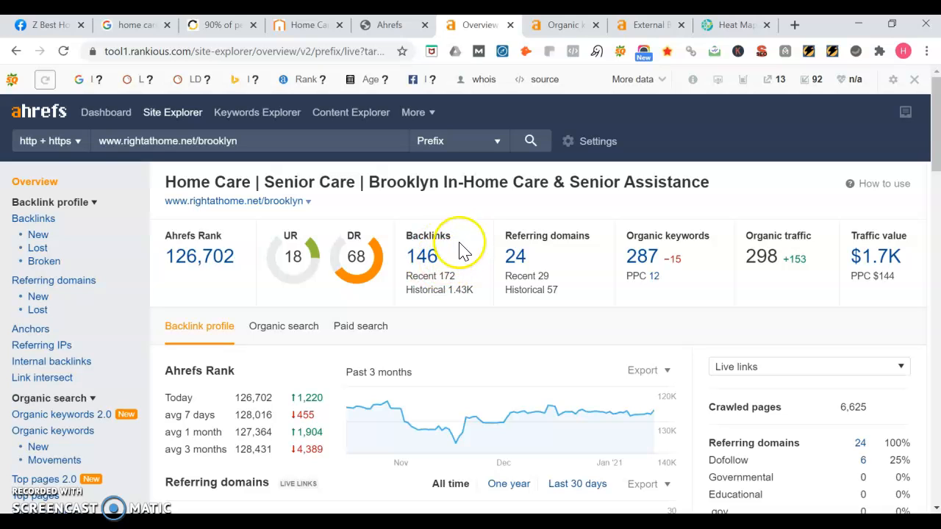
pyautogui.moveTo(453, 279)
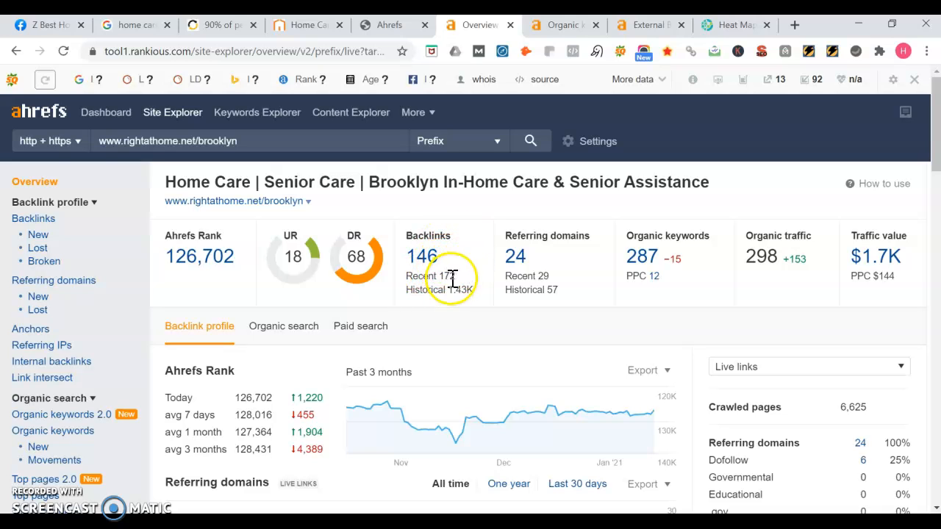
pyautogui.moveTo(469, 262)
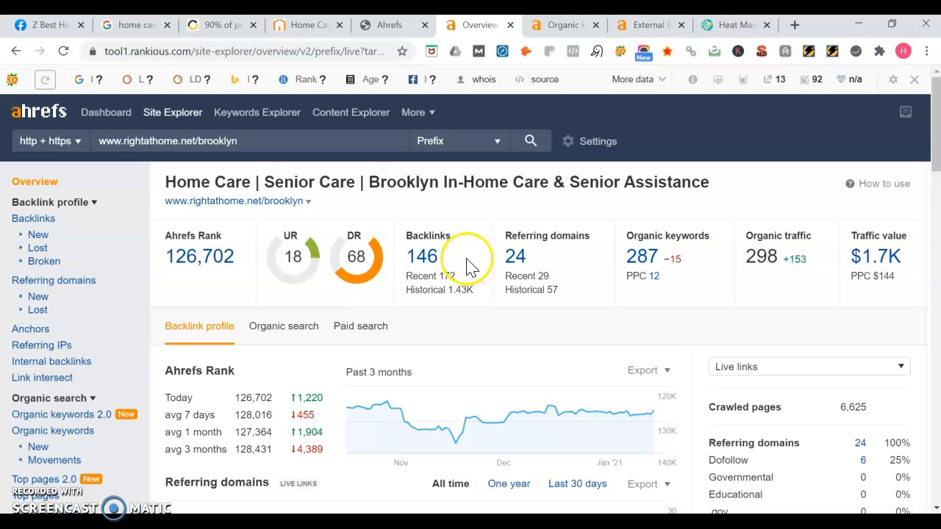
pyautogui.moveTo(444, 294)
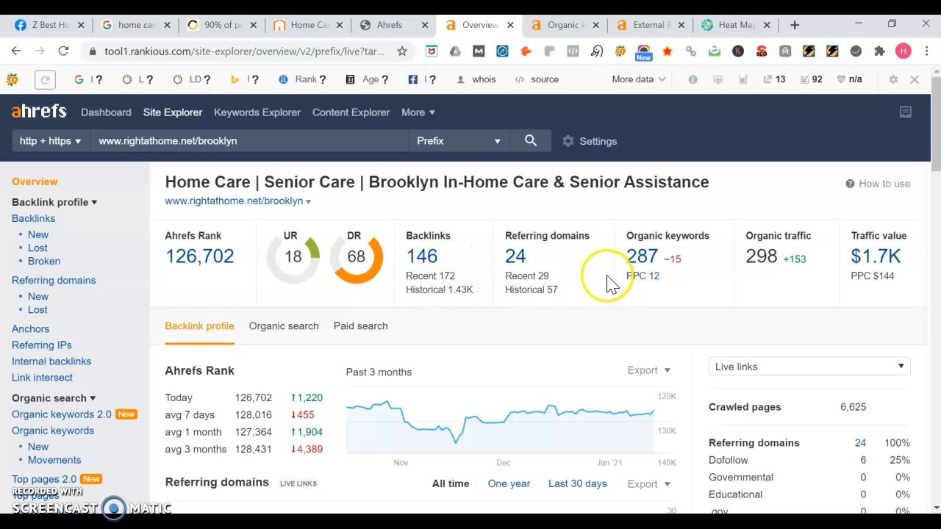
pyautogui.moveTo(470, 282)
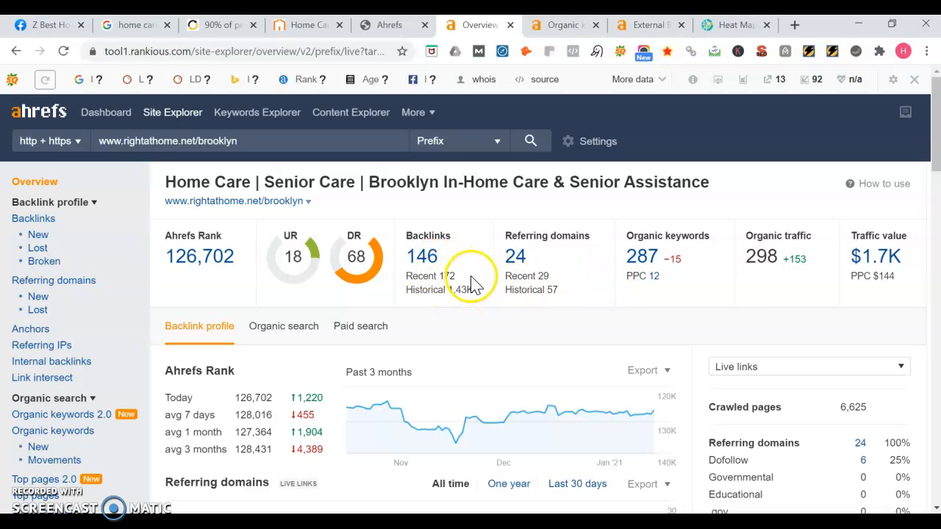
pyautogui.moveTo(838, 262)
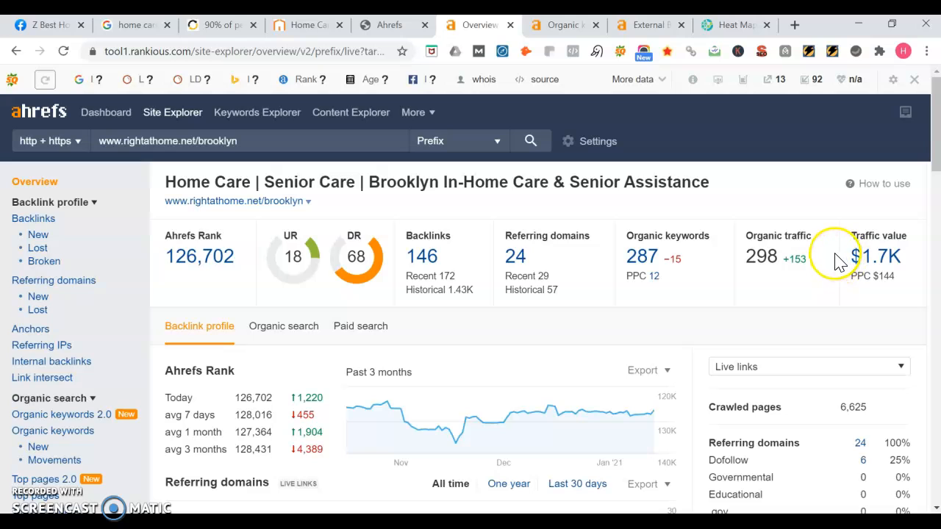
pyautogui.moveTo(817, 262)
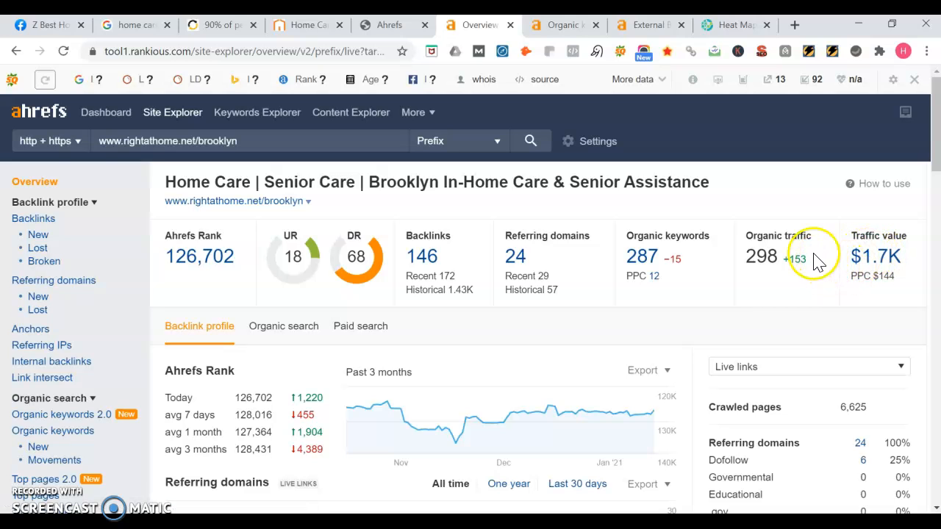
pyautogui.moveTo(914, 264)
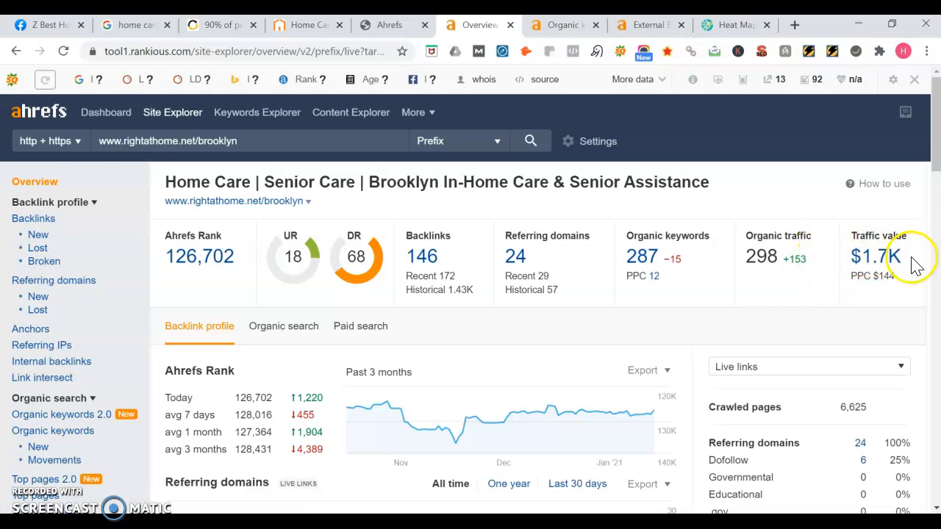
pyautogui.moveTo(837, 273)
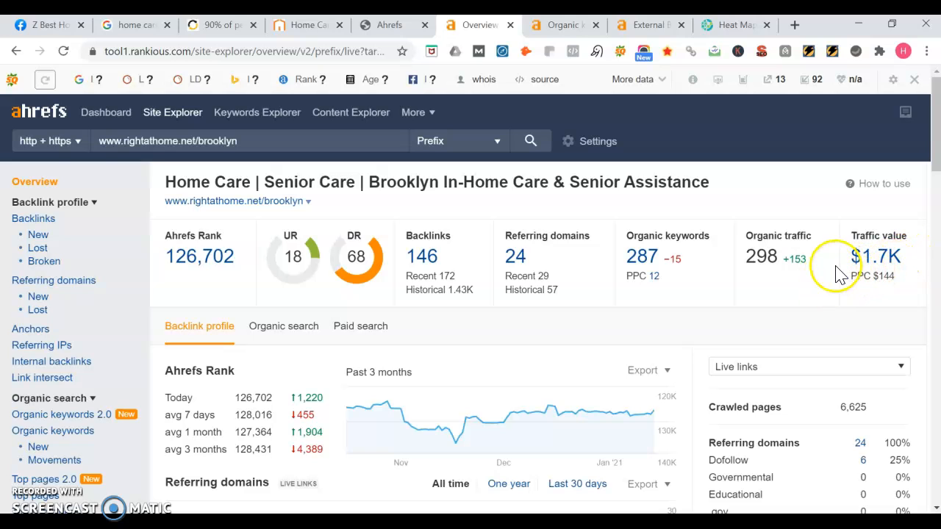
pyautogui.moveTo(841, 276)
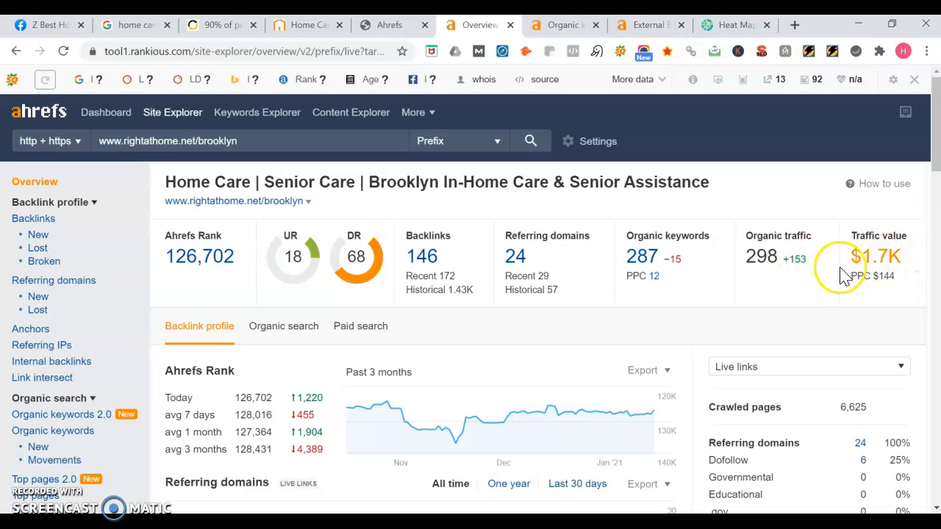
pyautogui.moveTo(639, 155)
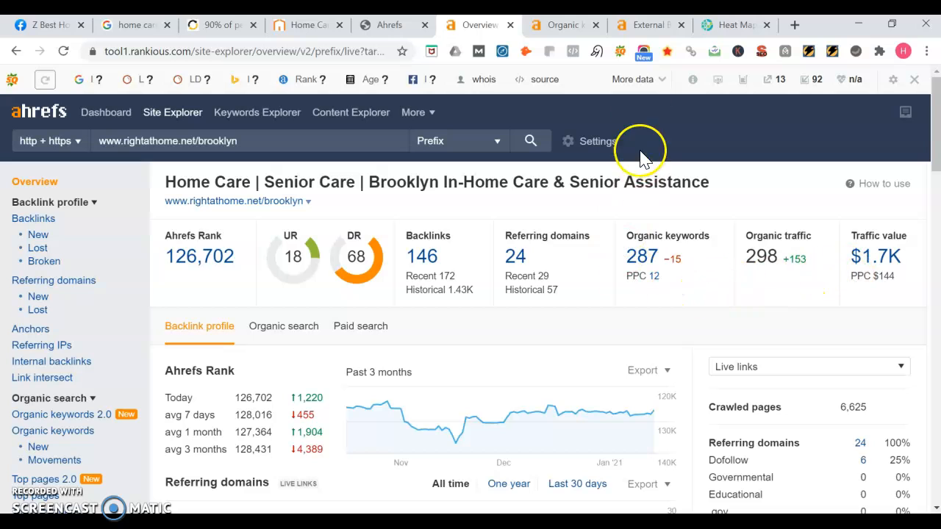
pyautogui.moveTo(564, 23)
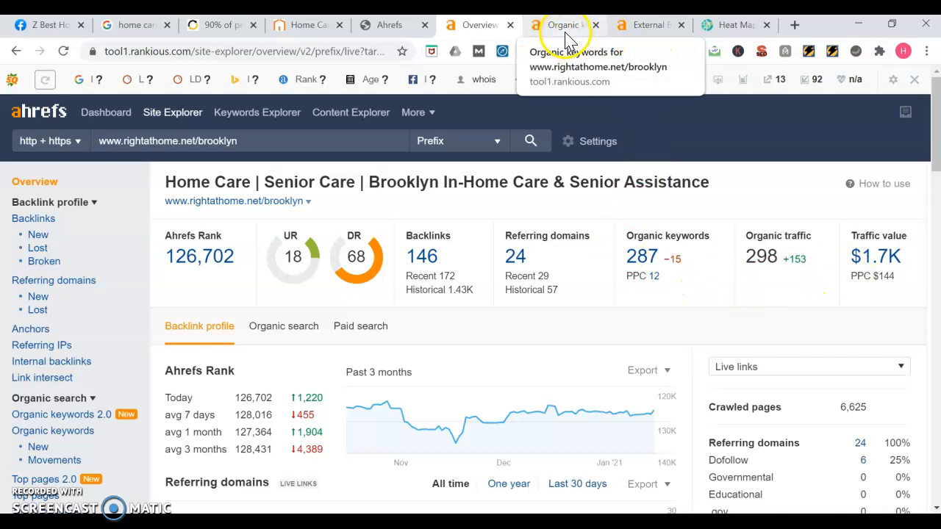
pyautogui.click(562, 23)
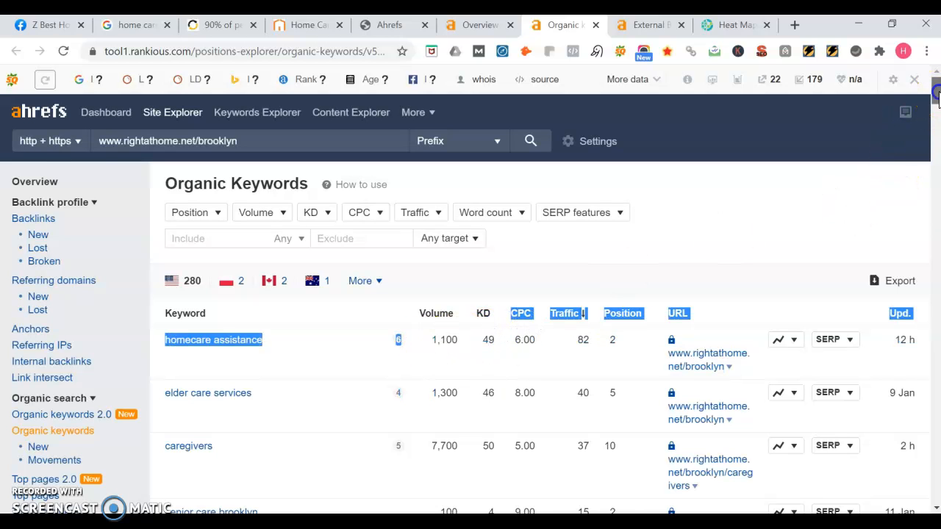
pyautogui.scroll(-3)
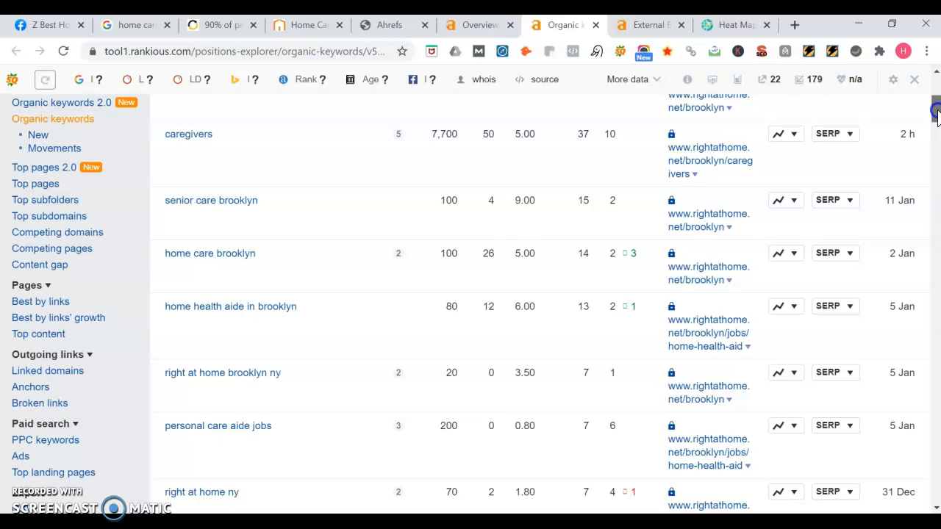
pyautogui.scroll(-3)
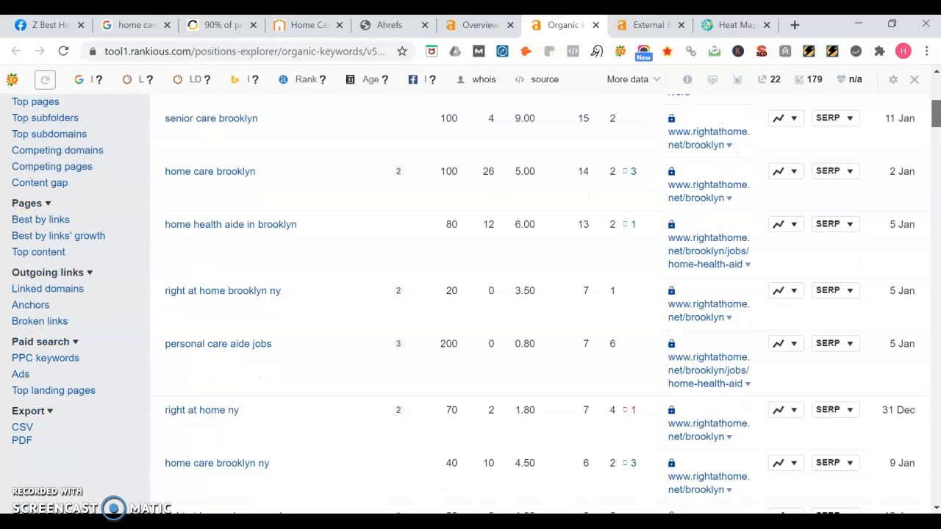
pyautogui.scroll(-3)
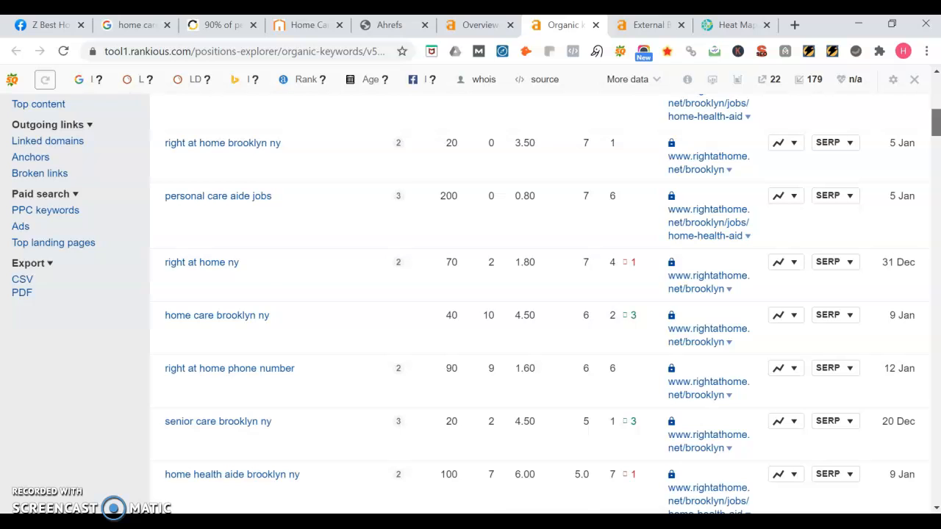
pyautogui.scroll(-3)
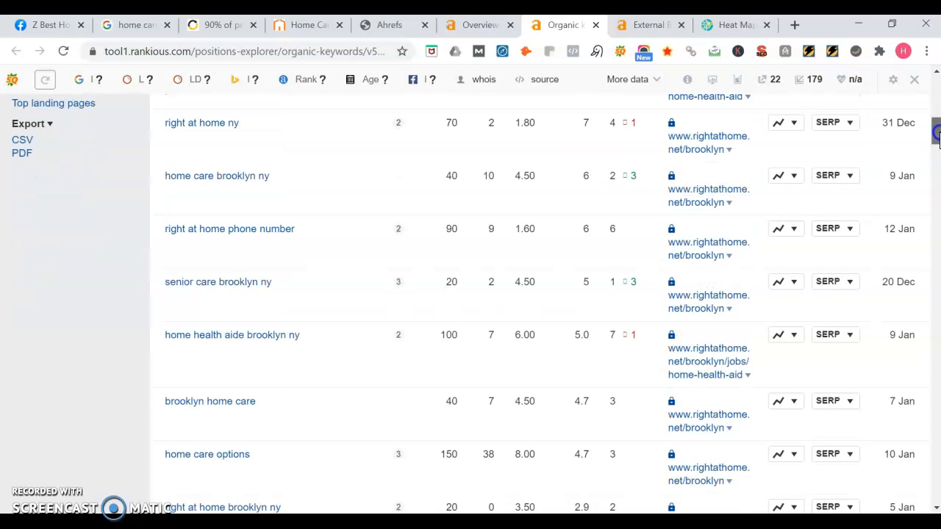
pyautogui.scroll(-3)
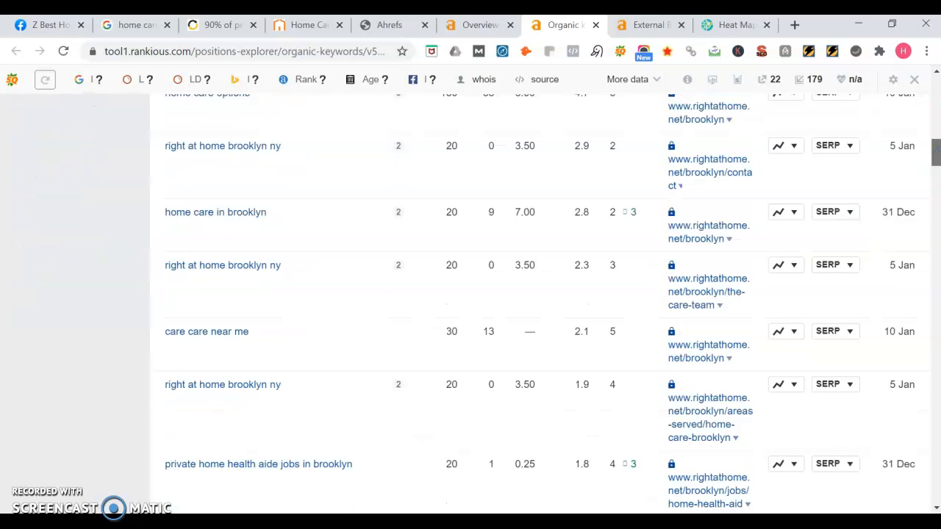
pyautogui.scroll(-3)
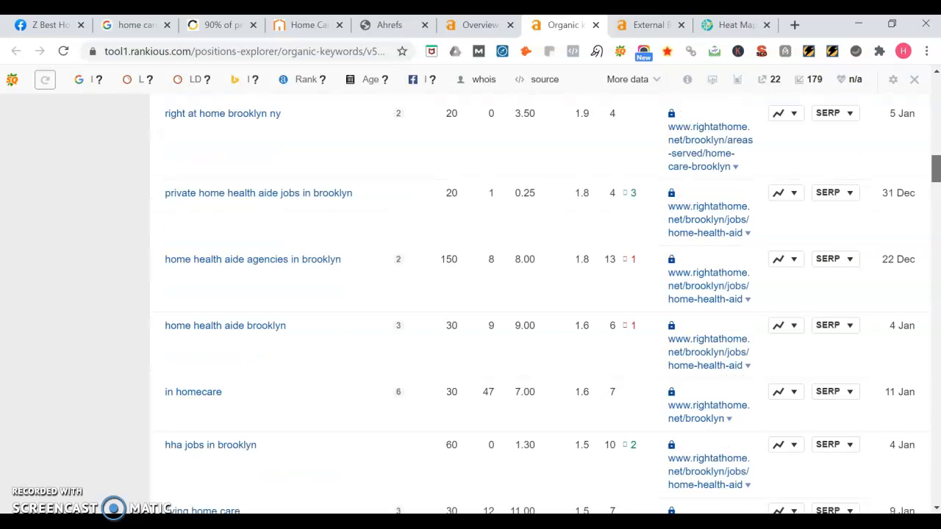
pyautogui.scroll(-3)
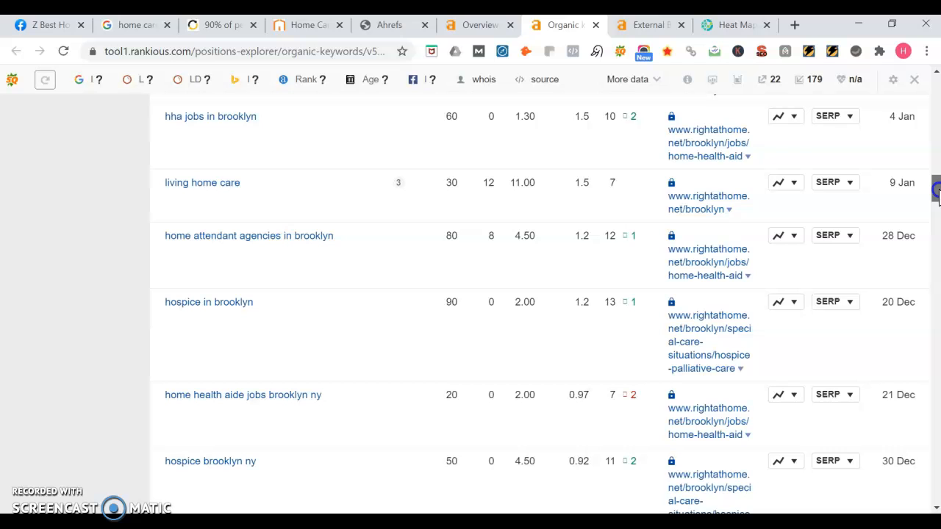
pyautogui.scroll(-3)
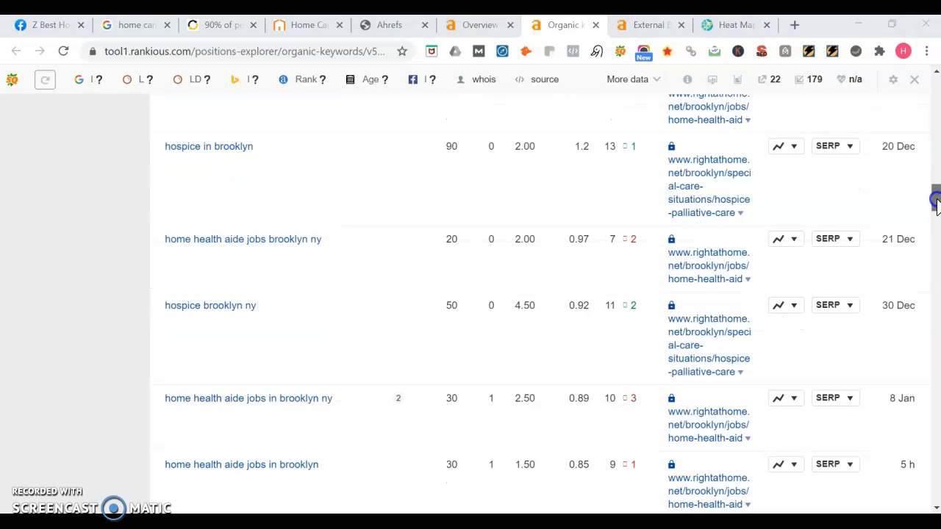
pyautogui.scroll(-3)
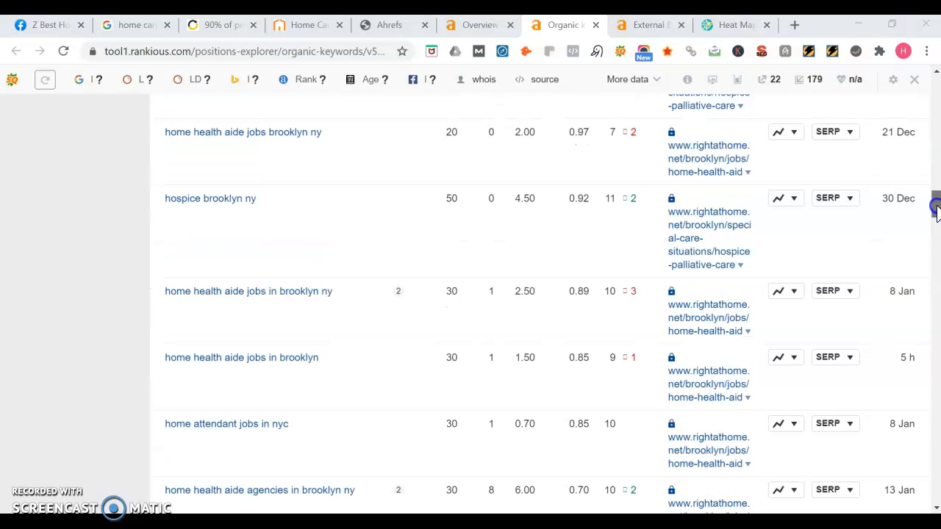
pyautogui.scroll(-3)
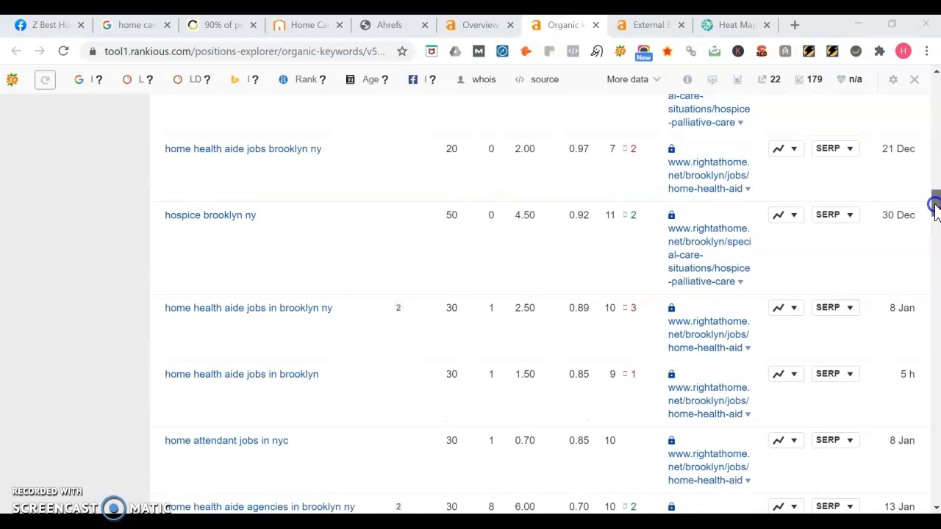
pyautogui.scroll(-3)
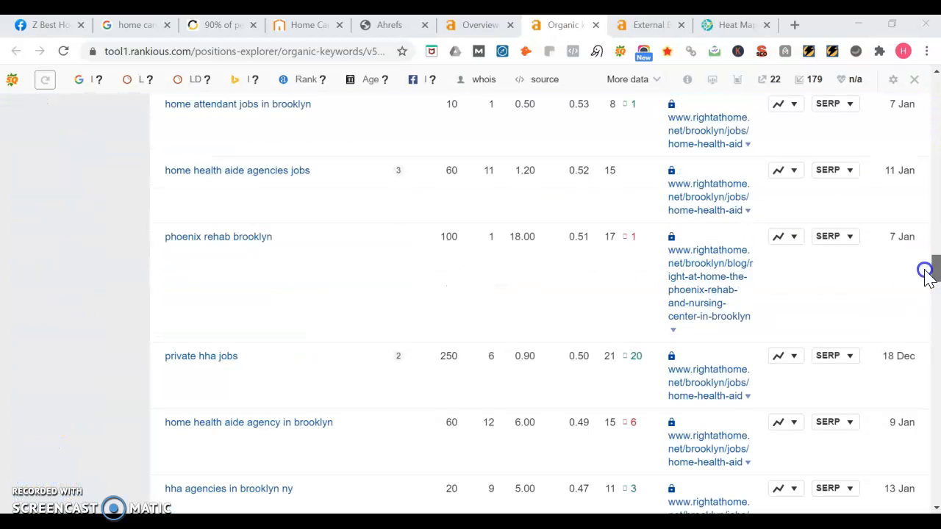
pyautogui.scroll(-3)
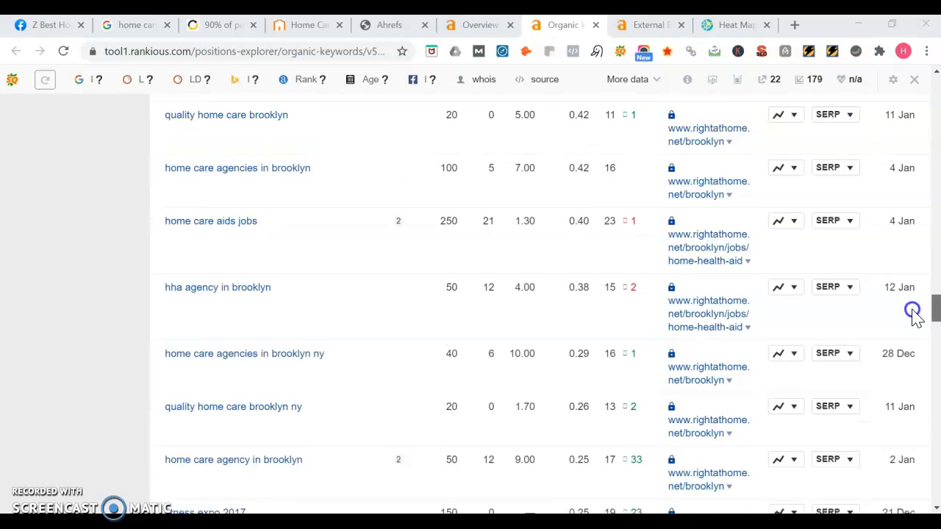
pyautogui.scroll(-3)
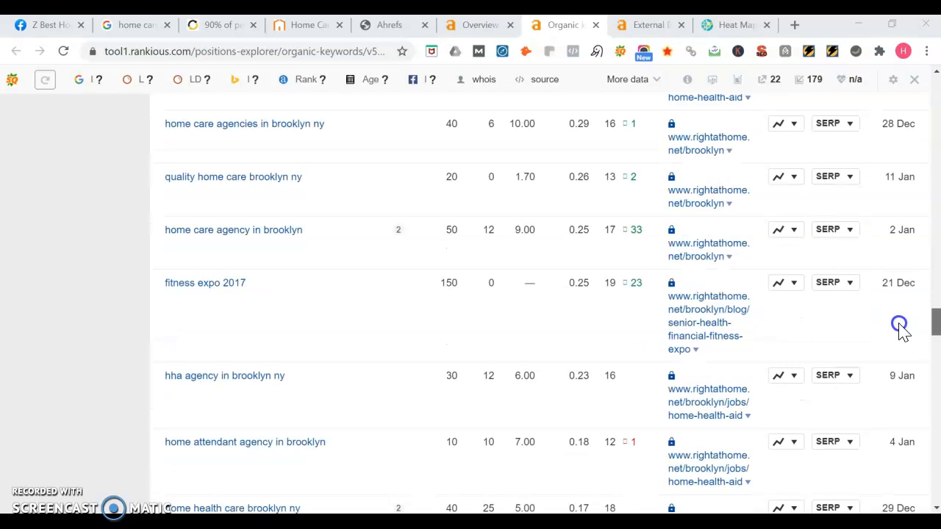
pyautogui.scroll(-3)
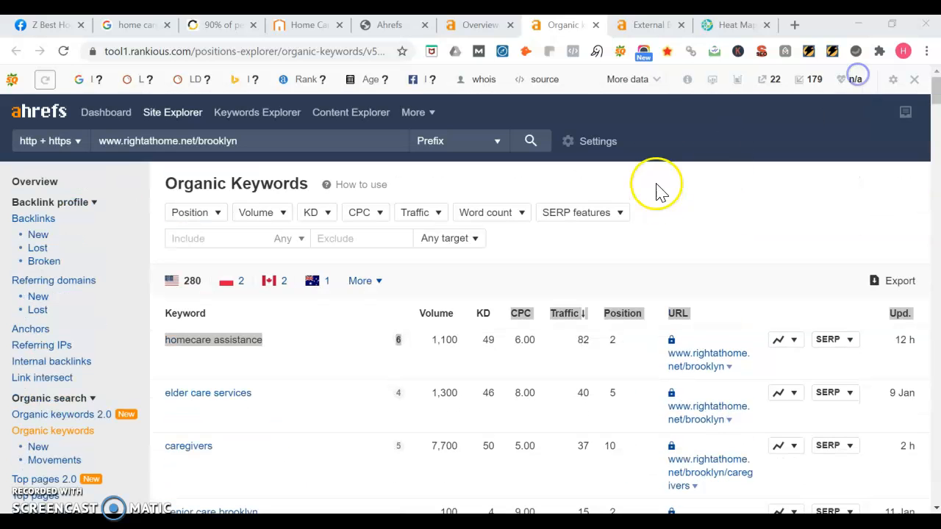
pyautogui.moveTo(647, 24)
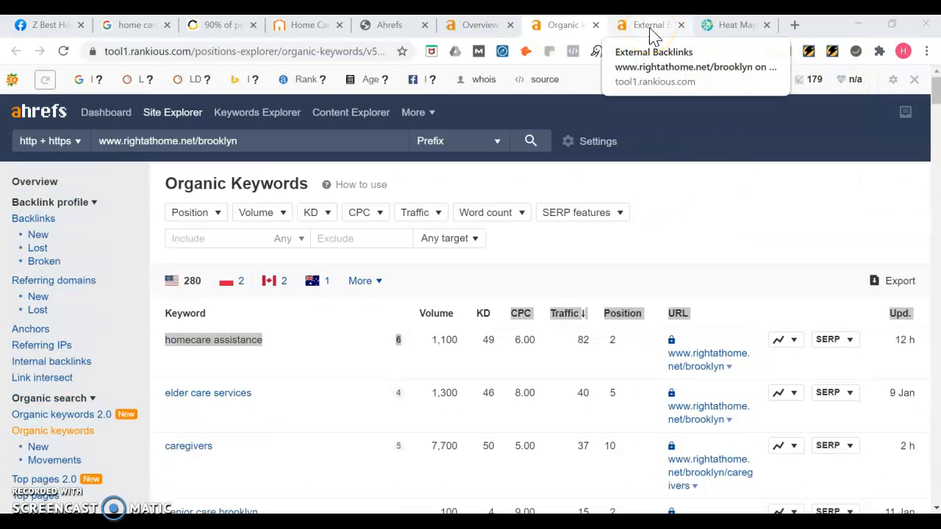
# Step: Switch to the Ahrefs Backlinks report for rightathome.net/brooklyn and scroll through its 146 backlinks
pyautogui.click(646, 24)
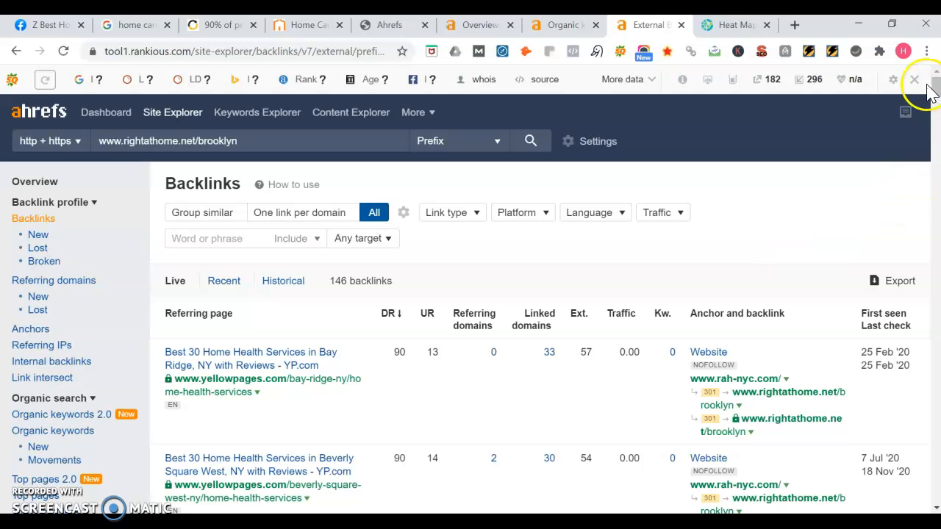
pyautogui.scroll(-3)
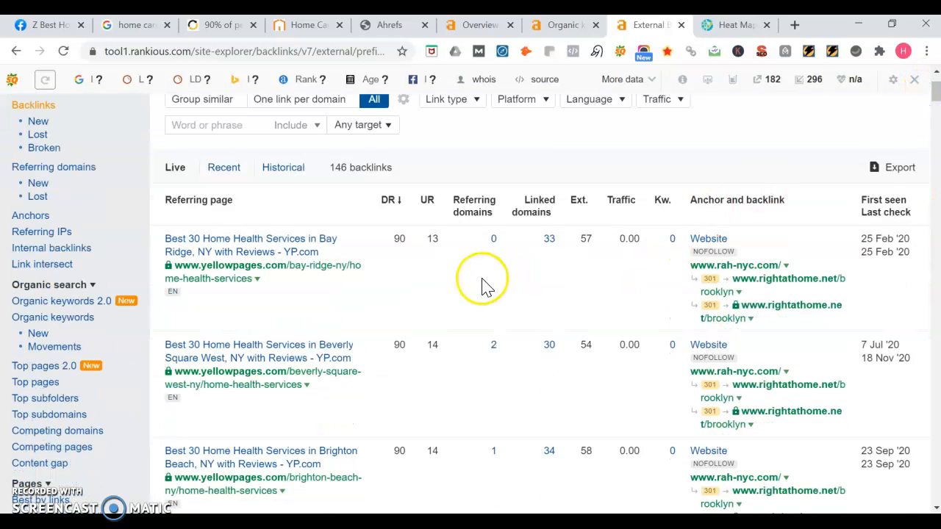
pyautogui.moveTo(482, 282)
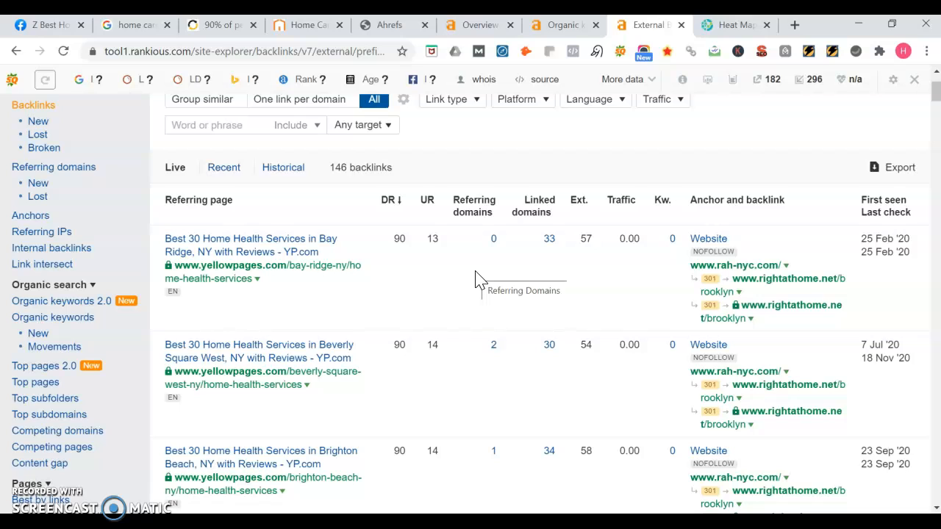
pyautogui.moveTo(500, 262)
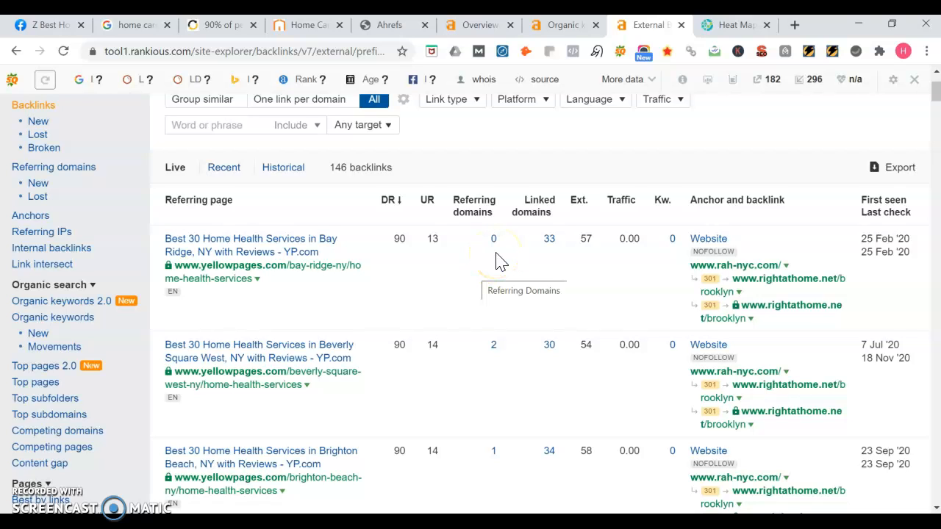
pyautogui.moveTo(438, 296)
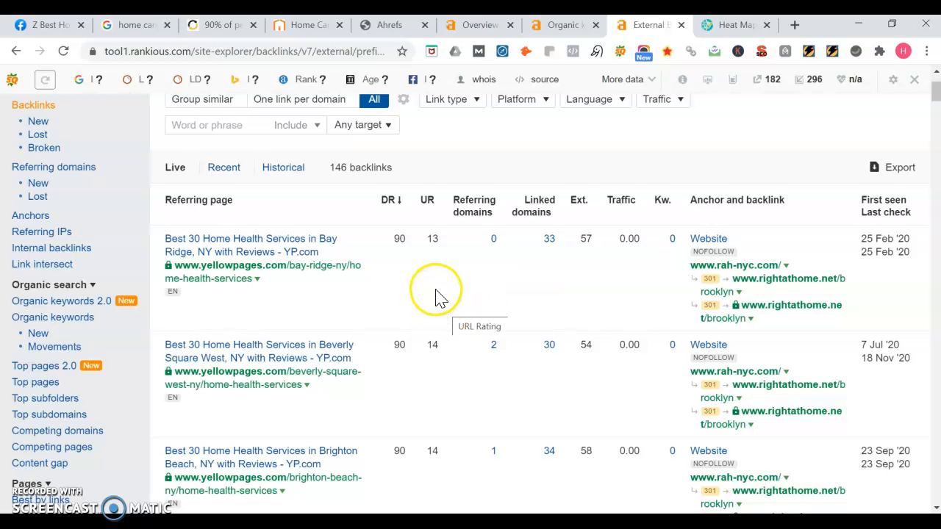
pyautogui.moveTo(864, 91)
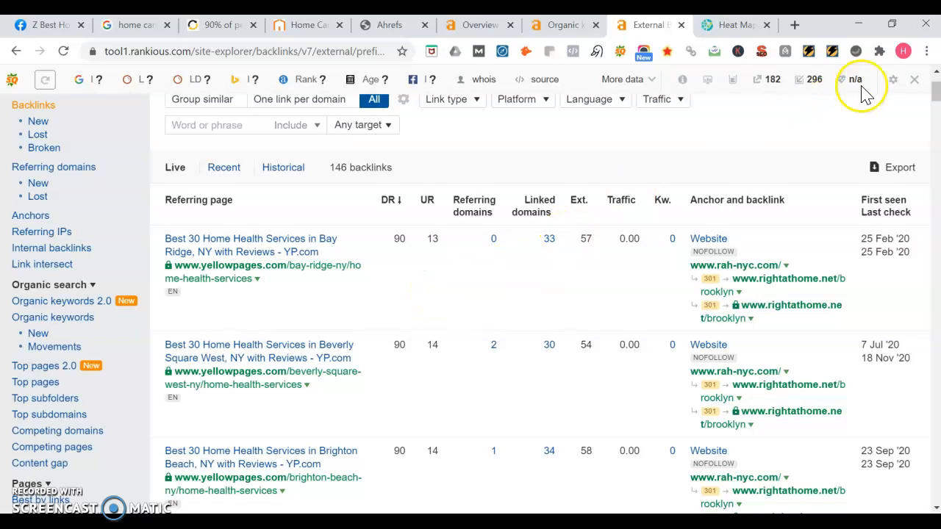
pyautogui.scroll(-3)
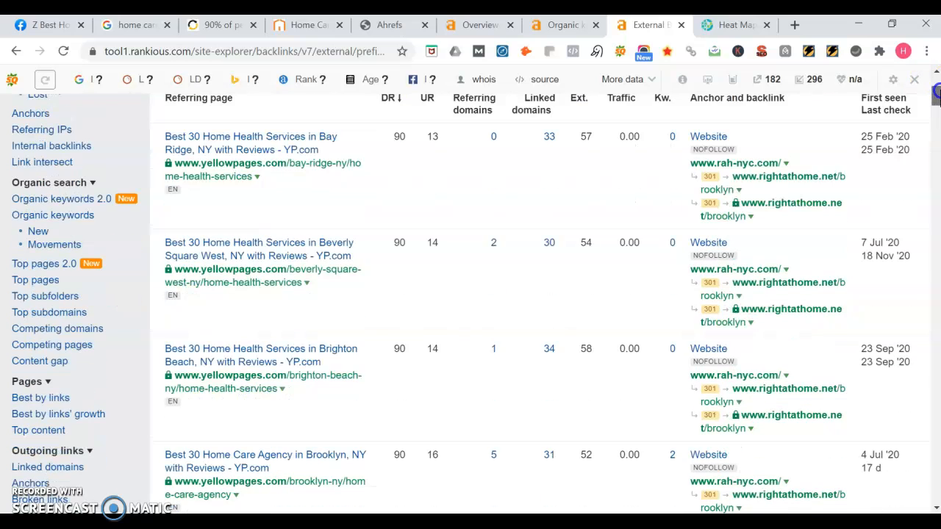
pyautogui.scroll(-3)
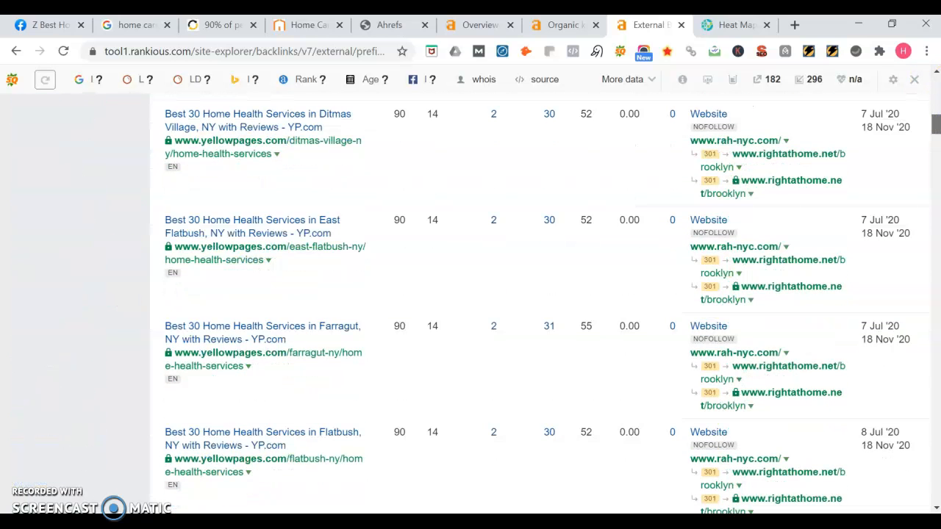
pyautogui.scroll(-3)
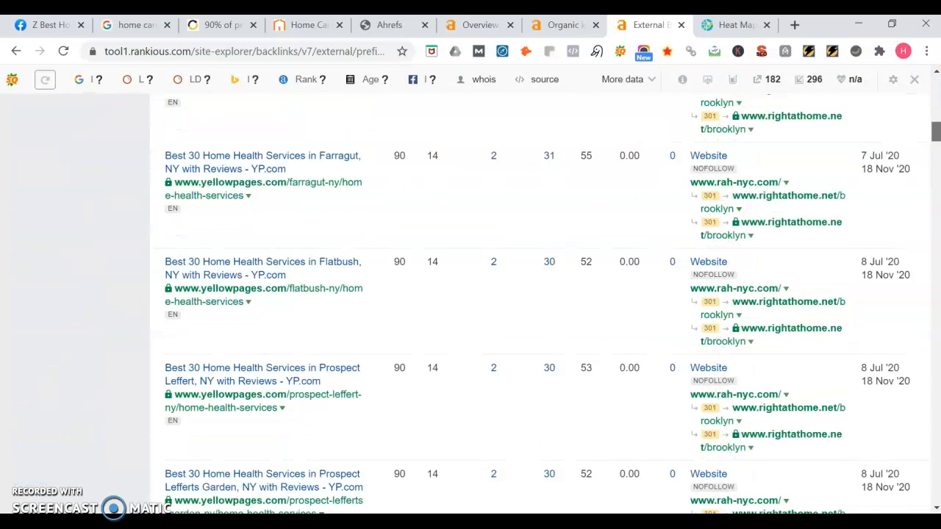
pyautogui.scroll(-3)
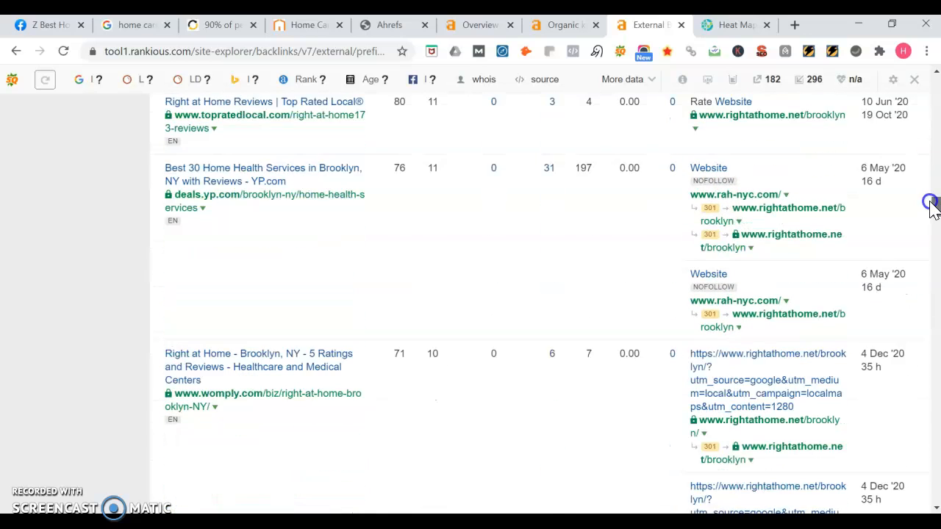
pyautogui.scroll(-3)
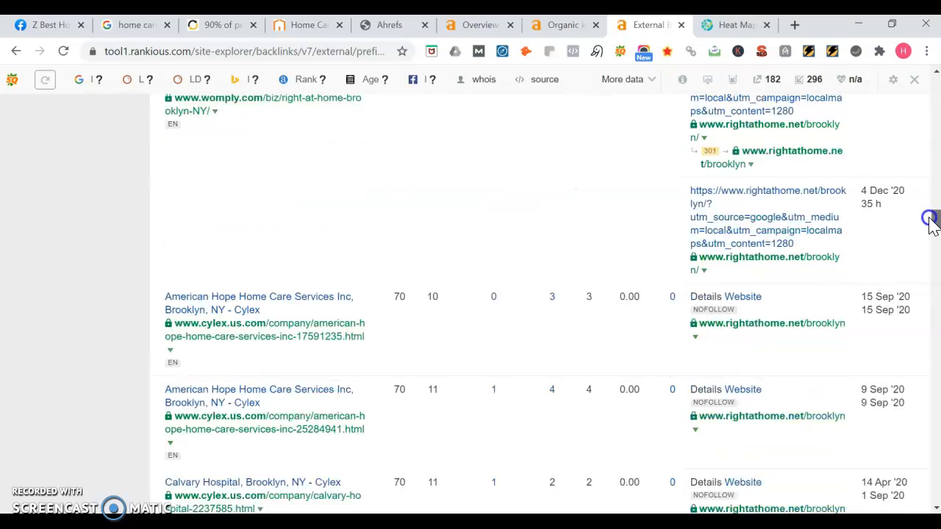
pyautogui.scroll(-3)
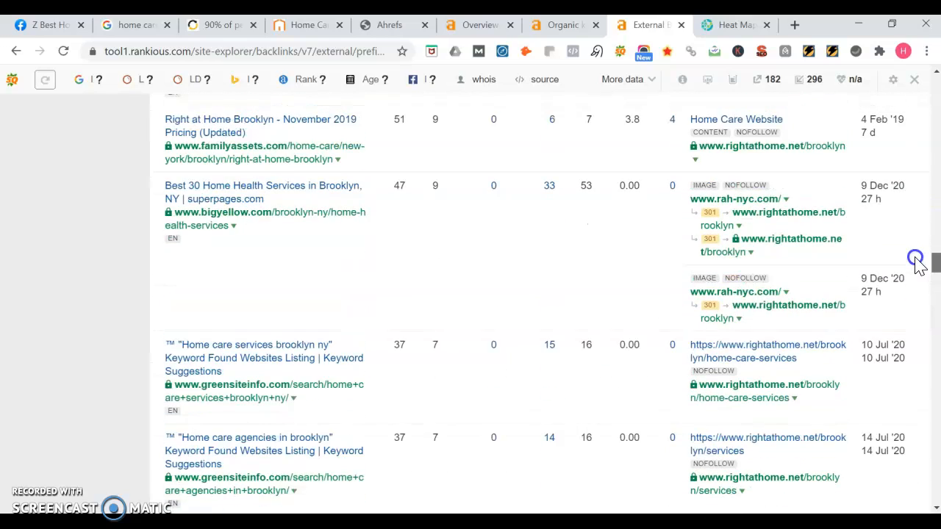
pyautogui.scroll(-3)
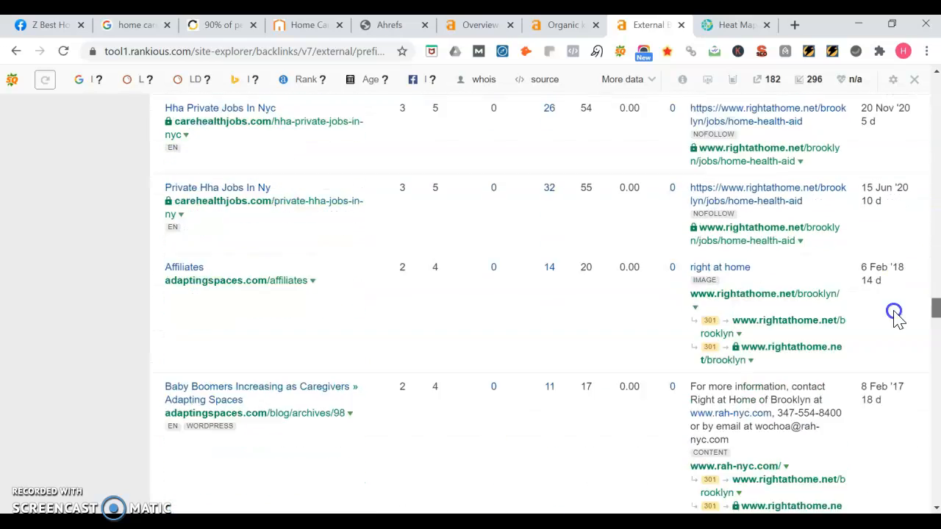
pyautogui.scroll(-3)
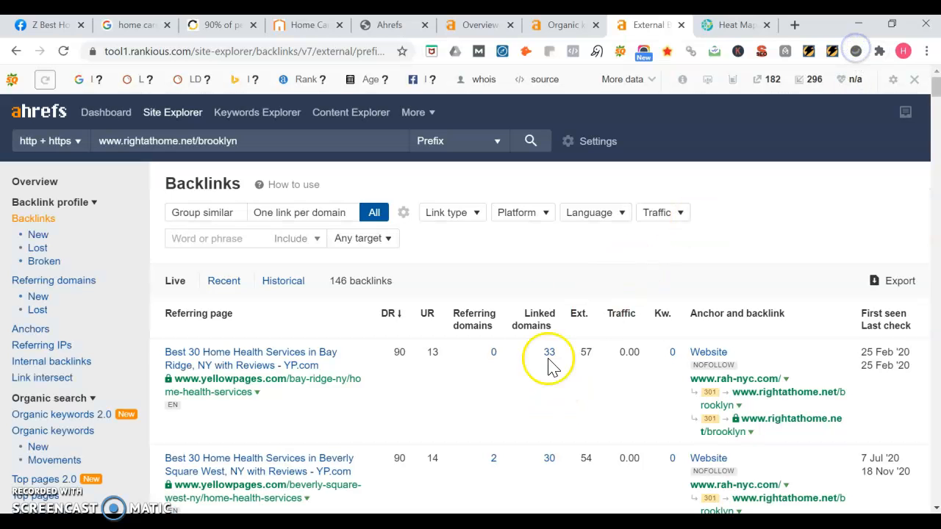
pyautogui.moveTo(514, 278)
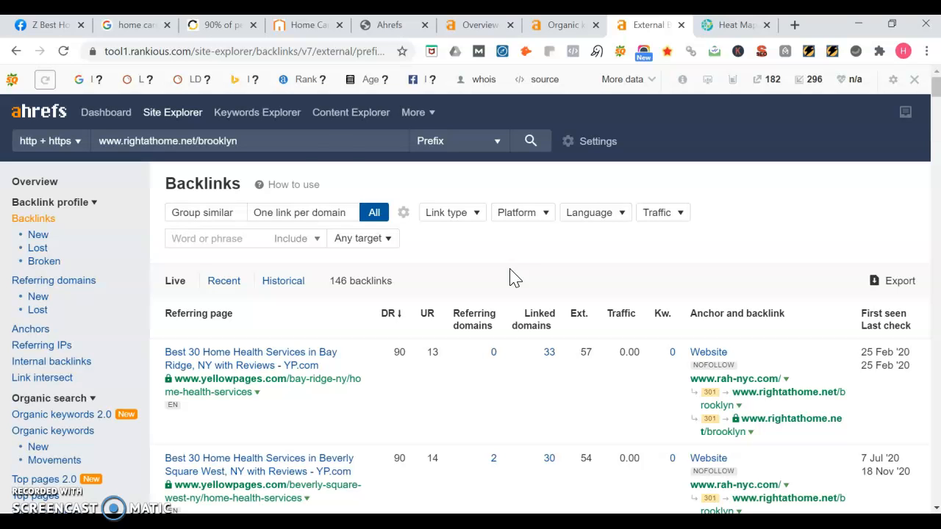
pyautogui.click(41, 24)
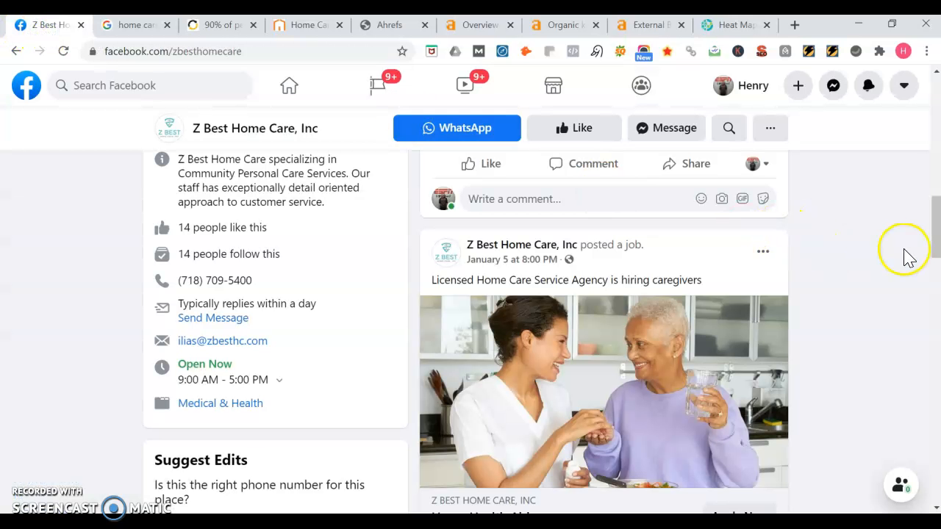
pyautogui.scroll(3)
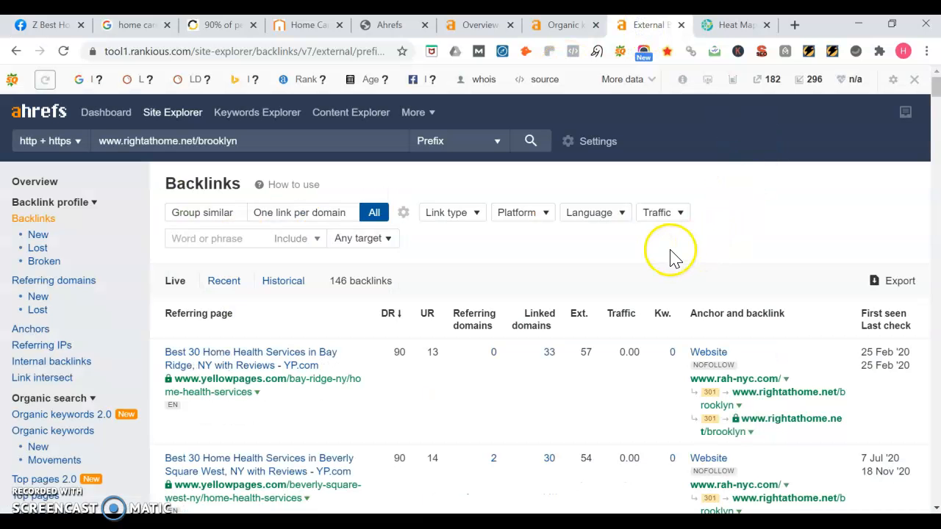
pyautogui.moveTo(526, 267)
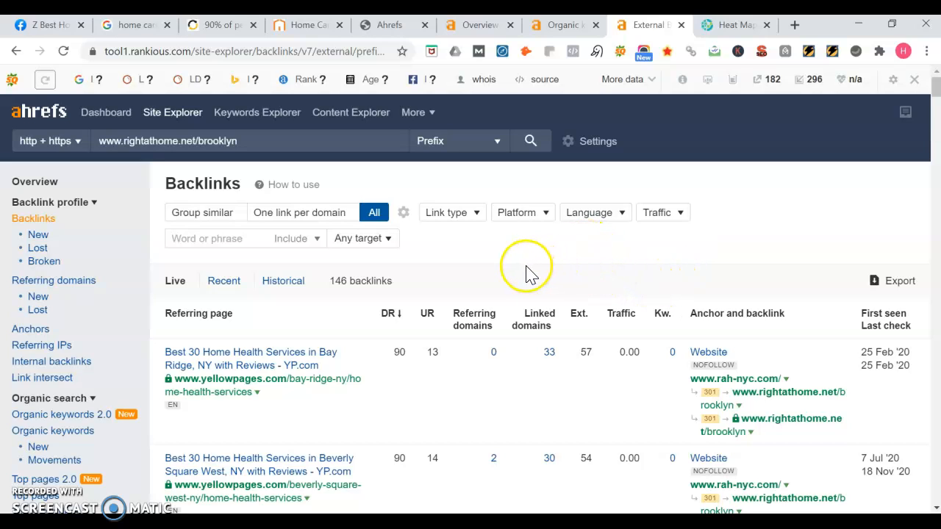
pyautogui.moveTo(735, 294)
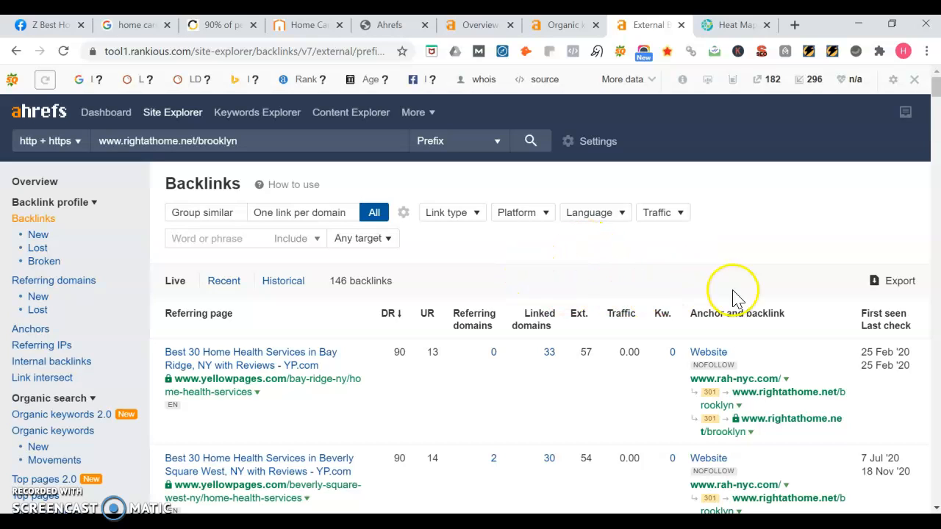
pyautogui.moveTo(713, 263)
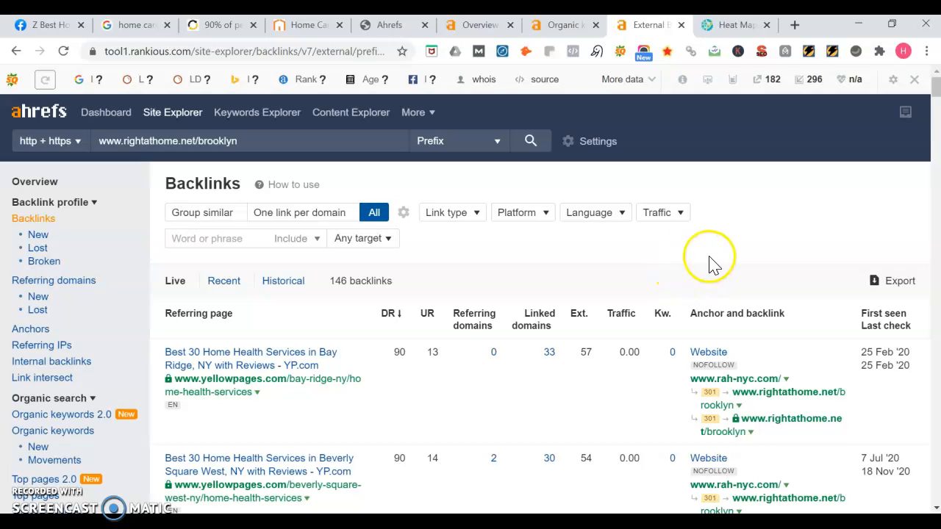
pyautogui.moveTo(570, 271)
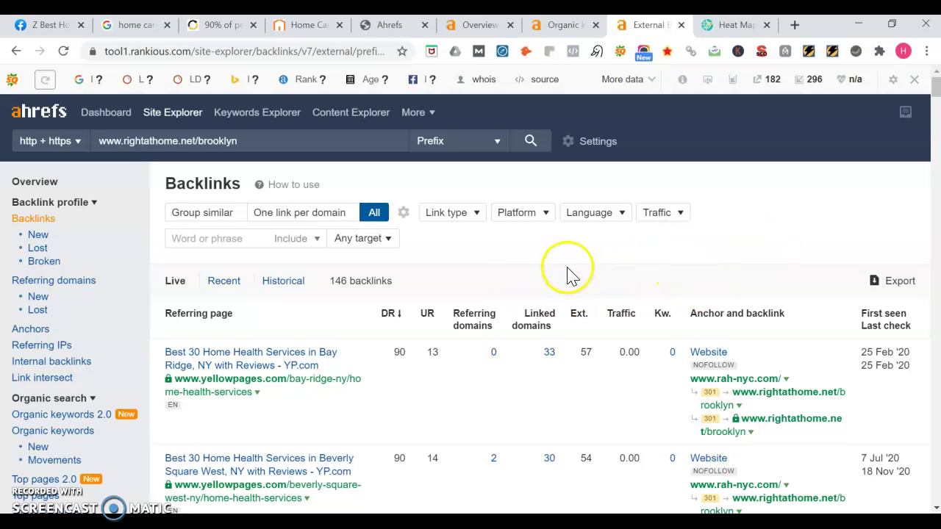
pyautogui.moveTo(560, 259)
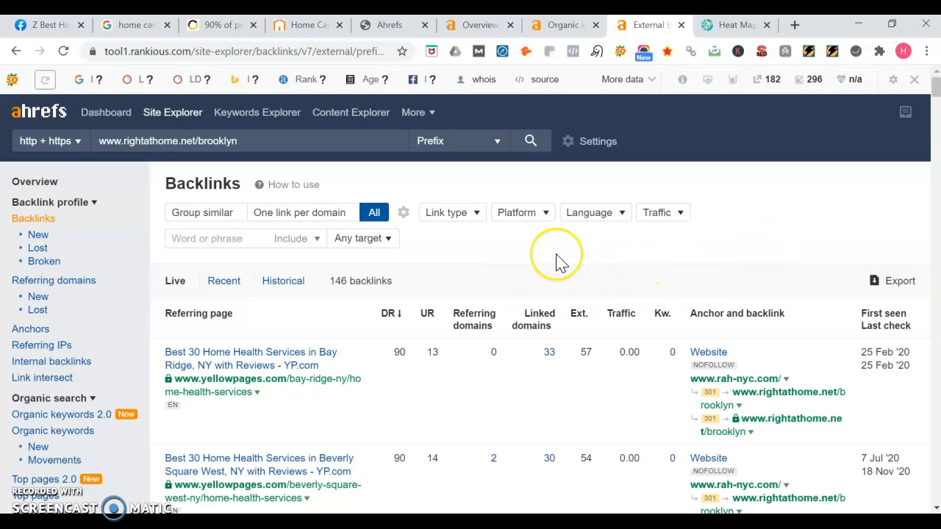
pyautogui.moveTo(508, 278)
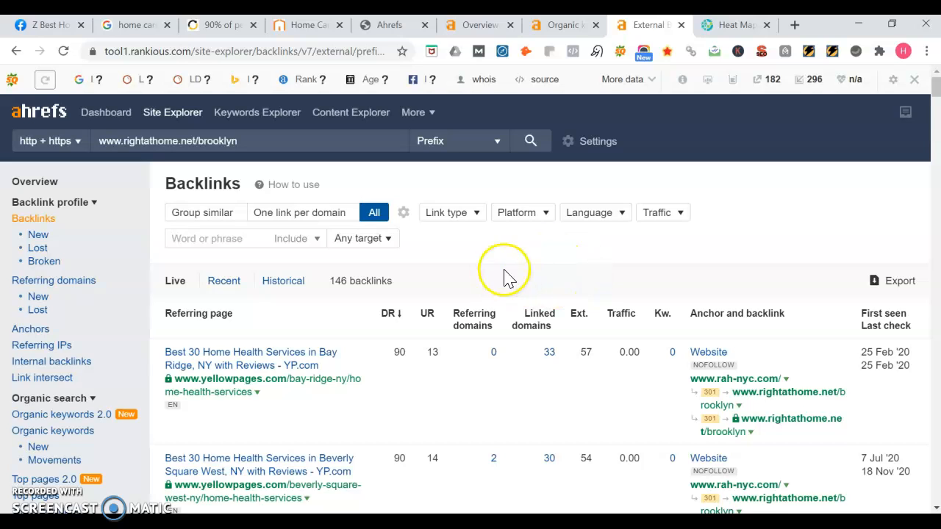
pyautogui.moveTo(532, 276)
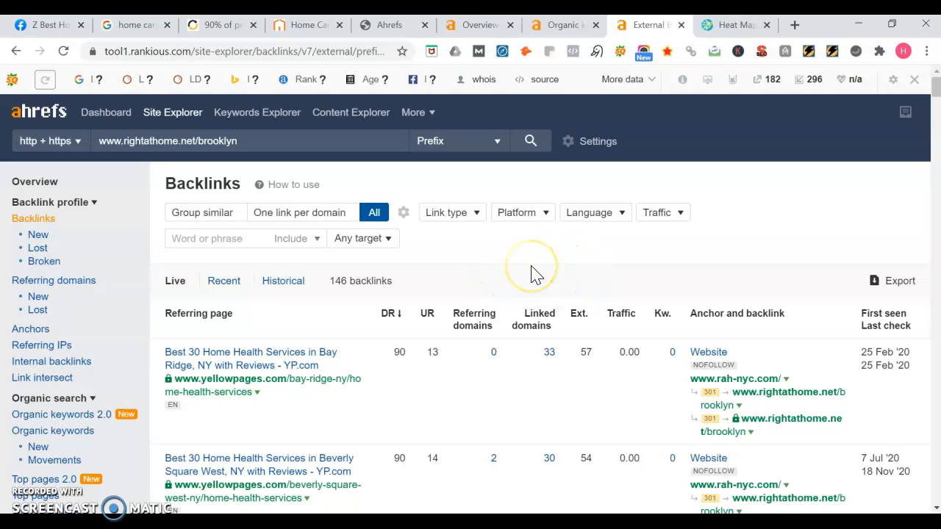
pyautogui.moveTo(735, 32)
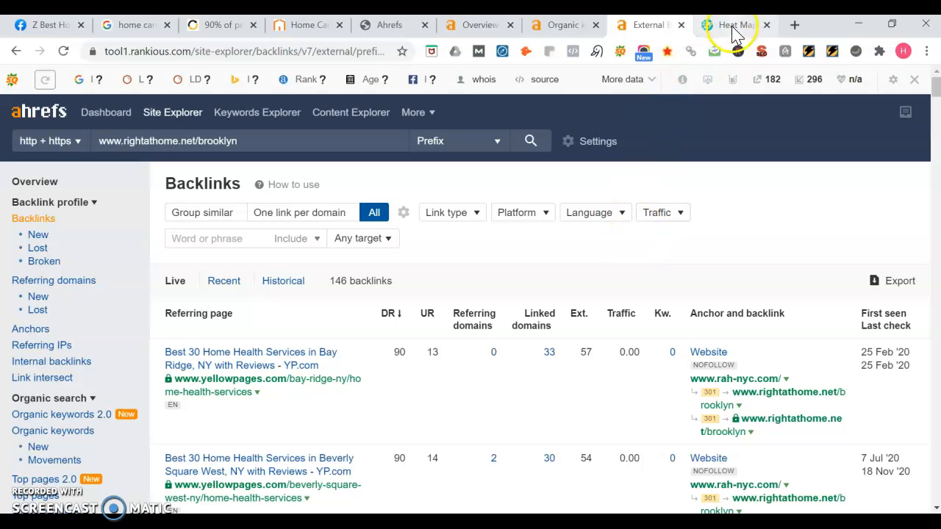
pyautogui.moveTo(731, 24)
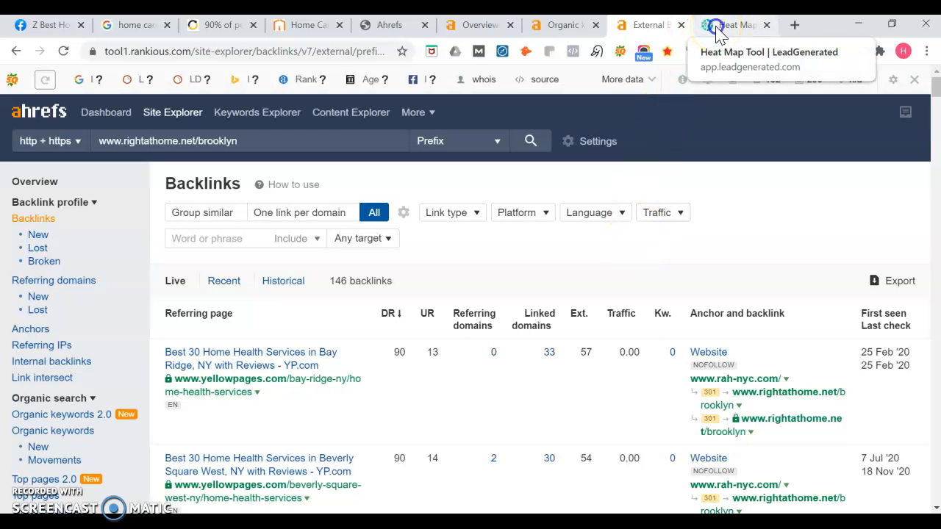
# Step: Switch to the LeadGenerated heat map for Edison Home Health Care and zoom in on the 13x13 'home care' grid
pyautogui.click(734, 24)
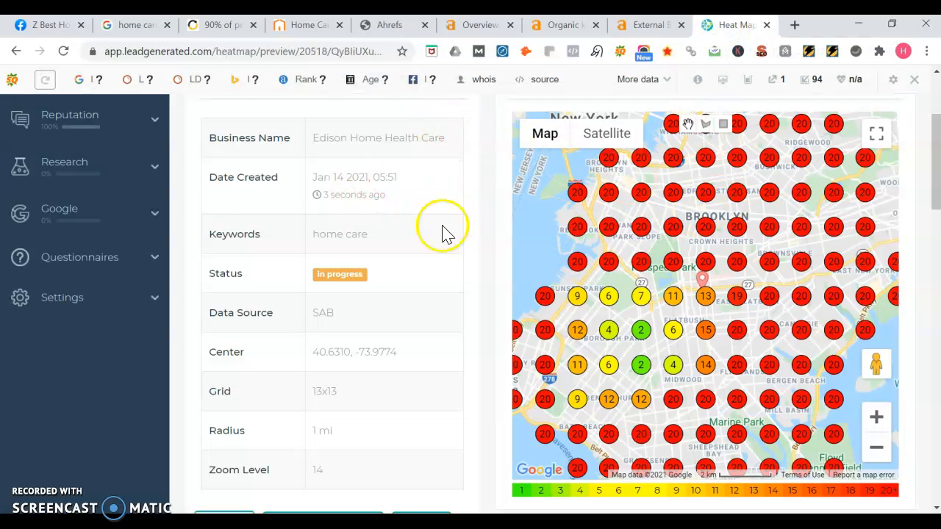
pyautogui.moveTo(346, 150)
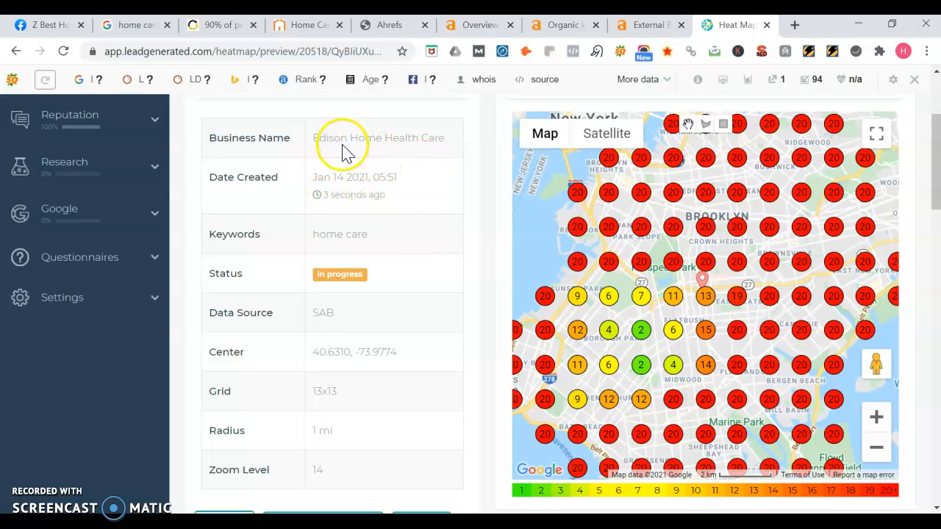
pyautogui.moveTo(727, 408)
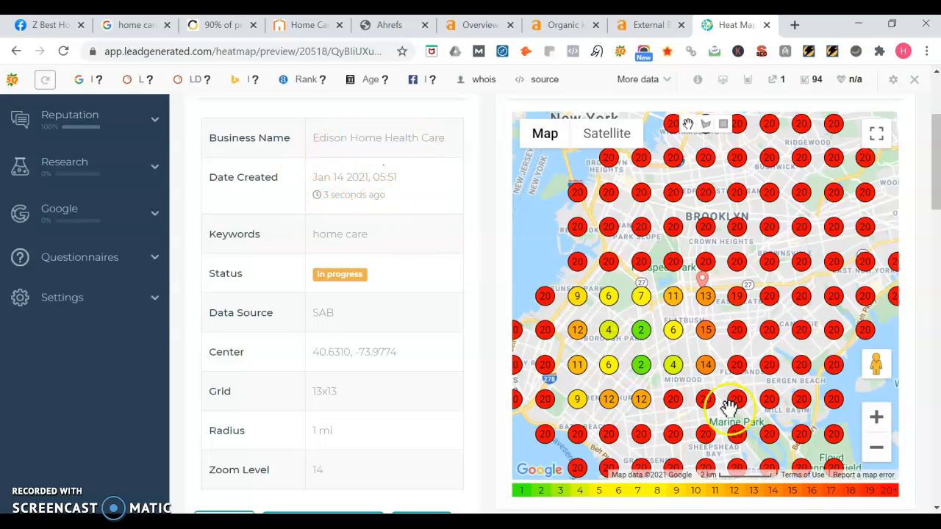
pyautogui.moveTo(706, 346)
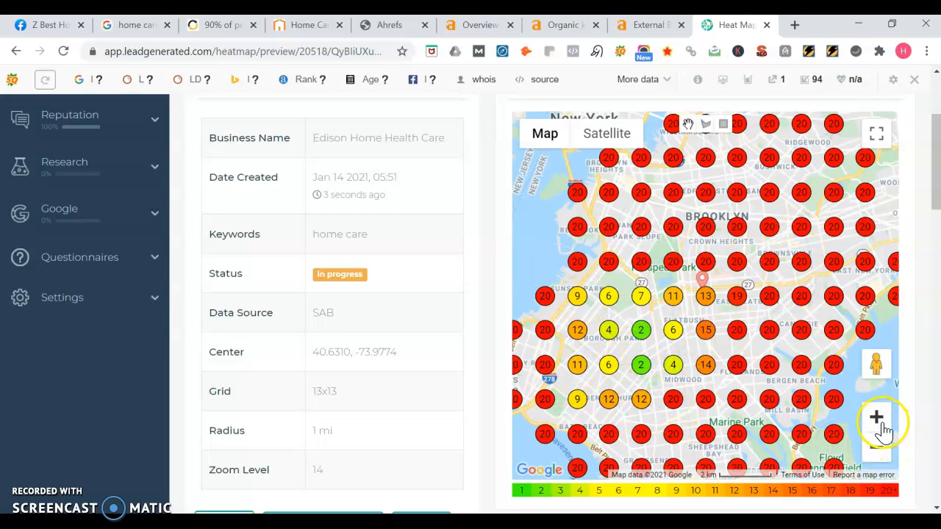
pyautogui.moveTo(641, 400)
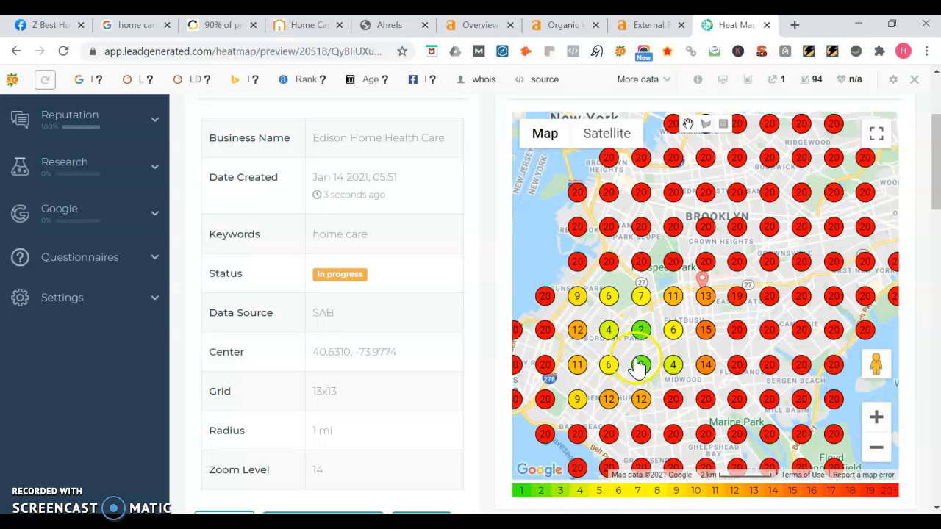
pyautogui.moveTo(429, 194)
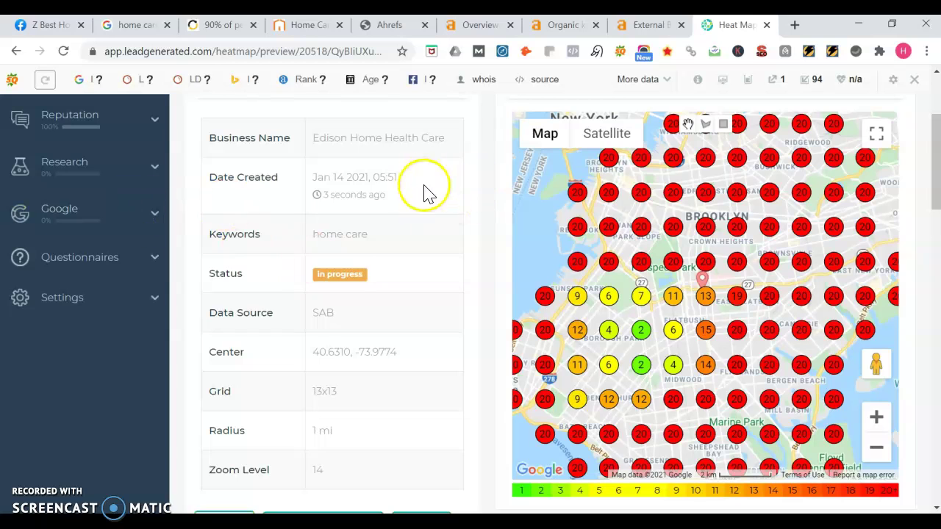
pyautogui.moveTo(610, 349)
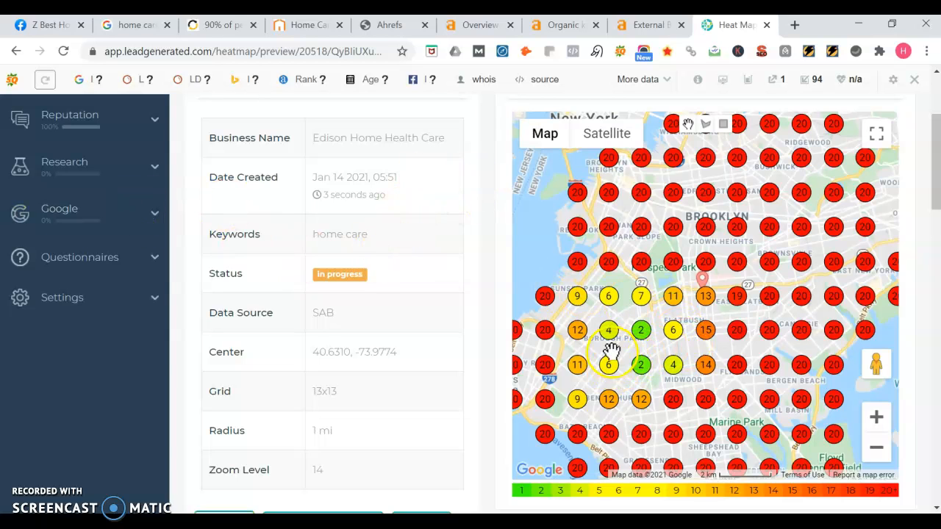
pyautogui.moveTo(654, 288)
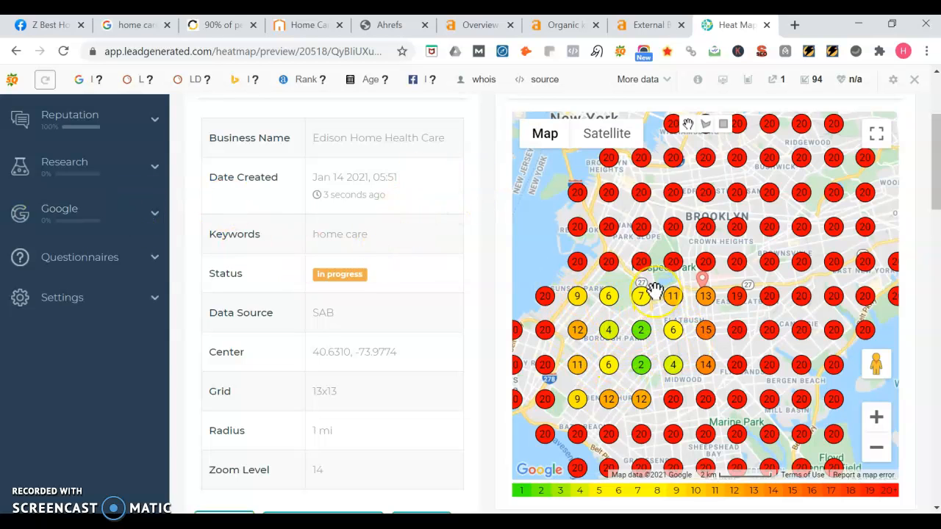
pyautogui.moveTo(690, 338)
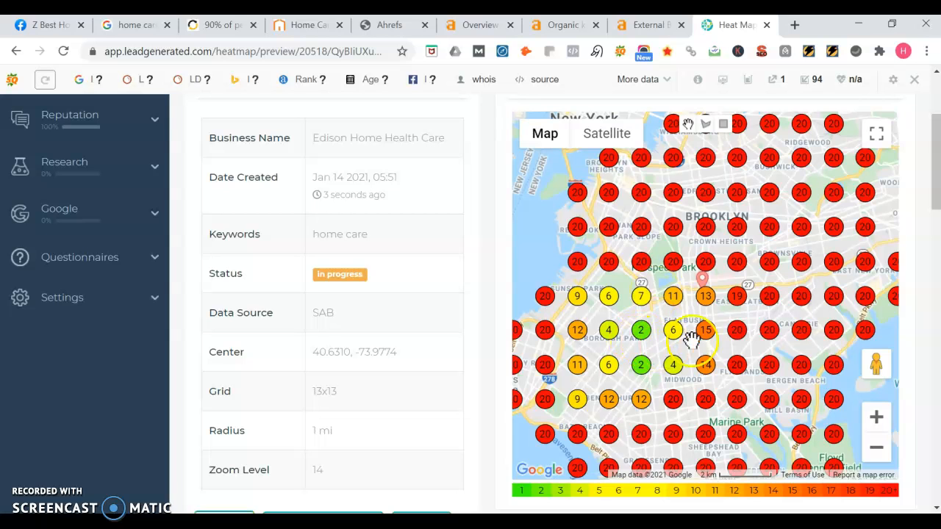
pyautogui.moveTo(682, 182)
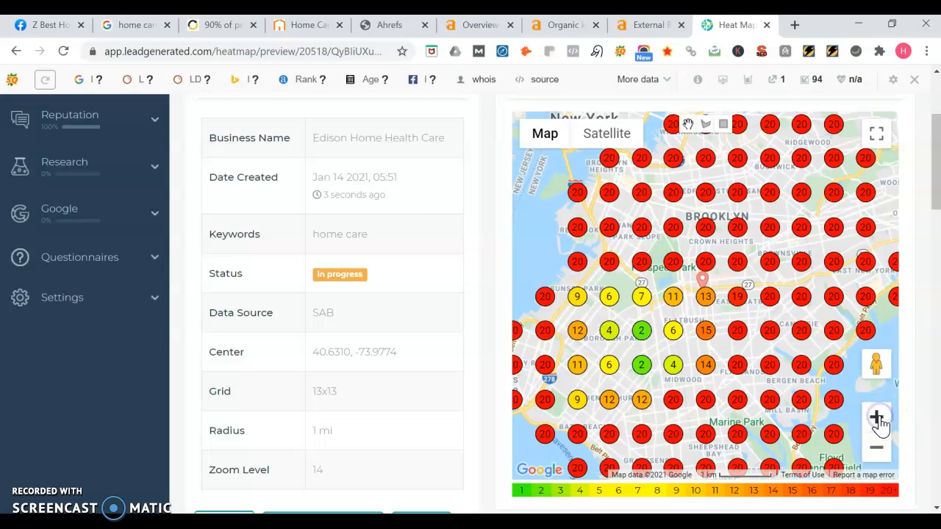
pyautogui.click(876, 417)
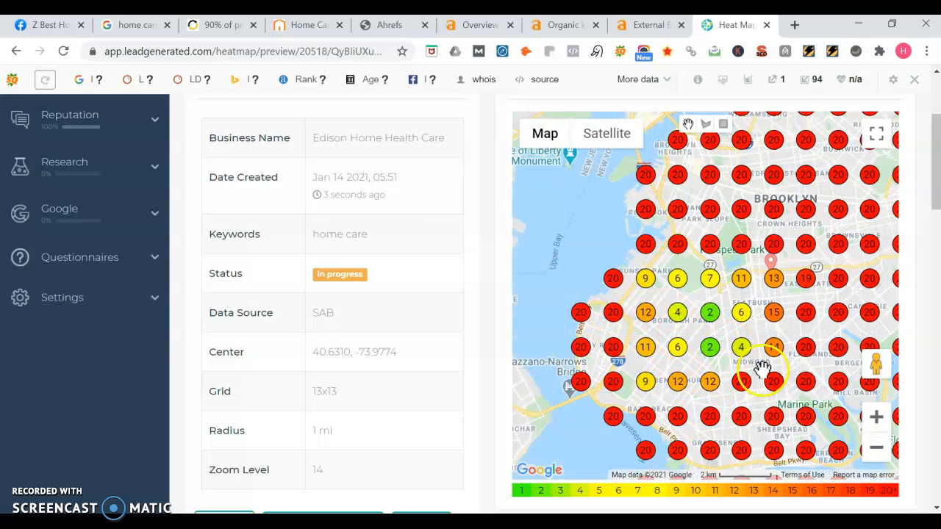
pyautogui.moveTo(782, 390)
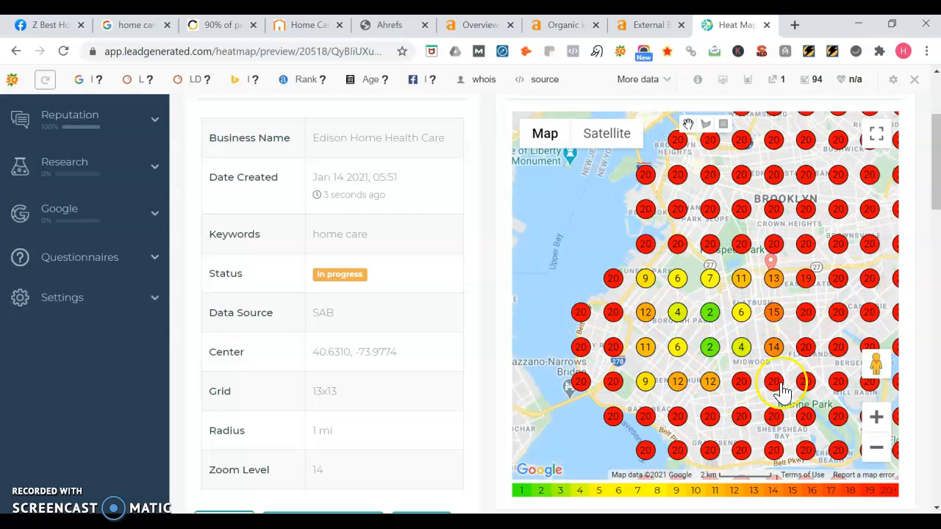
pyautogui.moveTo(717, 360)
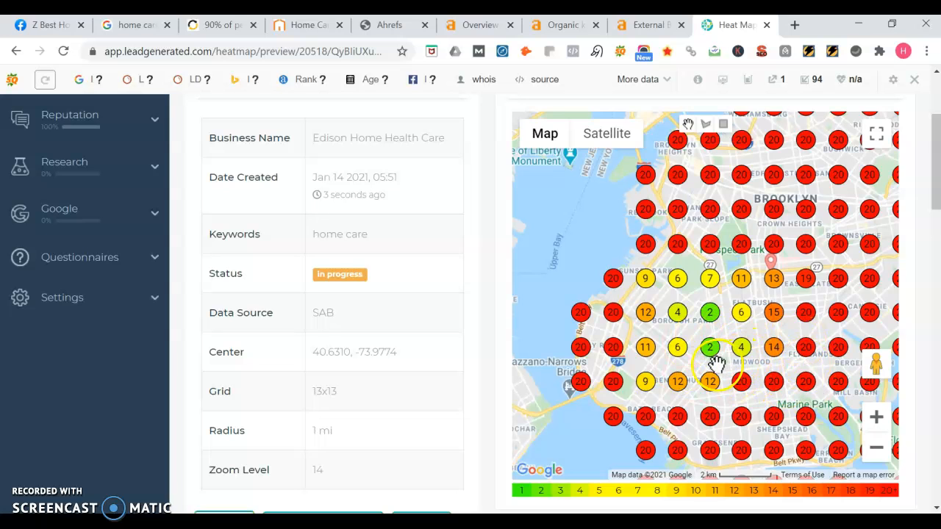
pyautogui.moveTo(710, 329)
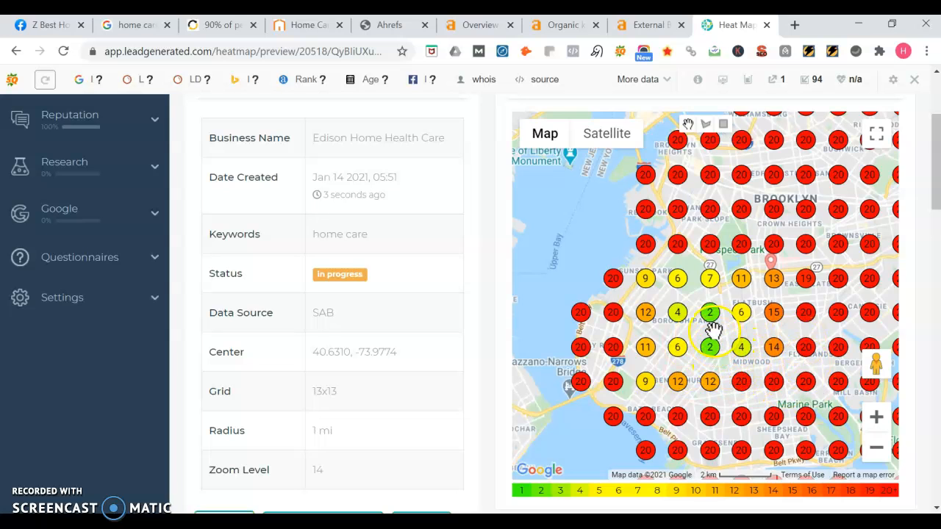
pyautogui.moveTo(683, 360)
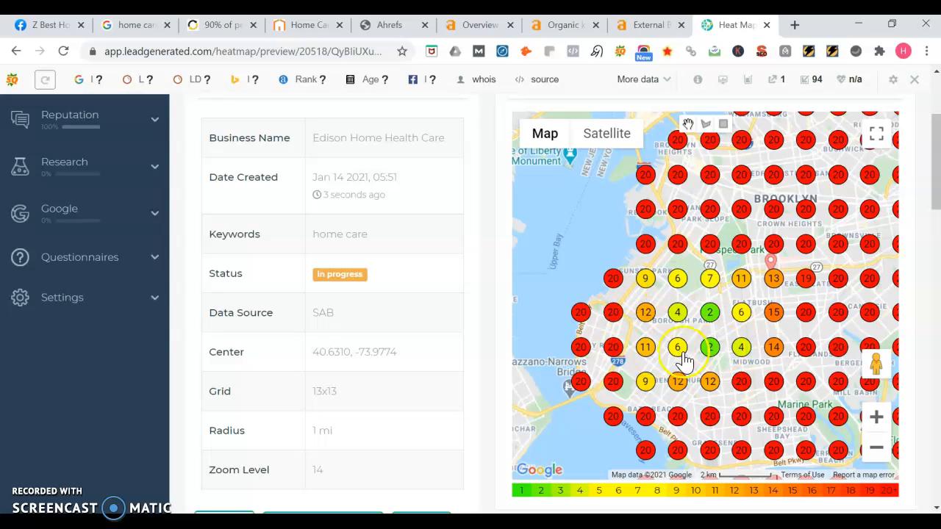
pyautogui.moveTo(806, 373)
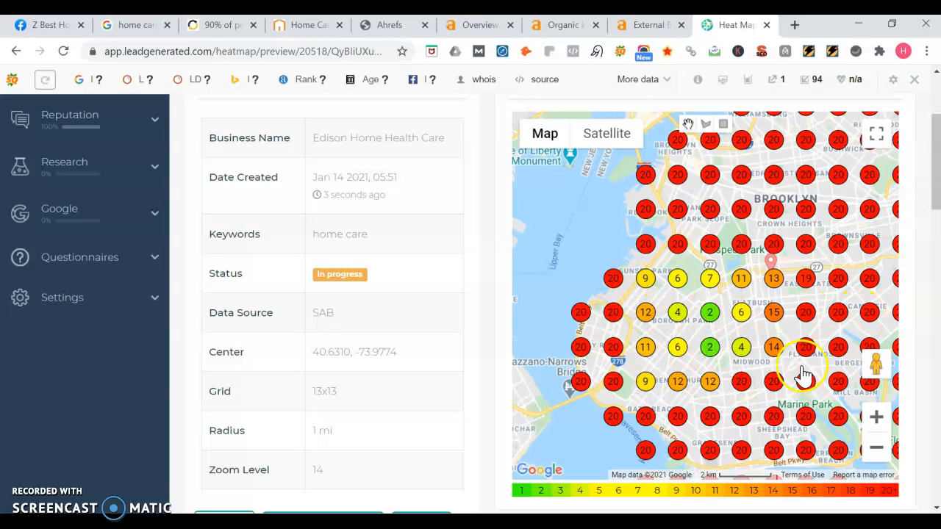
pyautogui.moveTo(673, 331)
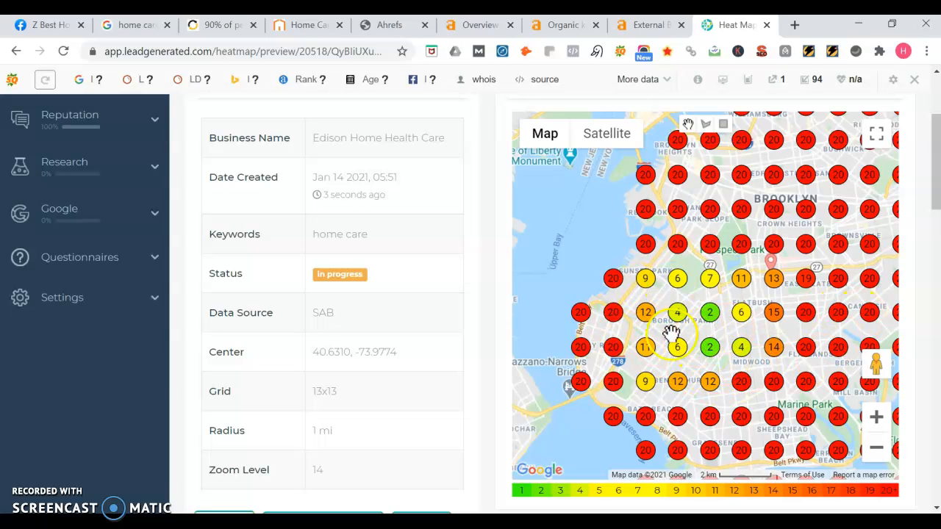
pyautogui.moveTo(708, 330)
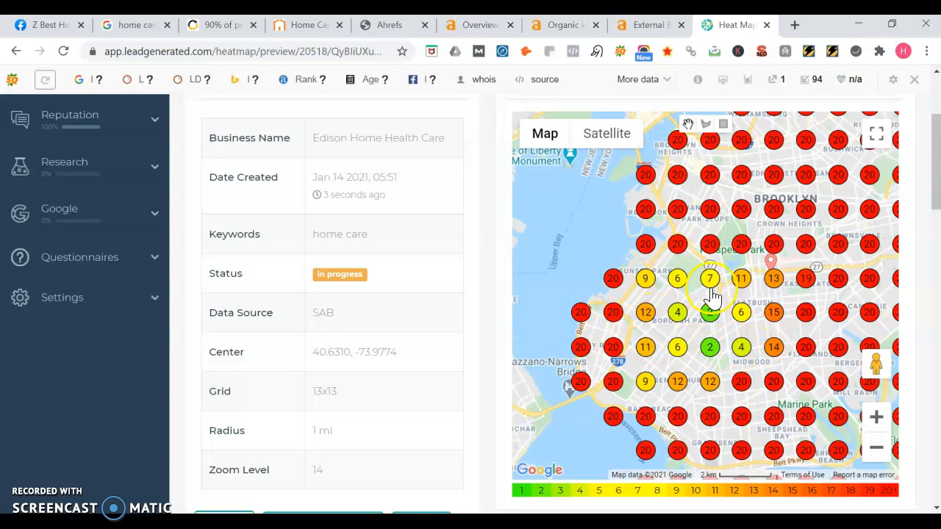
pyautogui.moveTo(776, 360)
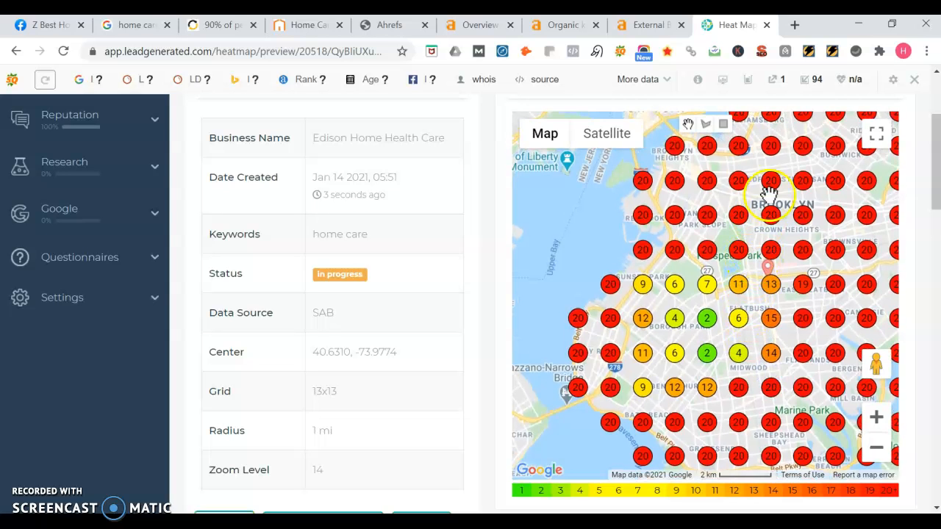
pyautogui.moveTo(779, 297)
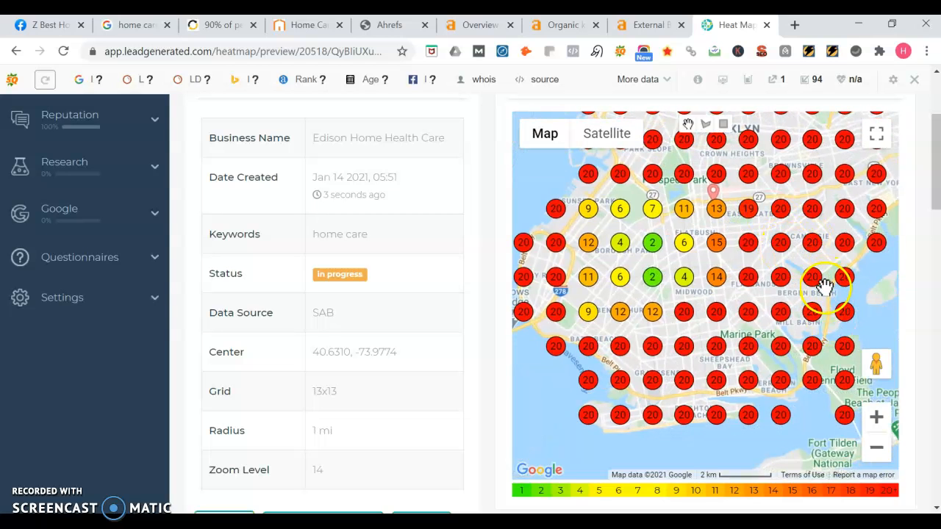
pyautogui.moveTo(653, 316)
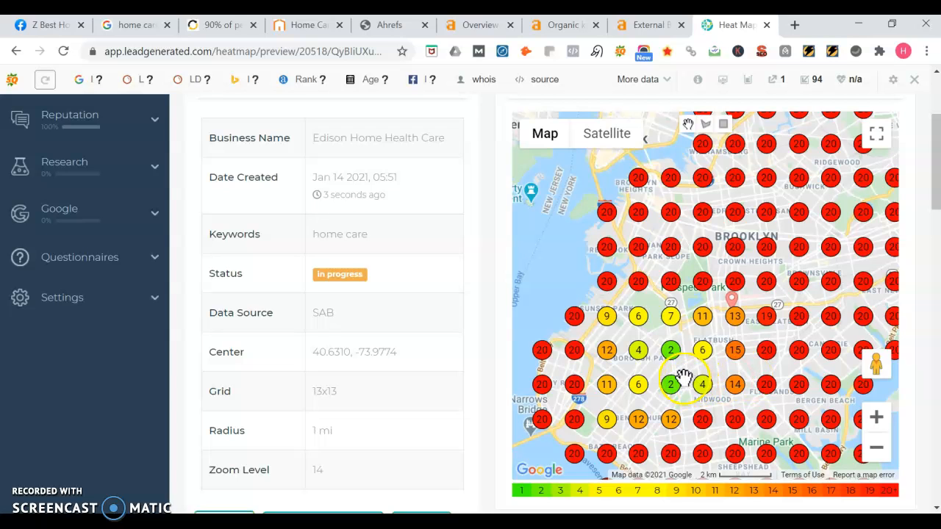
pyautogui.moveTo(718, 349)
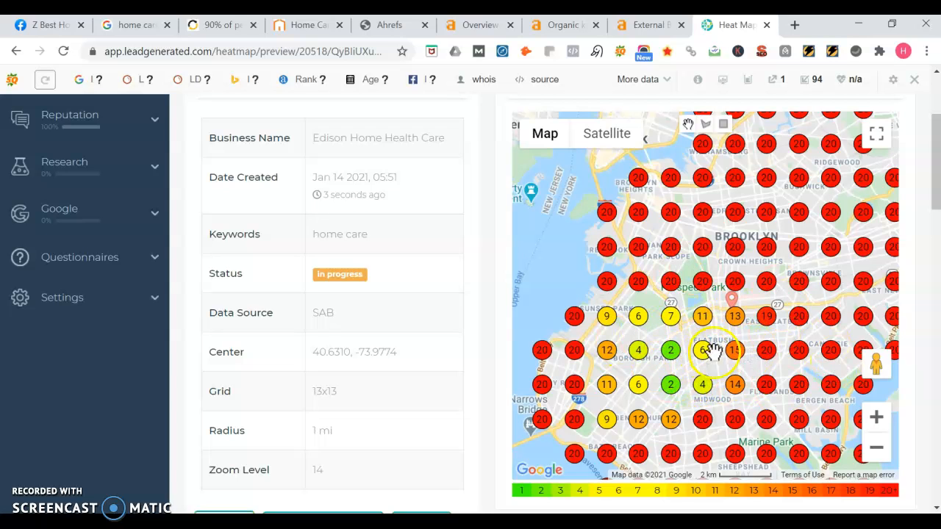
pyautogui.moveTo(704, 394)
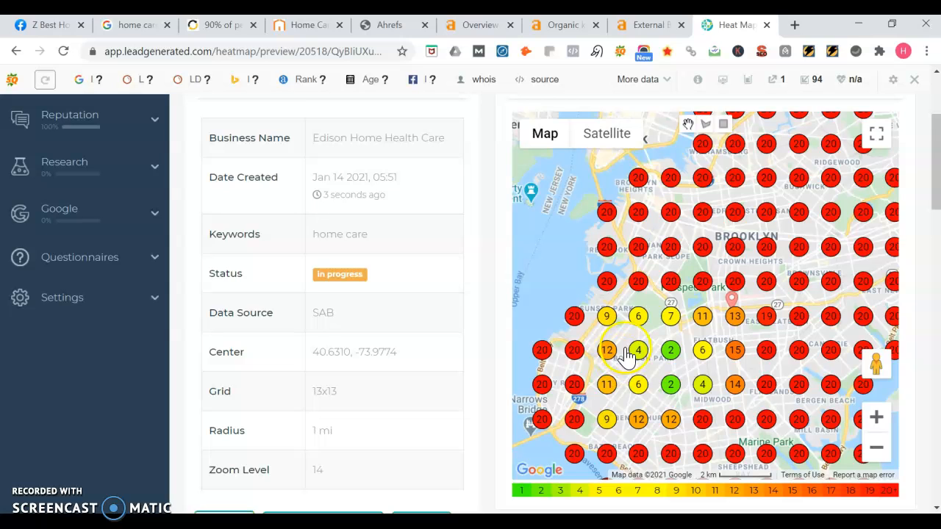
pyautogui.moveTo(782, 350)
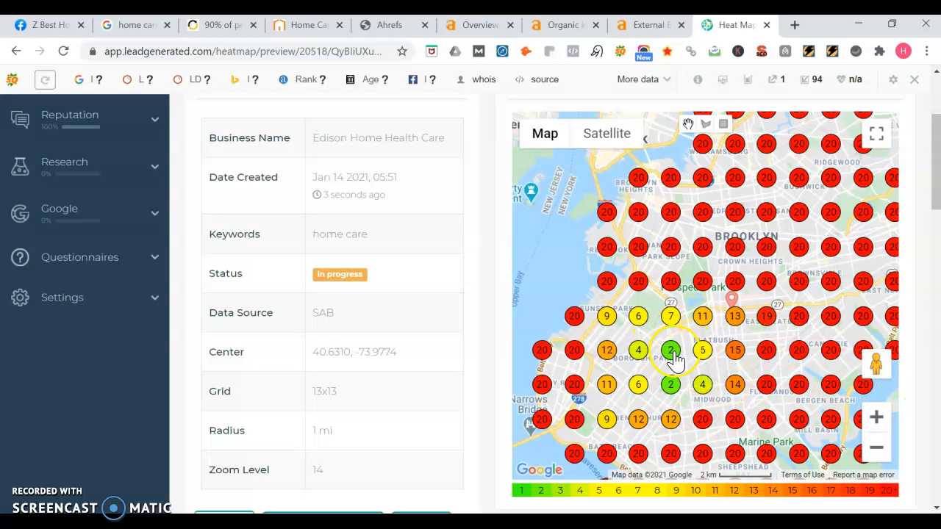
# Step: Pan the heat map toward northern Brooklyn to inspect the ranking pins around the central top ranks
pyautogui.moveTo(676, 357); pyautogui.dragTo(705, 311)
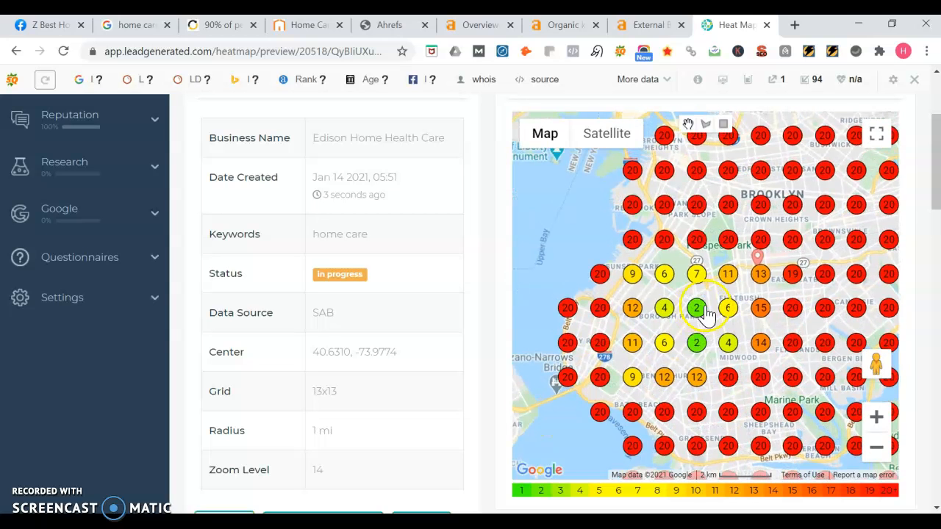
pyautogui.moveTo(747, 331)
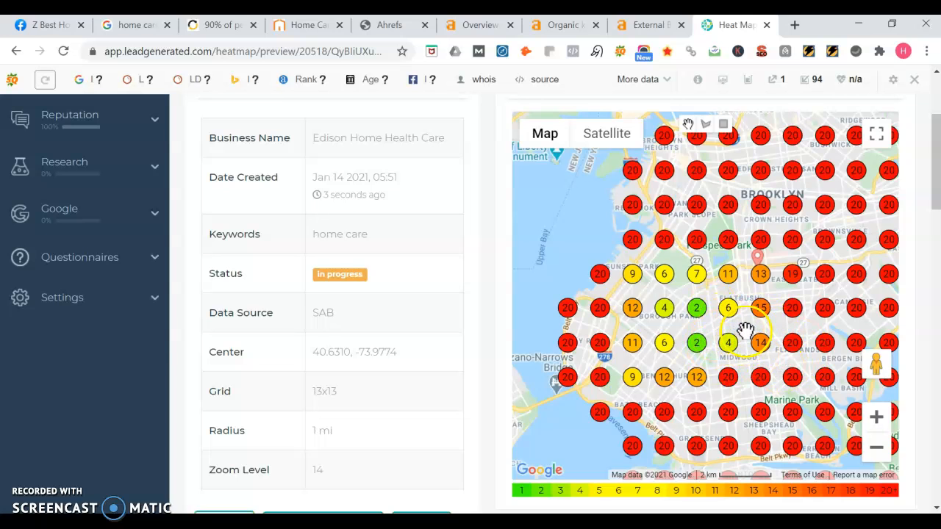
pyautogui.moveTo(675, 360)
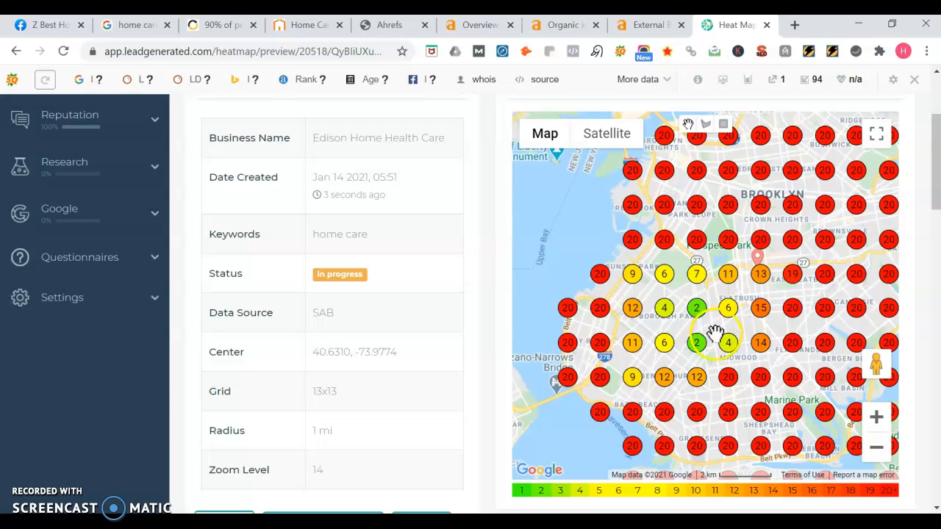
pyautogui.moveTo(779, 382)
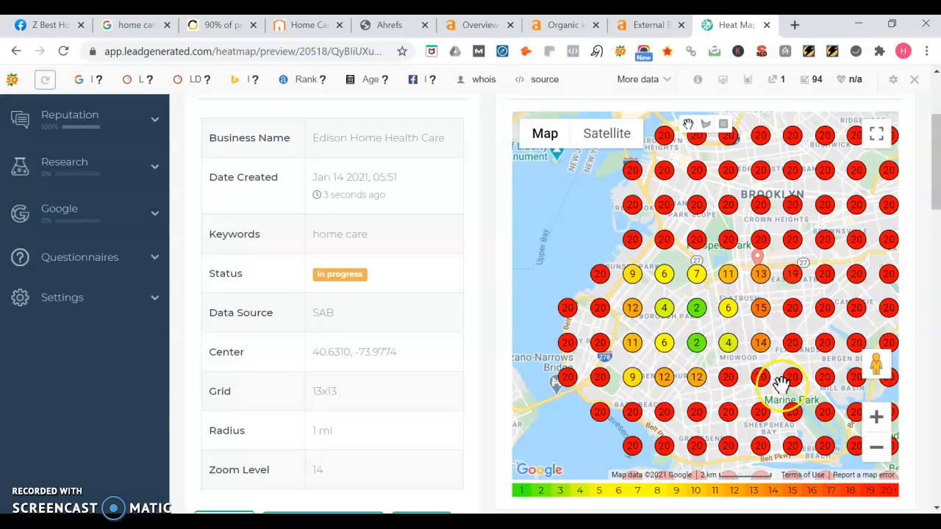
pyautogui.moveTo(720, 341)
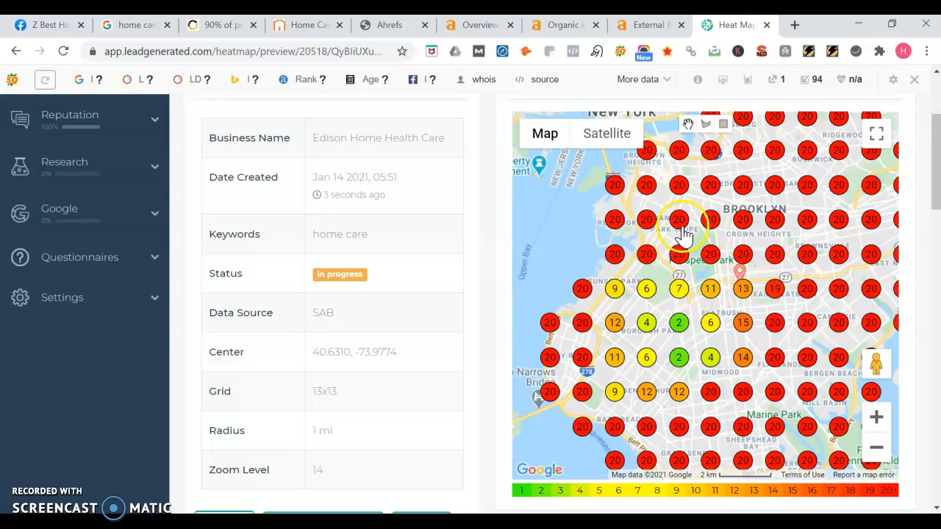
pyautogui.moveTo(723, 203)
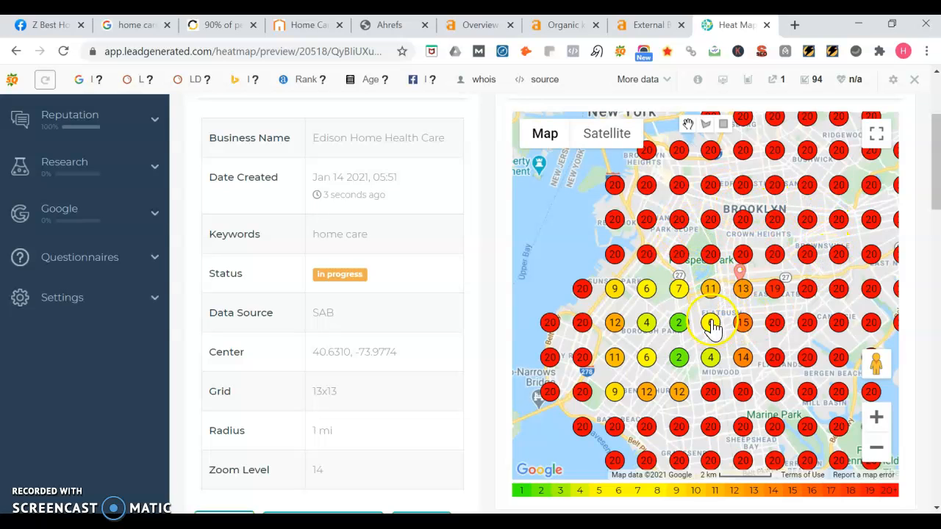
pyautogui.moveTo(786, 297)
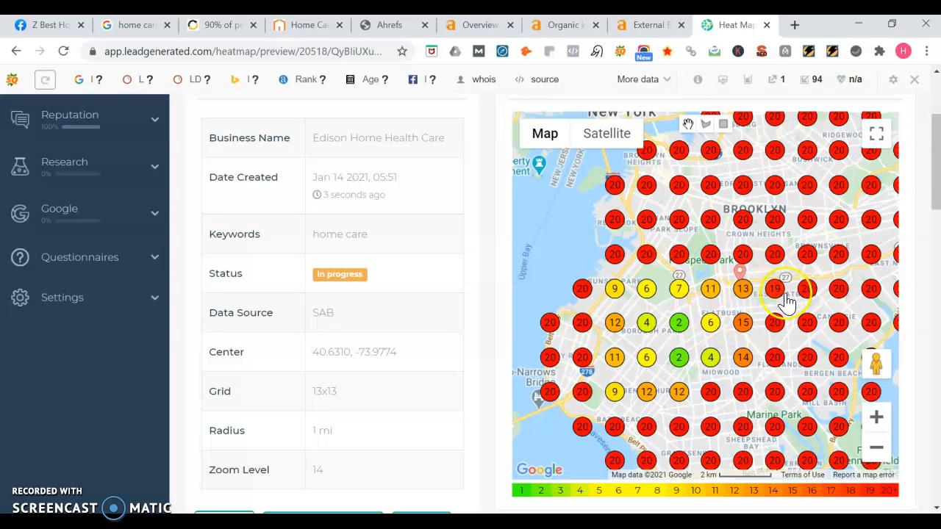
pyautogui.moveTo(742, 302)
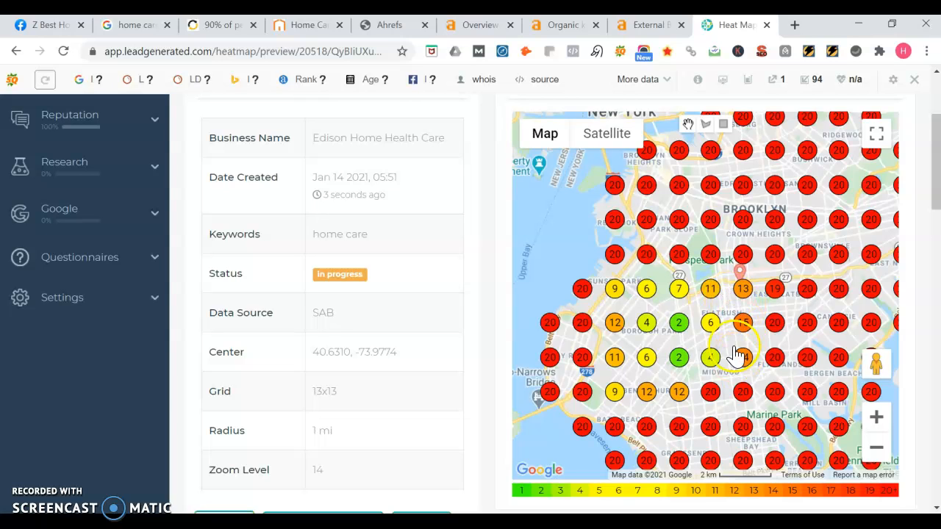
pyautogui.moveTo(728, 316)
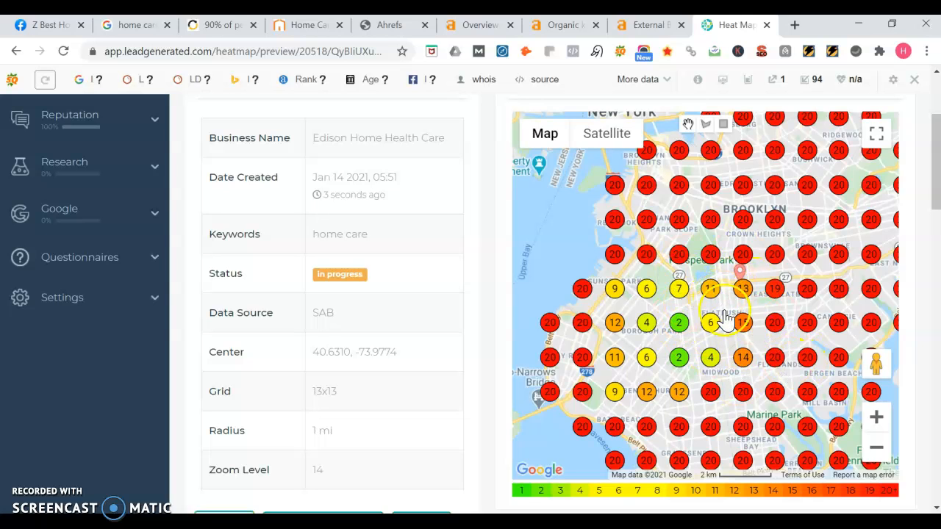
pyautogui.moveTo(709, 309)
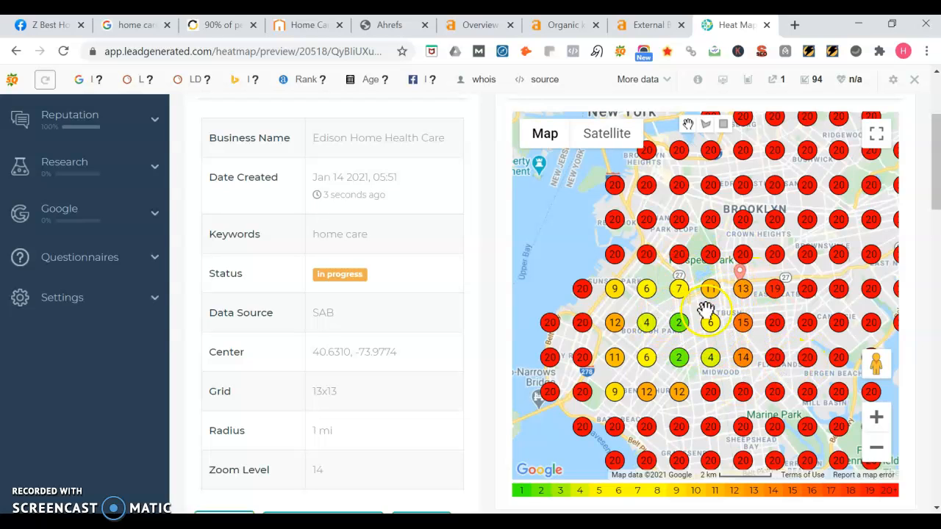
pyautogui.moveTo(765, 297)
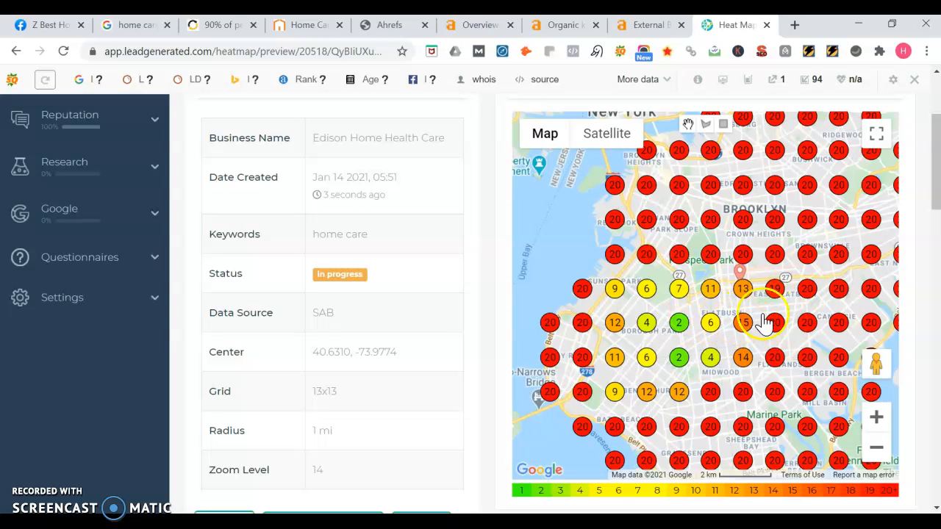
pyautogui.moveTo(753, 262)
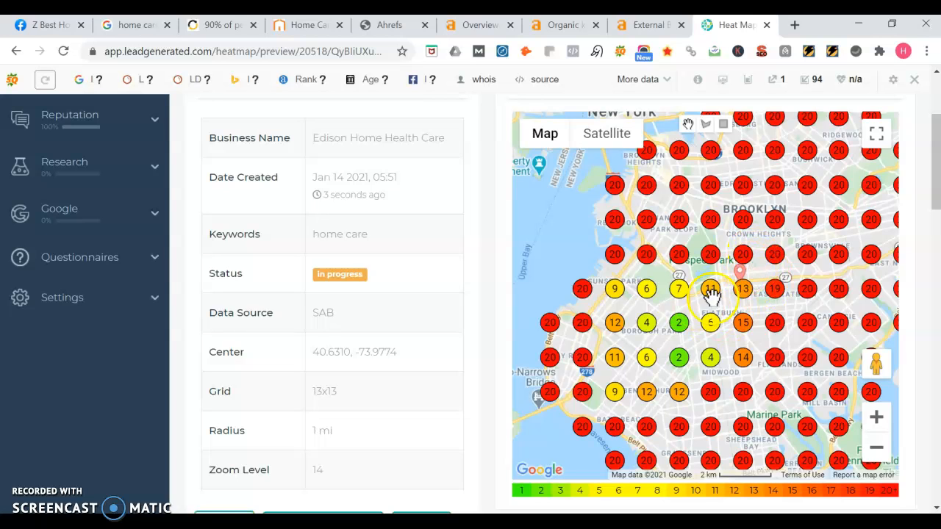
pyautogui.moveTo(728, 323)
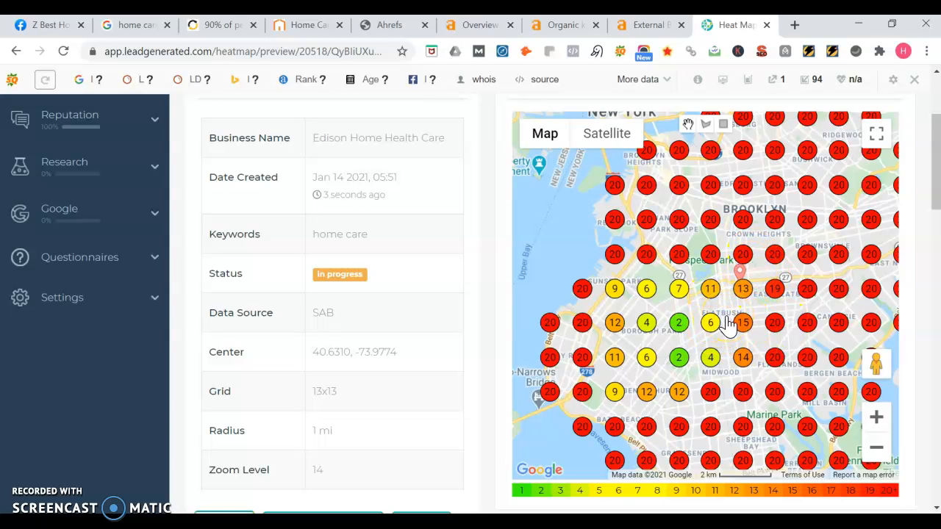
pyautogui.moveTo(737, 316)
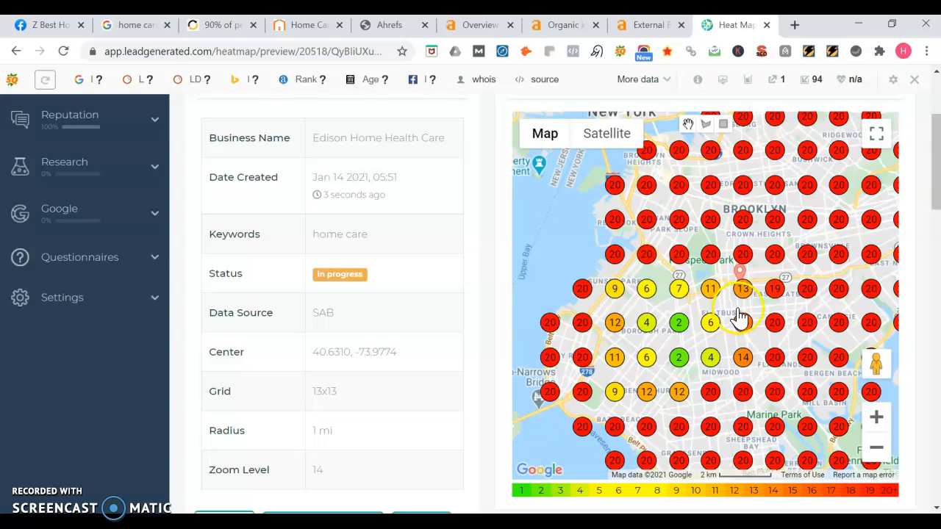
pyautogui.moveTo(720, 289)
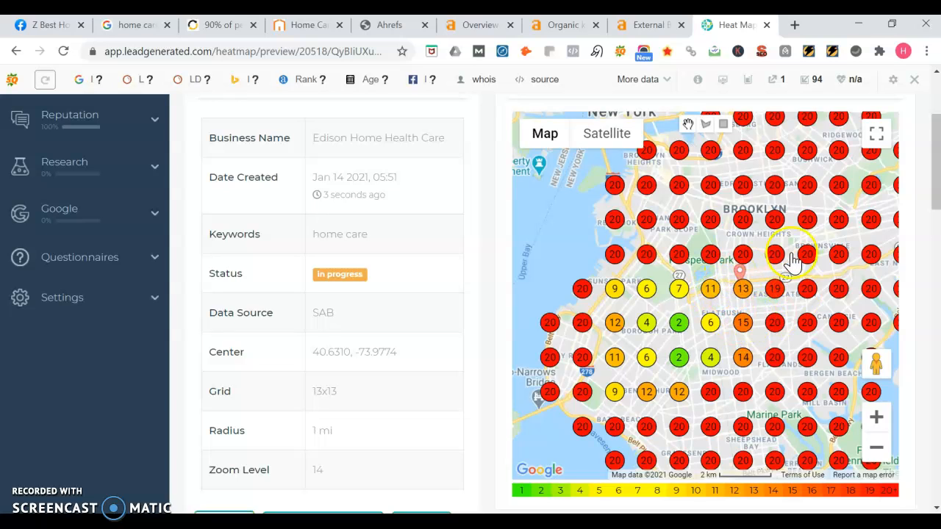
pyautogui.moveTo(757, 288)
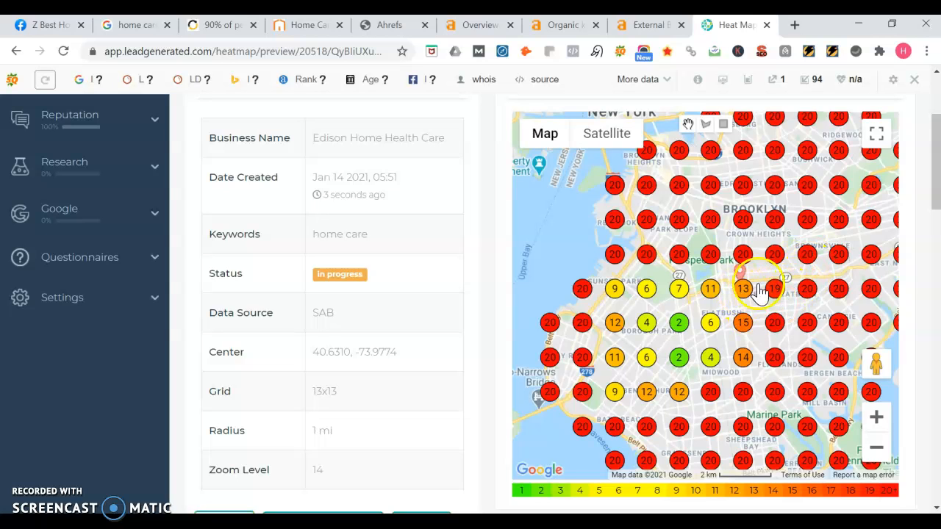
pyautogui.moveTo(738, 285)
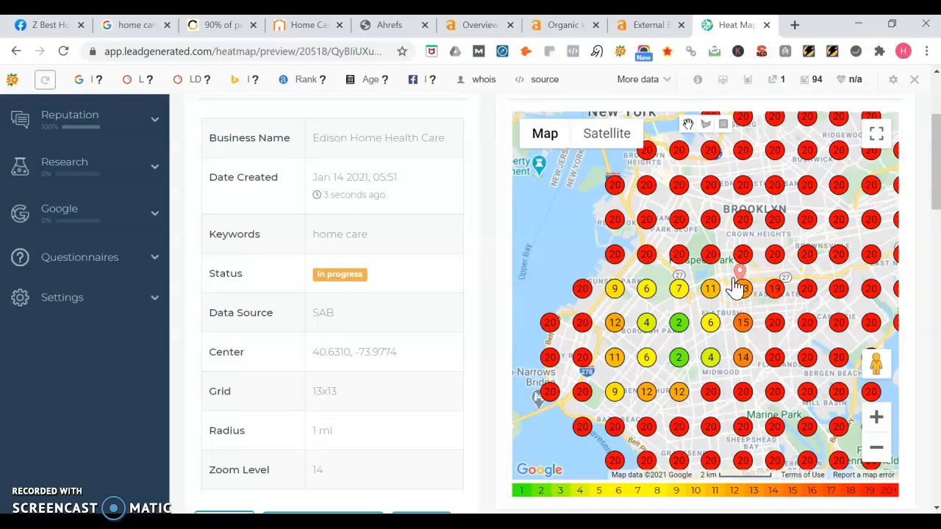
pyautogui.moveTo(709, 323)
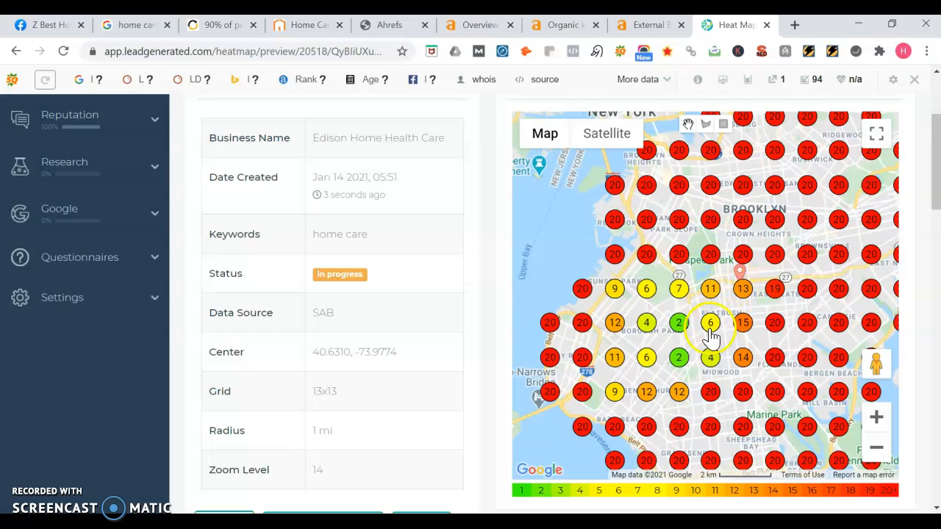
pyautogui.moveTo(742, 360)
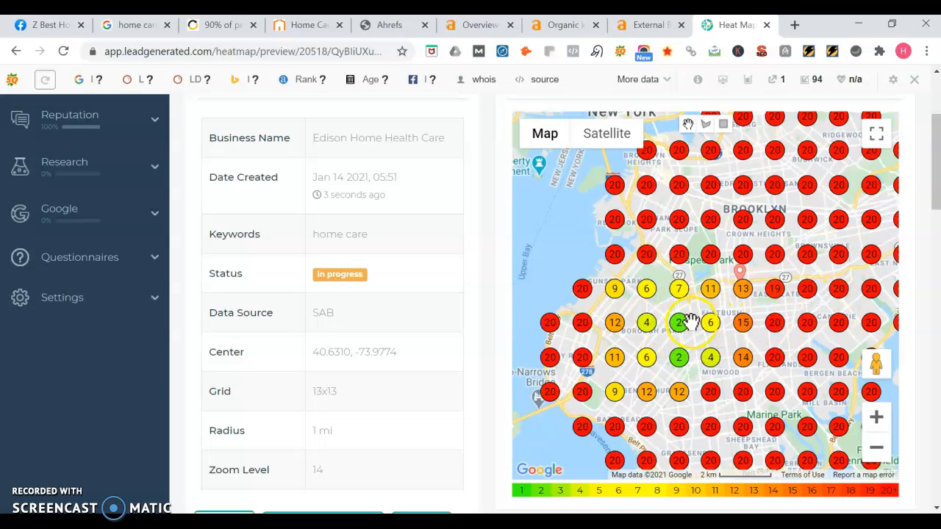
pyautogui.moveTo(743, 336)
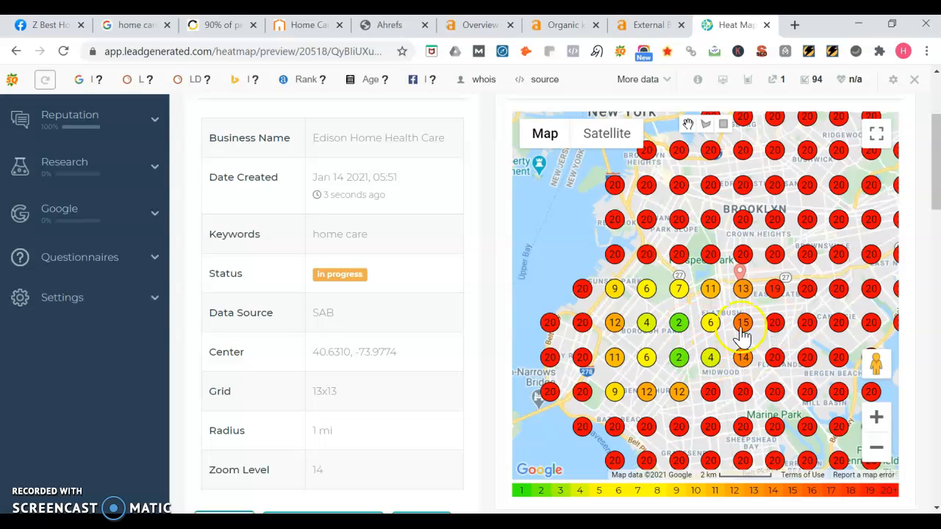
pyautogui.moveTo(723, 338)
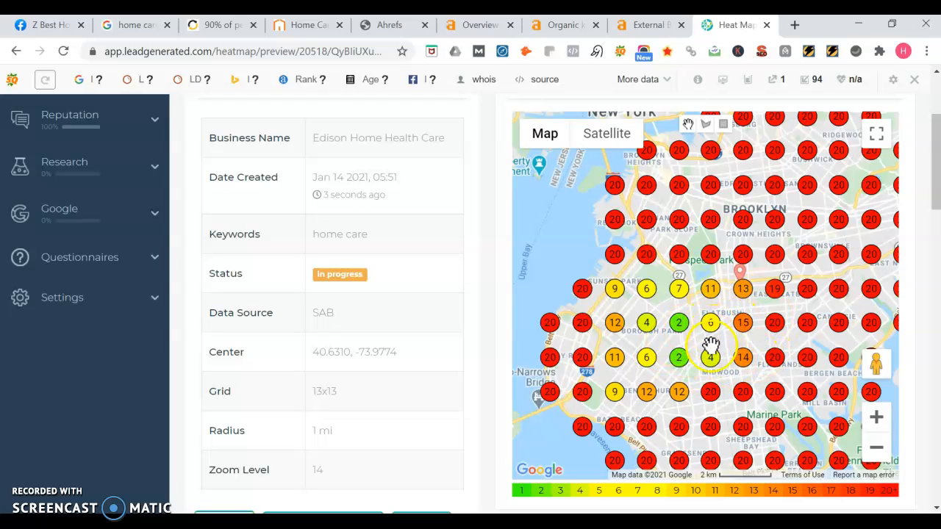
pyautogui.moveTo(785, 332)
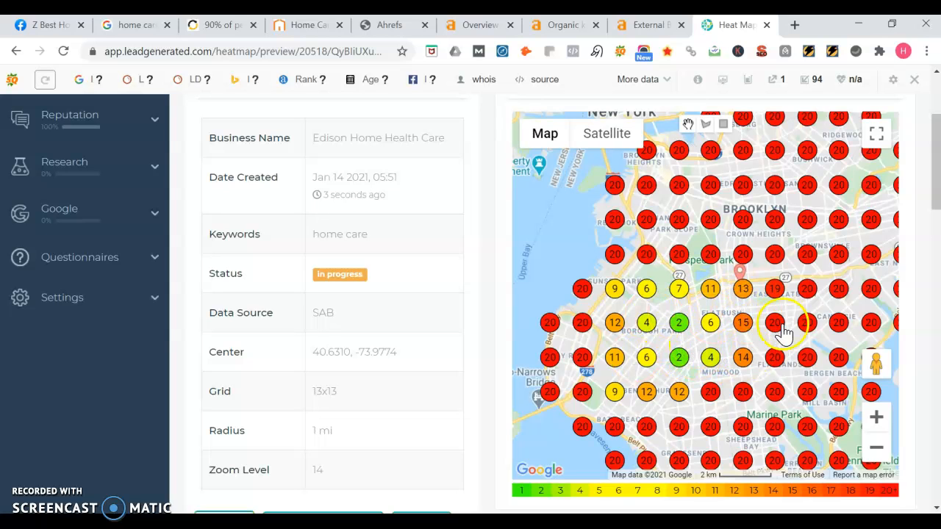
pyautogui.moveTo(743, 331)
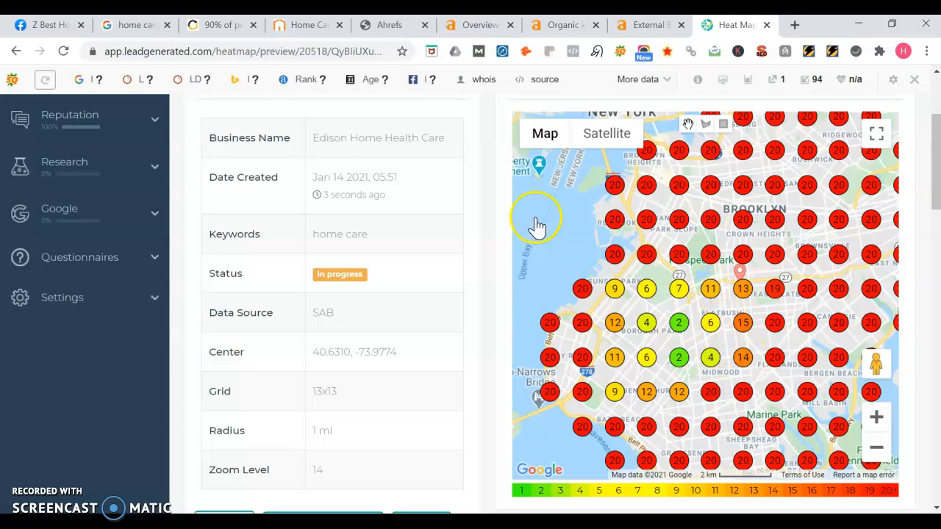
# Step: Return to the Google results and show Edison Home Health Care's map-pack listing with 3.9 stars from 121 reviews
pyautogui.click(136, 23)
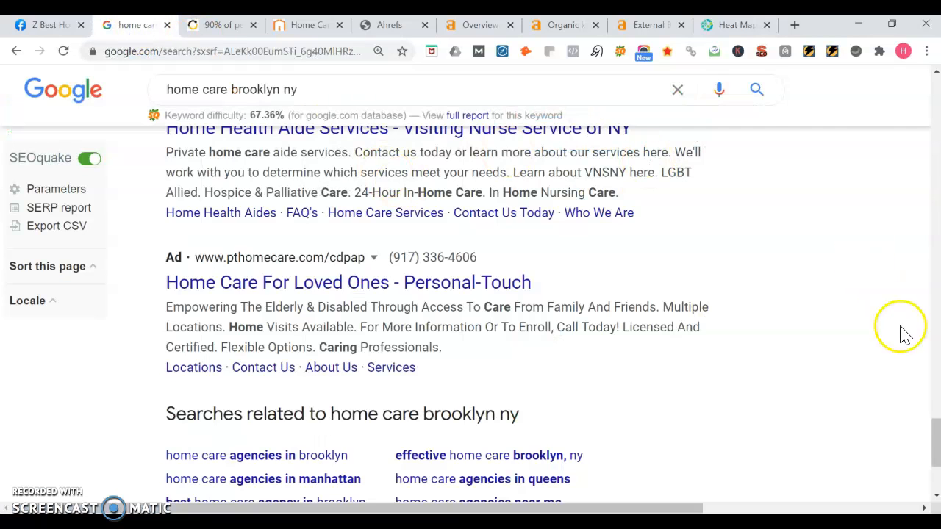
pyautogui.scroll(3)
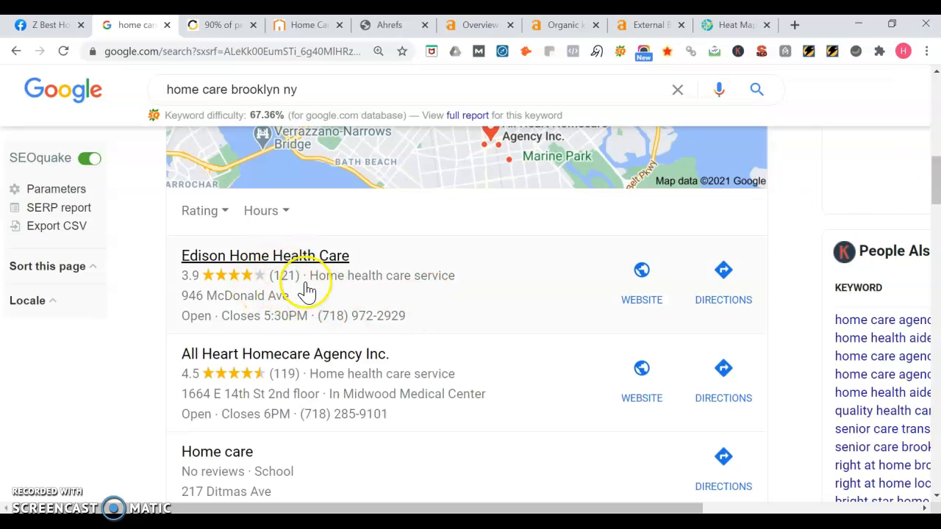
pyautogui.moveTo(335, 373)
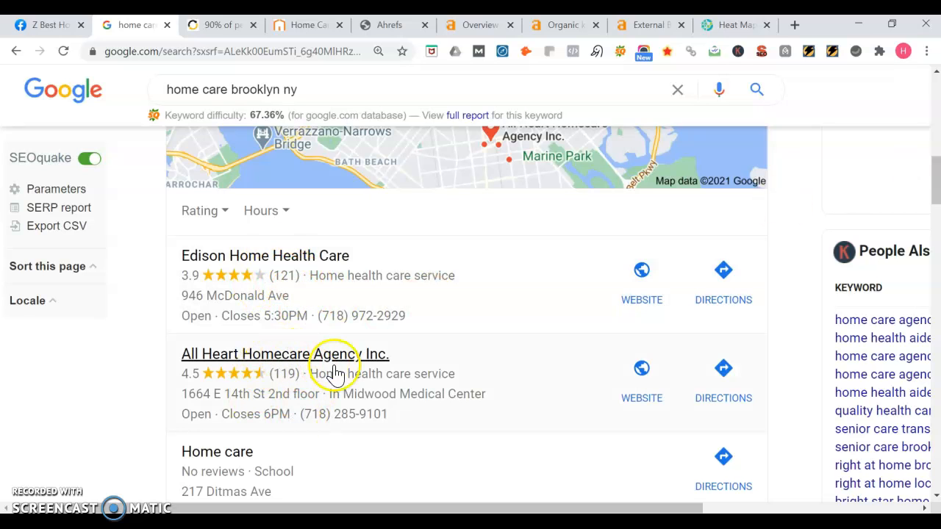
pyautogui.moveTo(403, 361)
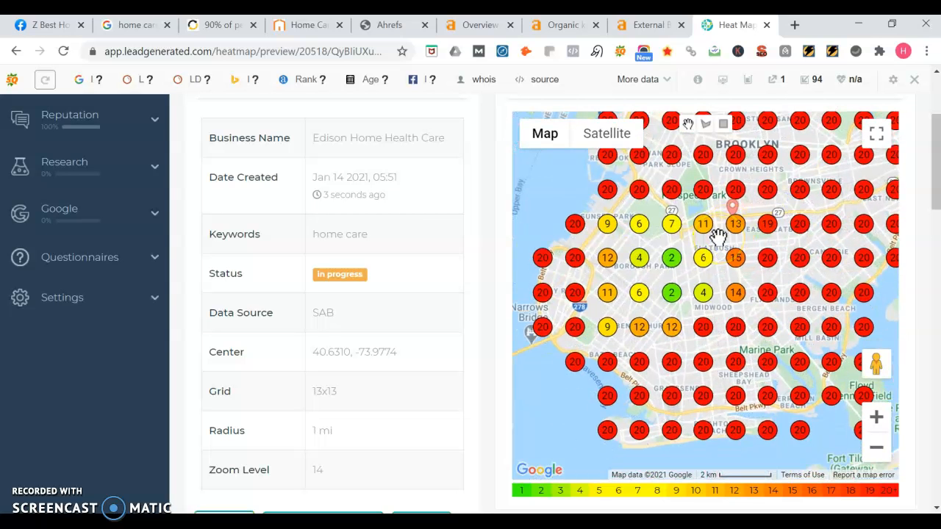
pyautogui.moveTo(683, 341)
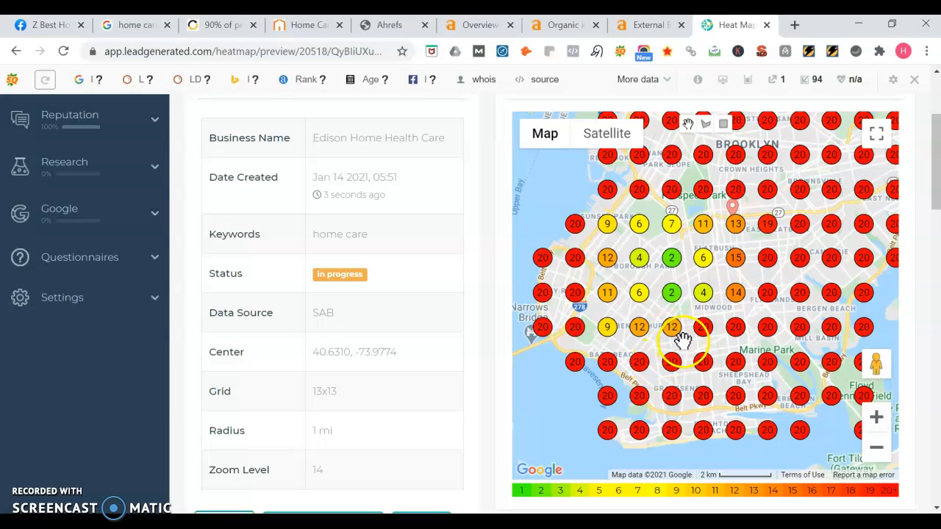
pyautogui.moveTo(682, 342)
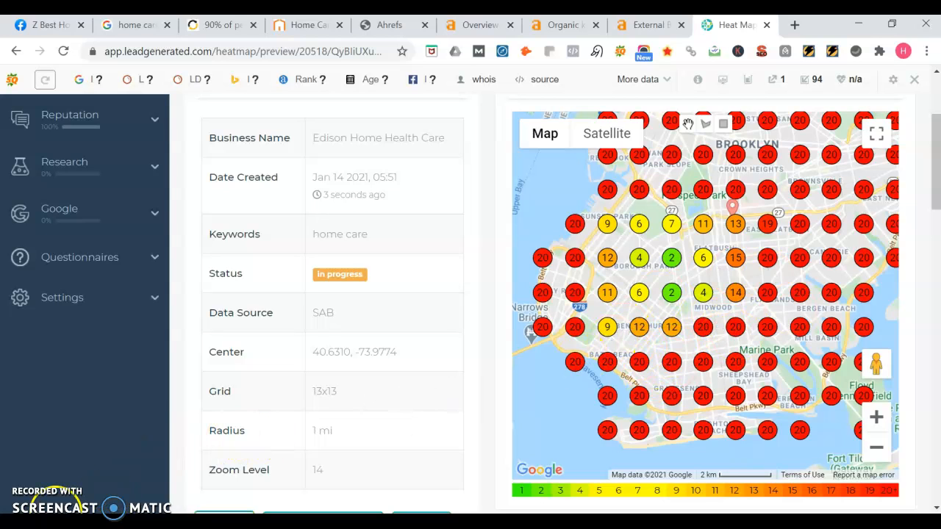